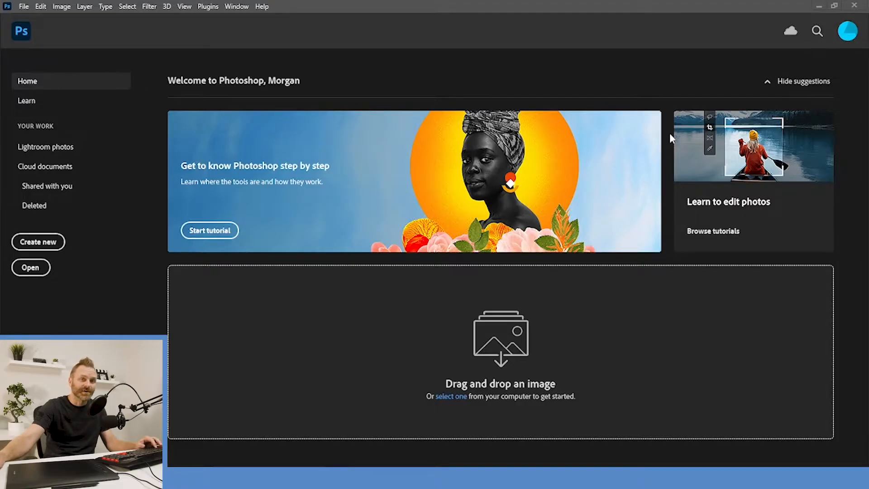
{"action": "mouse_move", "coordinate": [540, 141]}
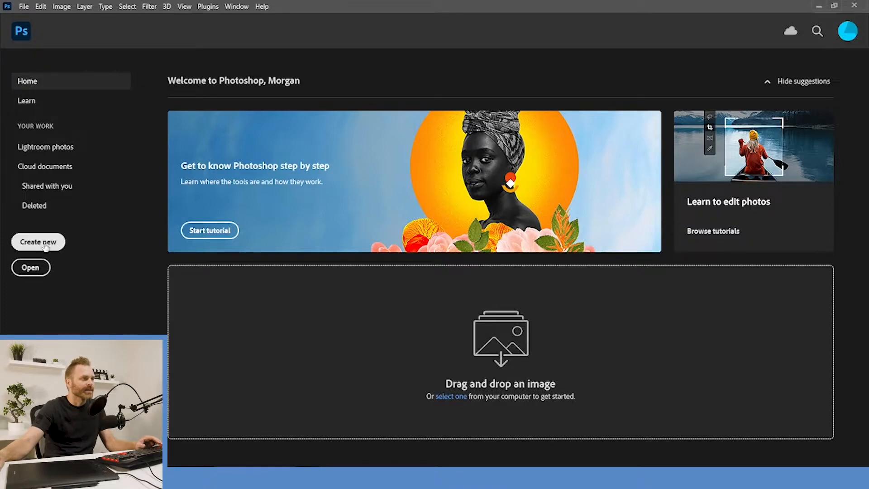
Start a new document and browse the Film & Video, Mobile and Print presets, landing on Letter 8.5 × 11 in at 300 ppi
{"action": "left_click", "coordinate": [38, 242]}
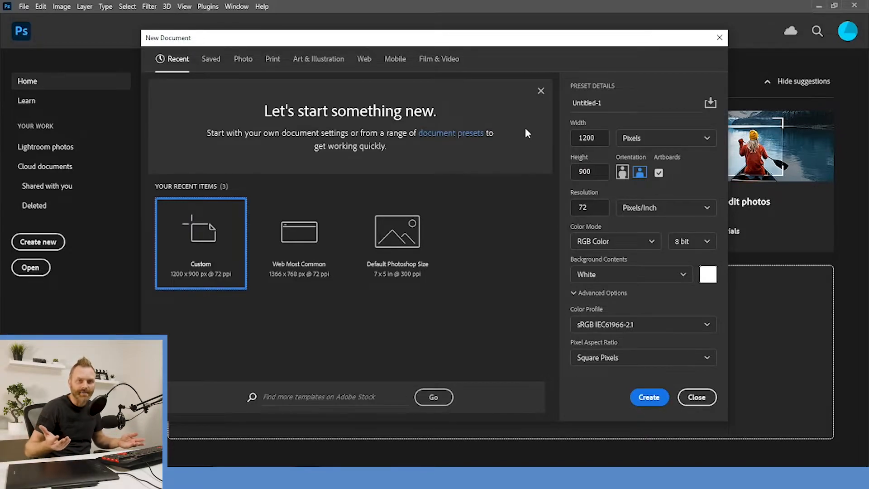
{"action": "mouse_move", "coordinate": [256, 47]}
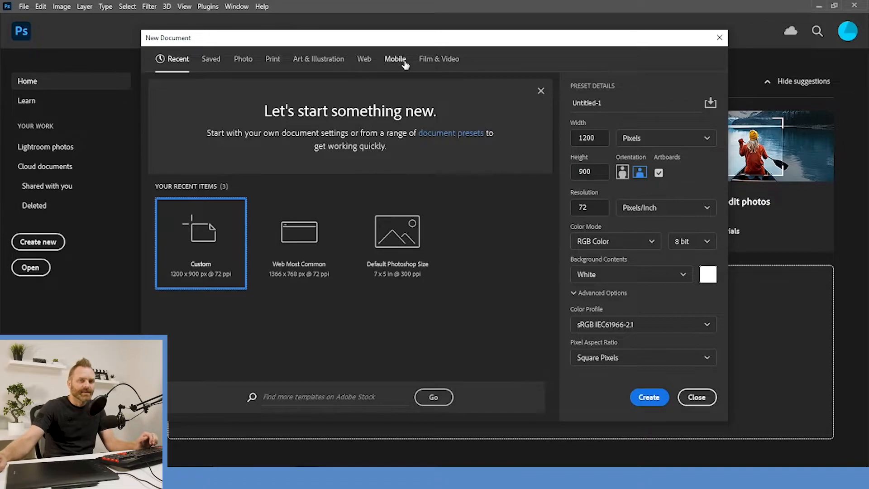
{"action": "mouse_move", "coordinate": [418, 73]}
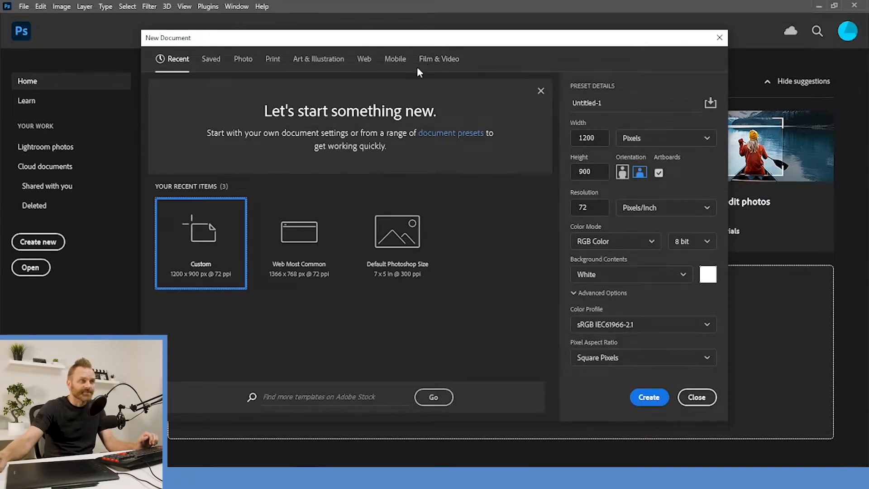
{"action": "left_click", "coordinate": [439, 59]}
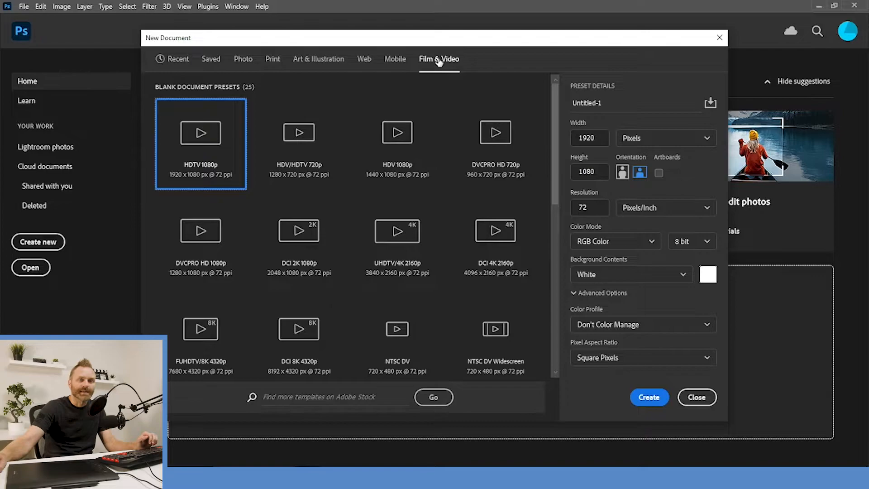
{"action": "mouse_move", "coordinate": [395, 66]}
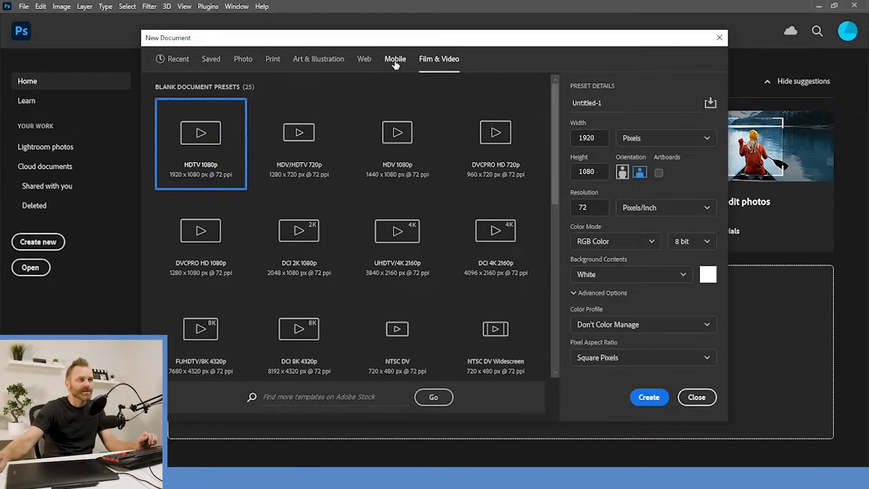
{"action": "left_click", "coordinate": [395, 59]}
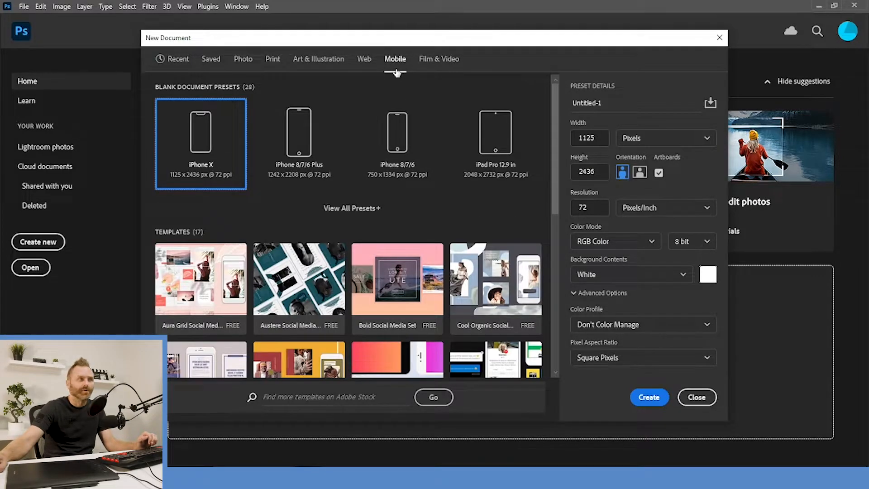
{"action": "mouse_move", "coordinate": [283, 67]}
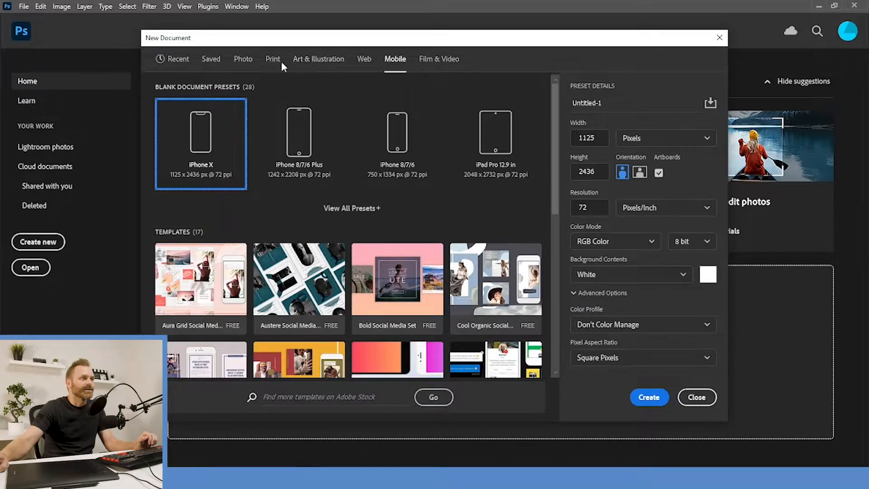
{"action": "left_click", "coordinate": [273, 59]}
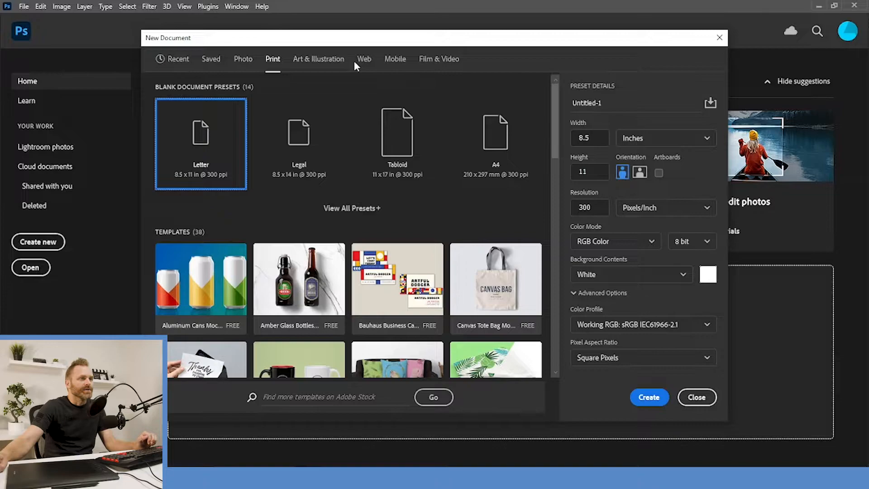
{"action": "mouse_move", "coordinate": [642, 156]}
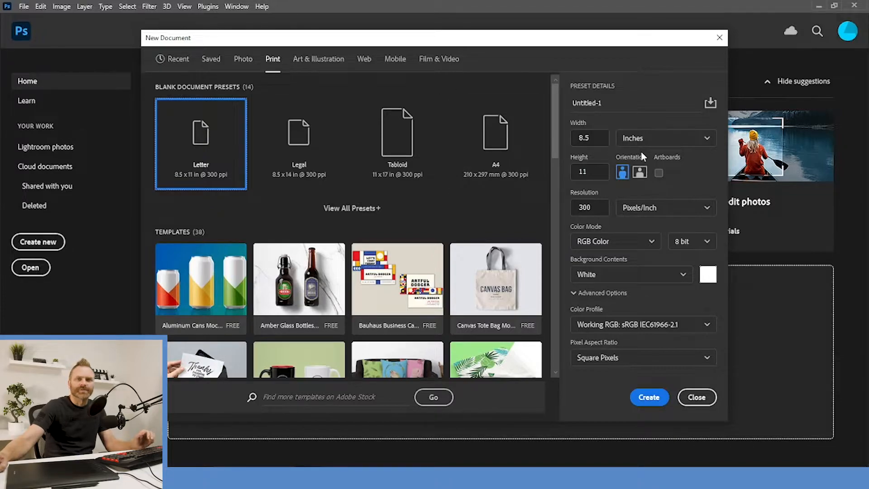
{"action": "mouse_move", "coordinate": [444, 240]}
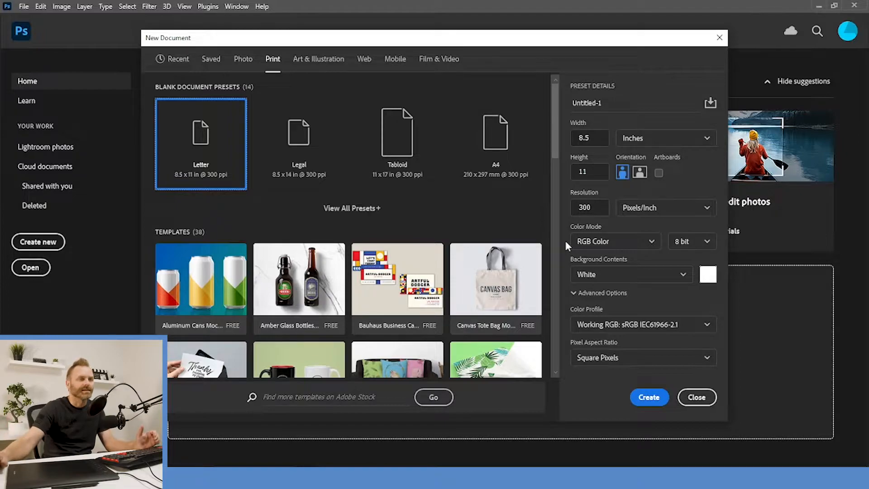
Specify the document in pixels as 1200 wide by 1000 high at 72 ppi resolution
{"action": "left_click", "coordinate": [664, 138]}
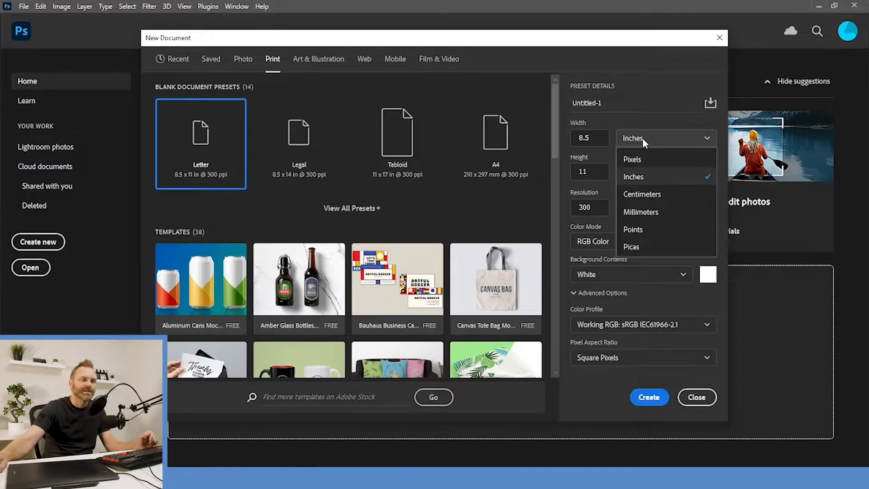
{"action": "left_click", "coordinate": [631, 158]}
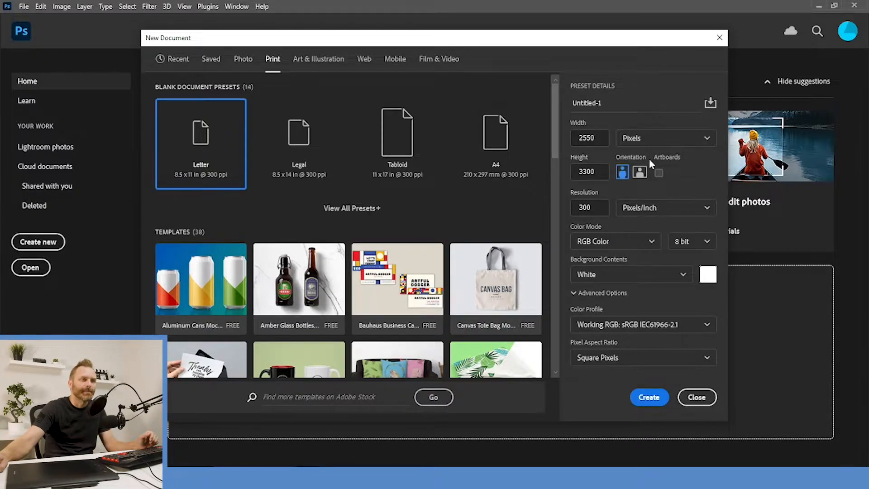
{"action": "left_click", "coordinate": [589, 207]}
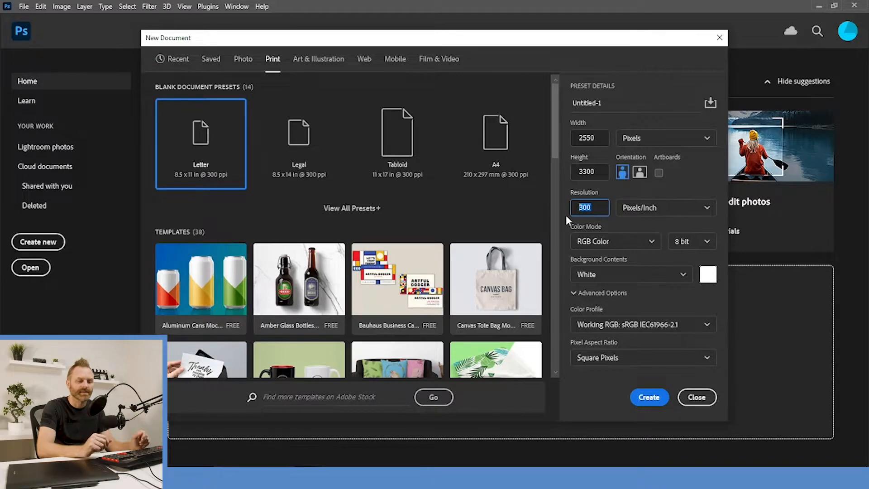
{"action": "type", "text": "72"}
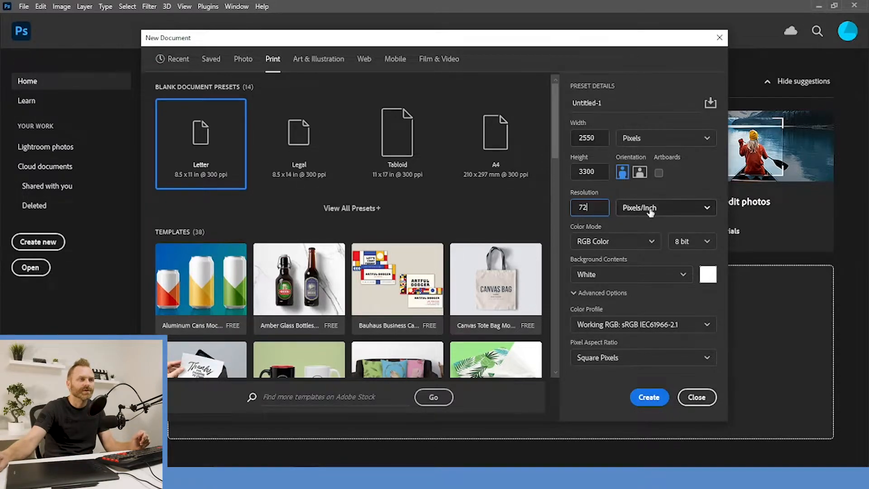
{"action": "left_click", "coordinate": [589, 137]}
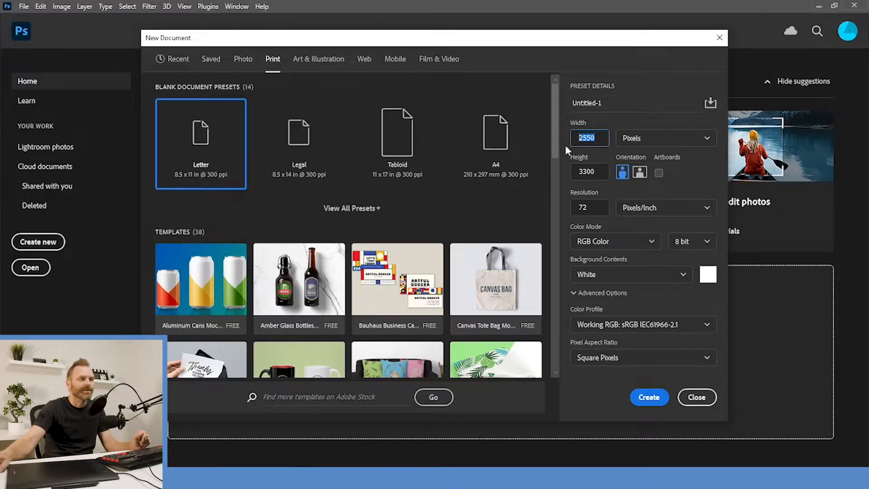
{"action": "type", "text": "1200"}
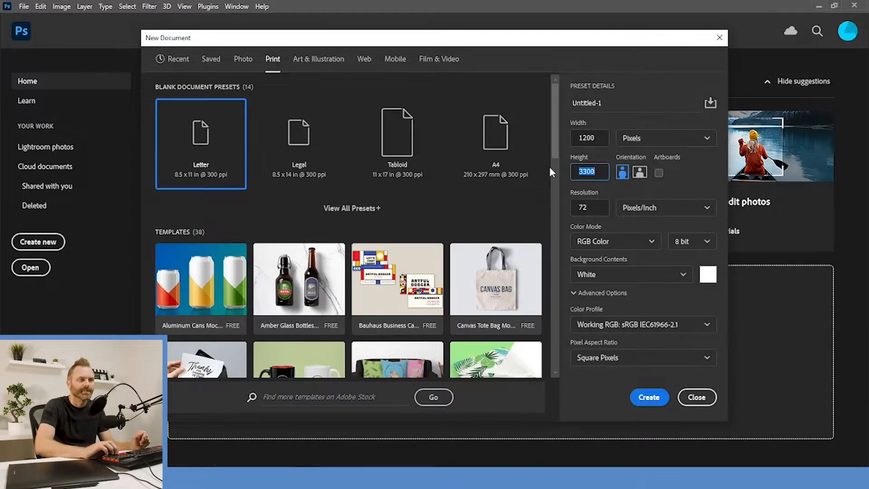
{"action": "type", "text": "1000"}
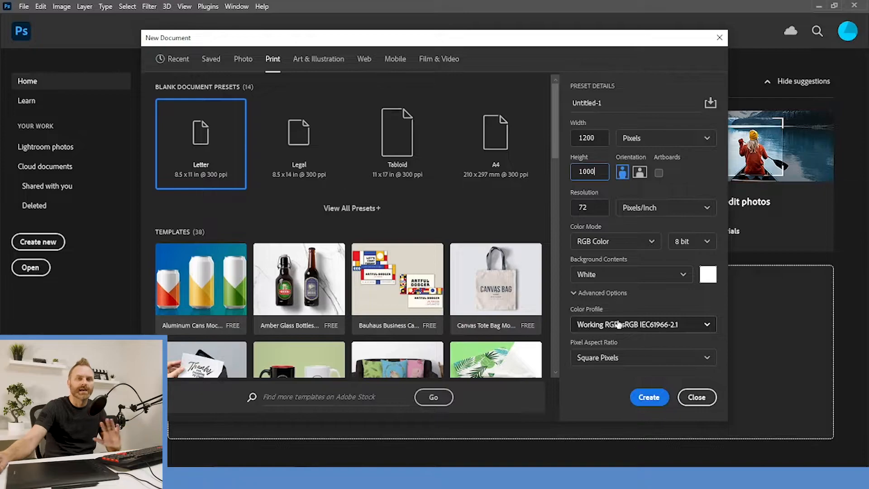
{"action": "mouse_move", "coordinate": [632, 369]}
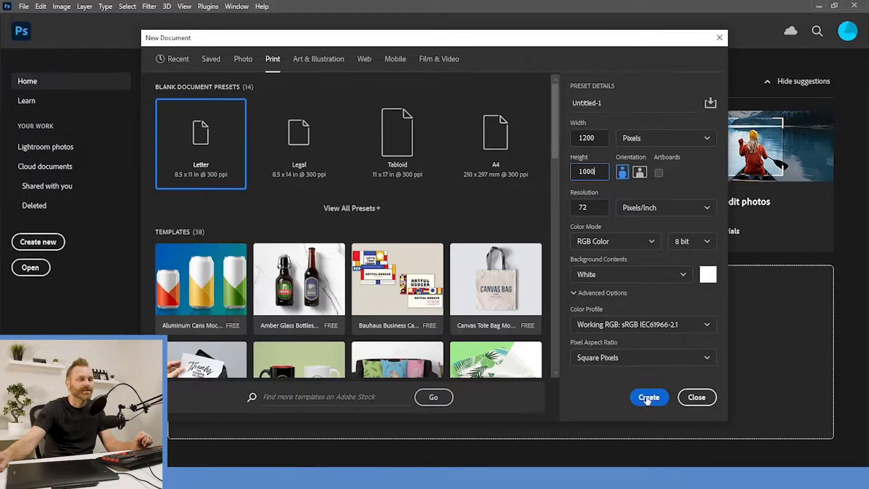
Create the blank white 1200 × 1000 document with a single Background layer
{"action": "left_click", "coordinate": [649, 398]}
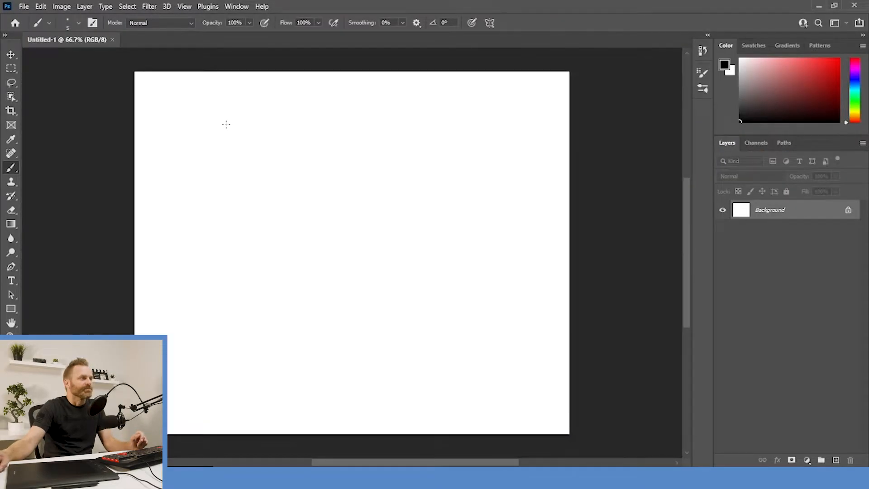
{"action": "mouse_move", "coordinate": [373, 122]}
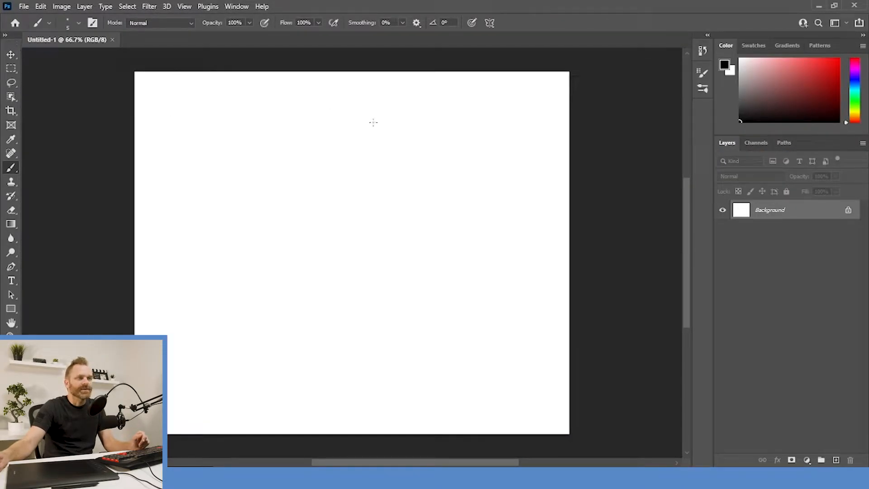
{"action": "mouse_move", "coordinate": [413, 131]}
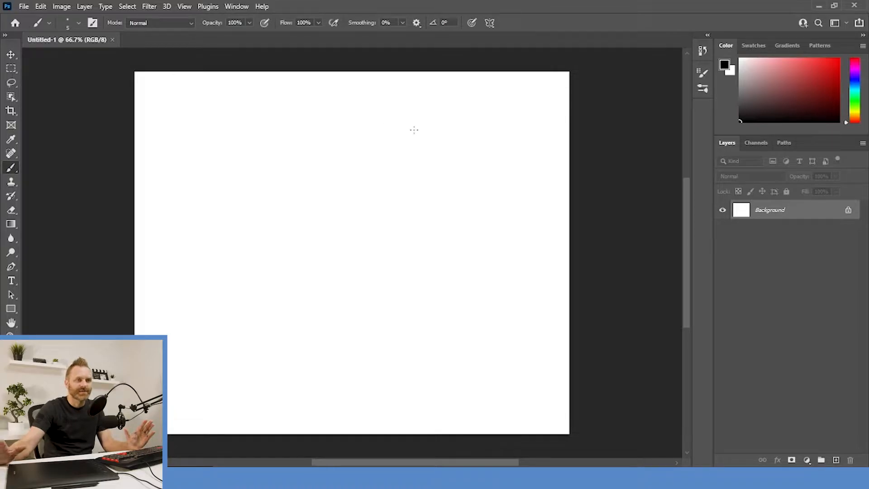
{"action": "mouse_move", "coordinate": [819, 22]}
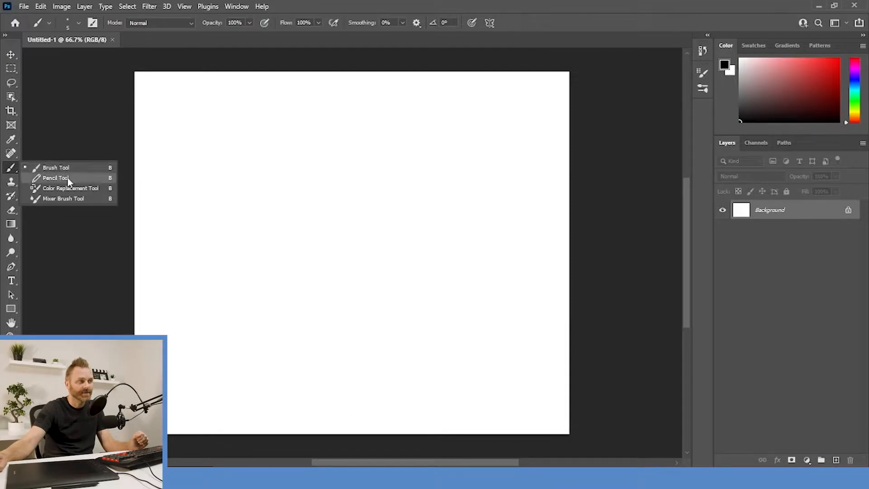
{"action": "mouse_move", "coordinate": [68, 193]}
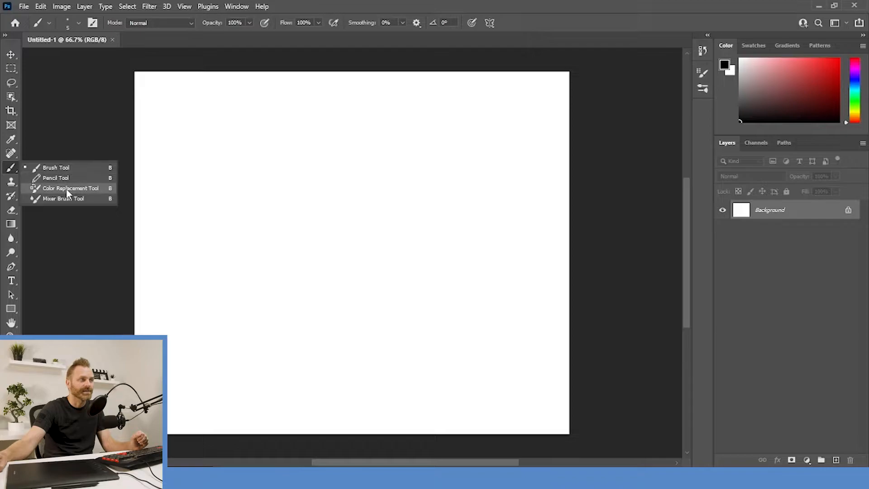
{"action": "mouse_move", "coordinate": [58, 167]}
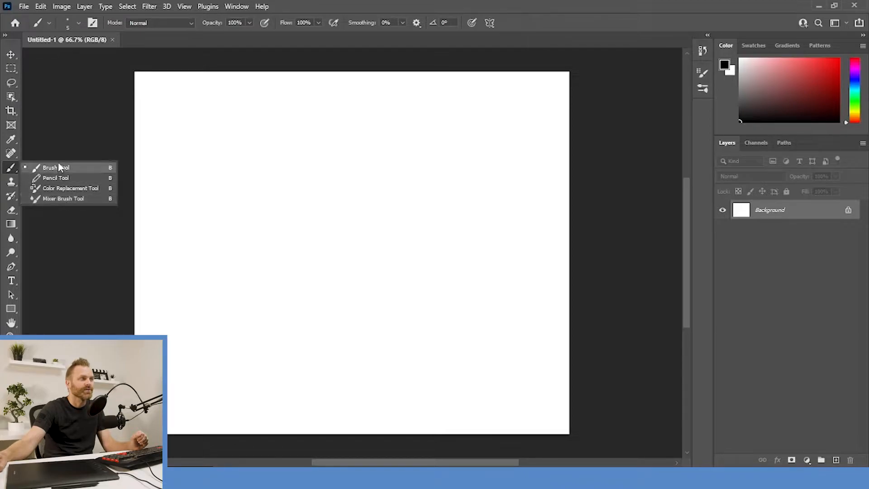
{"action": "mouse_move", "coordinate": [54, 177]}
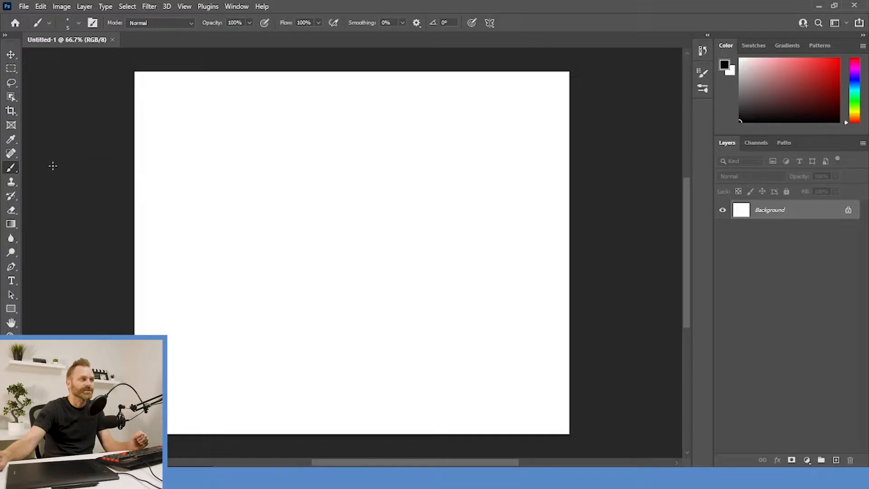
{"action": "mouse_move", "coordinate": [287, 156]}
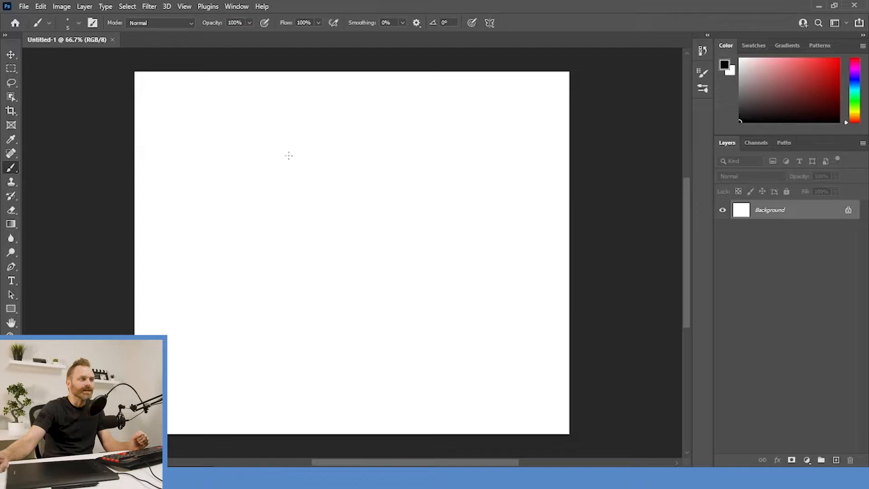
{"action": "mouse_move", "coordinate": [264, 130]}
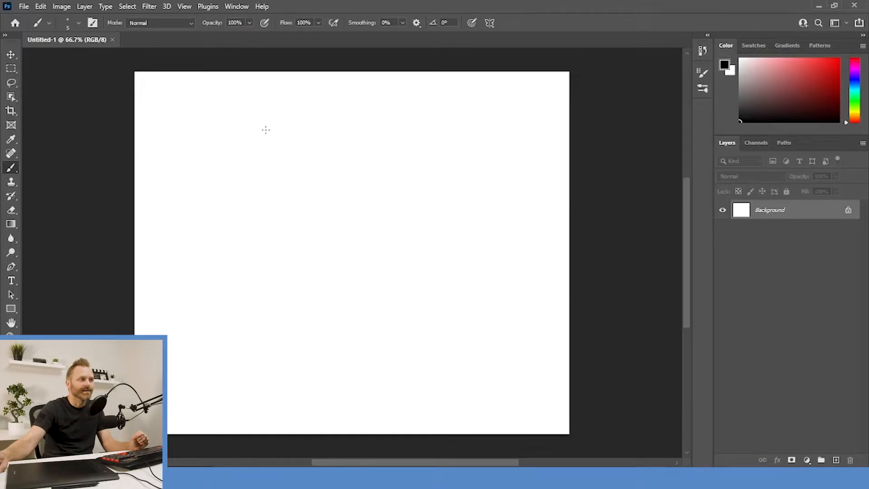
{"action": "mouse_move", "coordinate": [265, 136]}
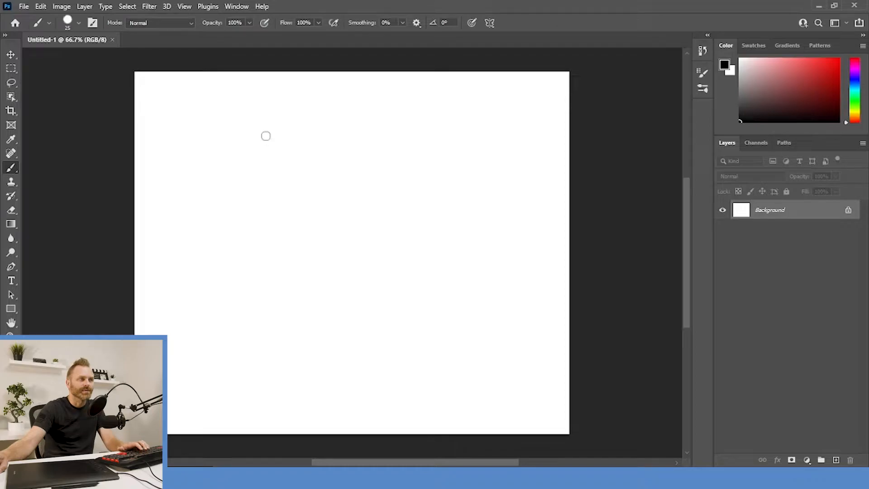
Enlarge the Brush tool size to about 70 pixels on the still-blank canvas
{"action": "key", "text": "]"}
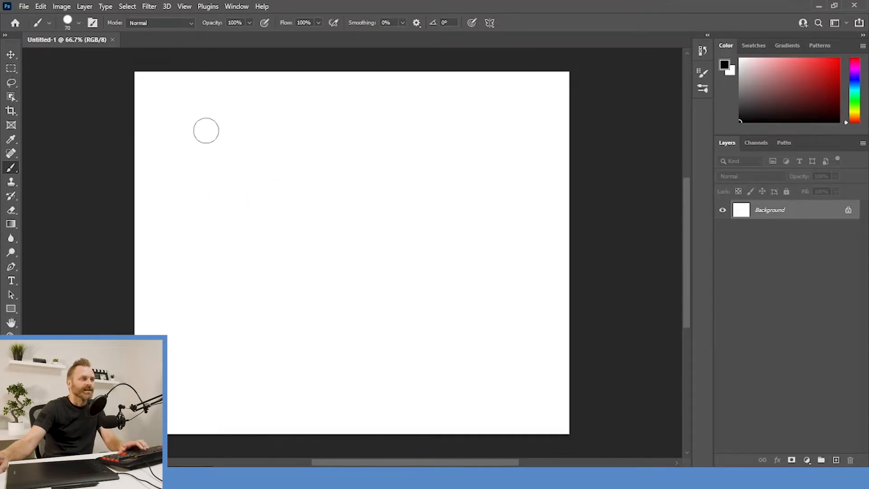
{"action": "left_click", "coordinate": [174, 98]}
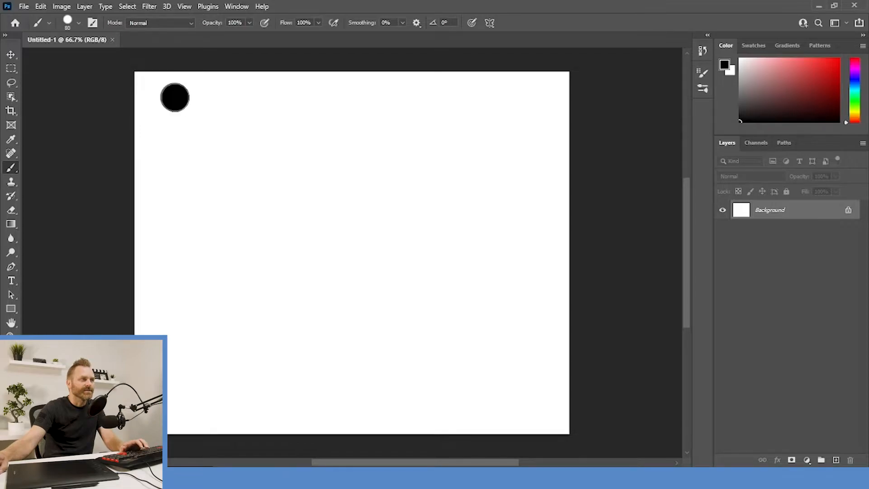
{"action": "left_click_drag", "start_coordinate": [176, 98], "coordinate": [178, 360]}
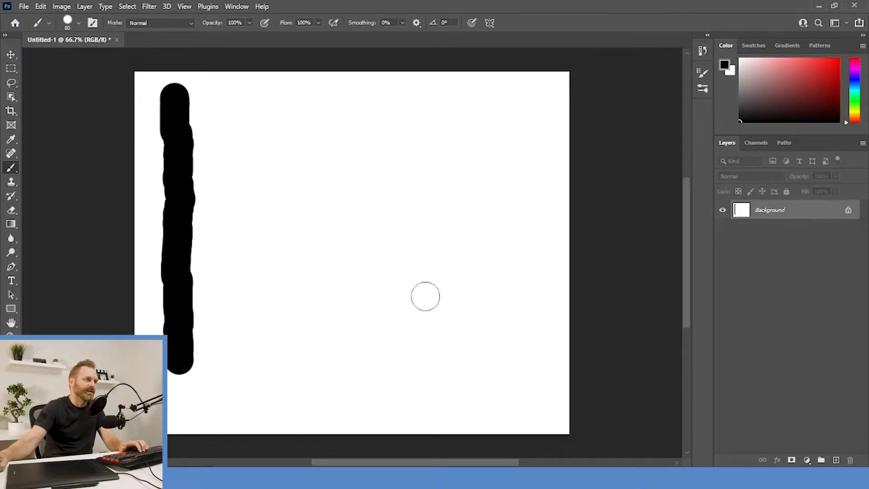
{"action": "mouse_move", "coordinate": [122, 65]}
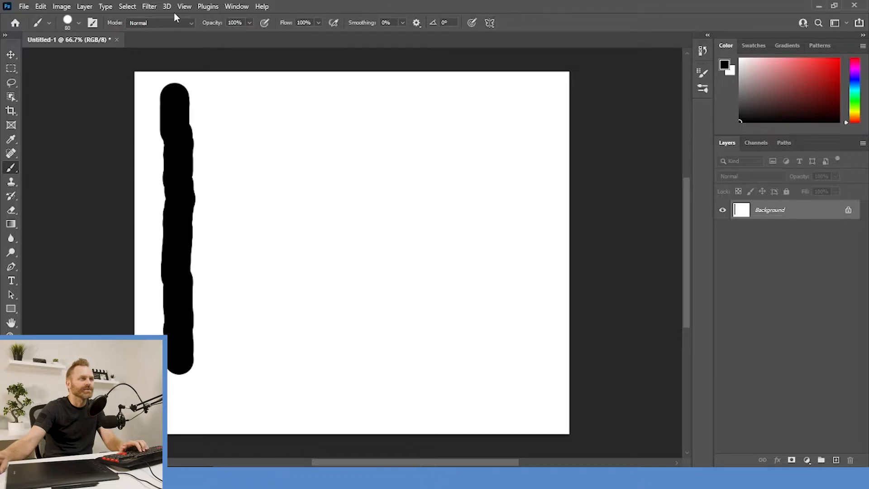
{"action": "mouse_move", "coordinate": [118, 26]}
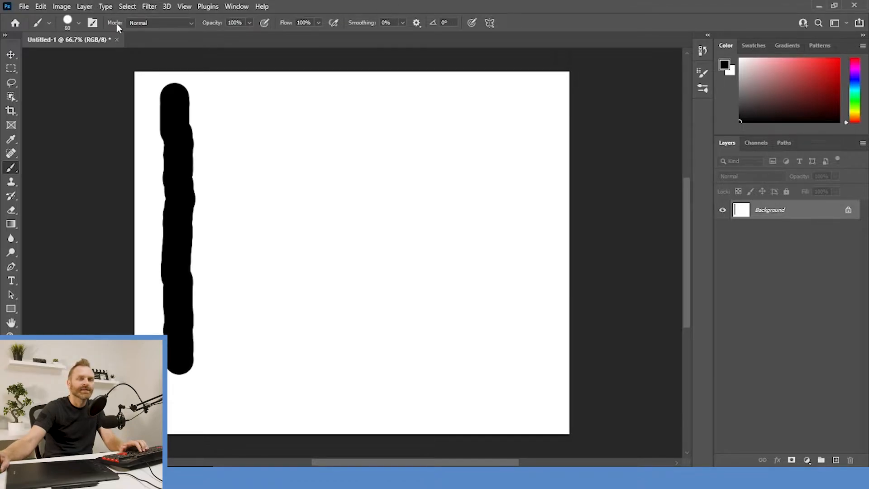
{"action": "mouse_move", "coordinate": [128, 35]}
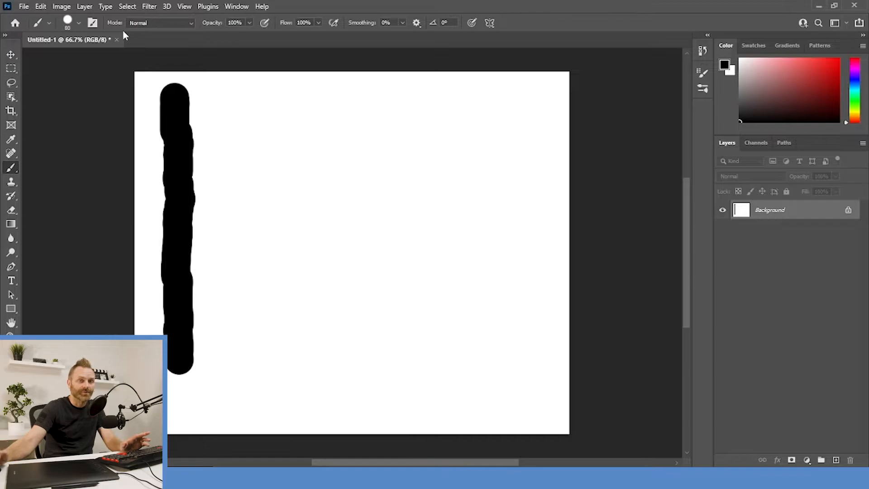
{"action": "mouse_move", "coordinate": [206, 43]}
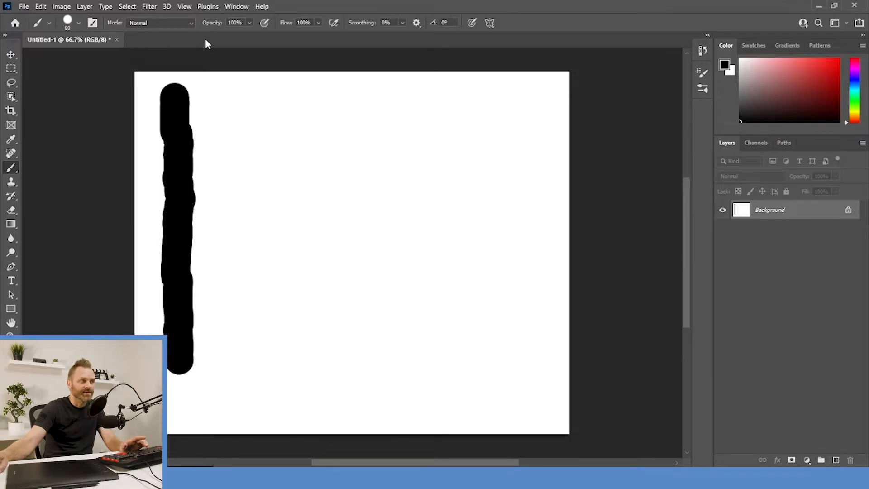
{"action": "left_click", "coordinate": [11, 55]}
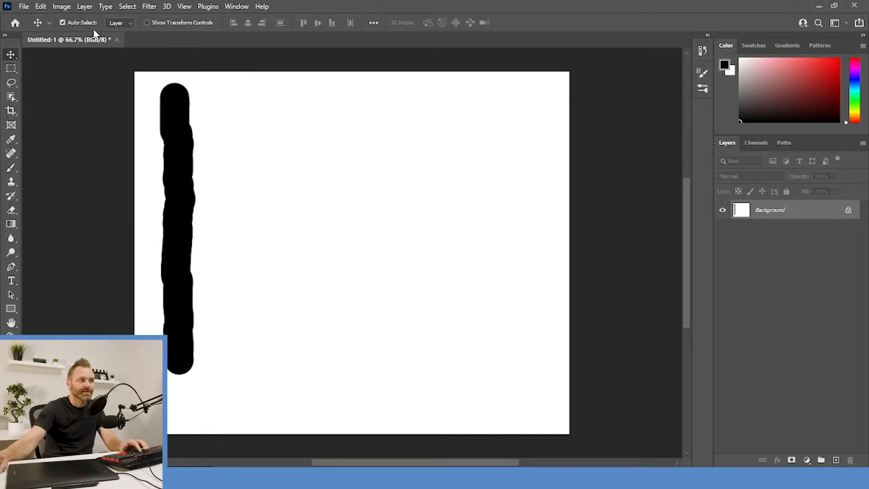
{"action": "mouse_move", "coordinate": [20, 158]}
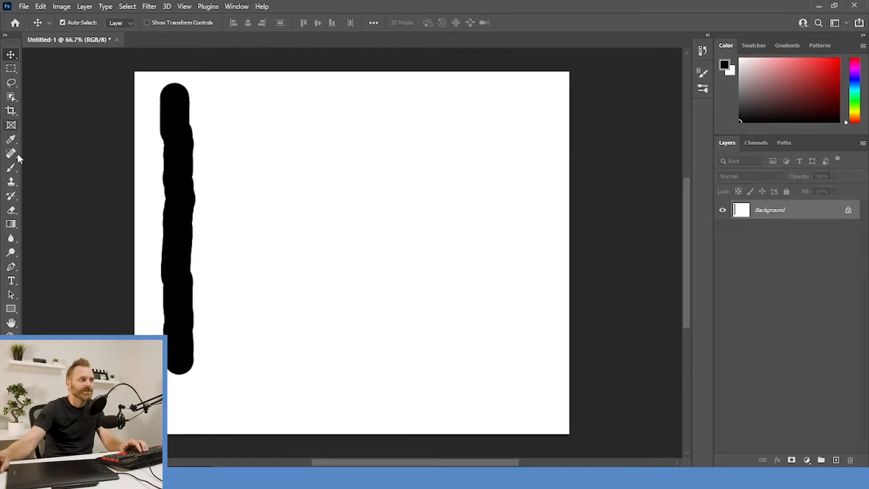
{"action": "left_click", "coordinate": [11, 167]}
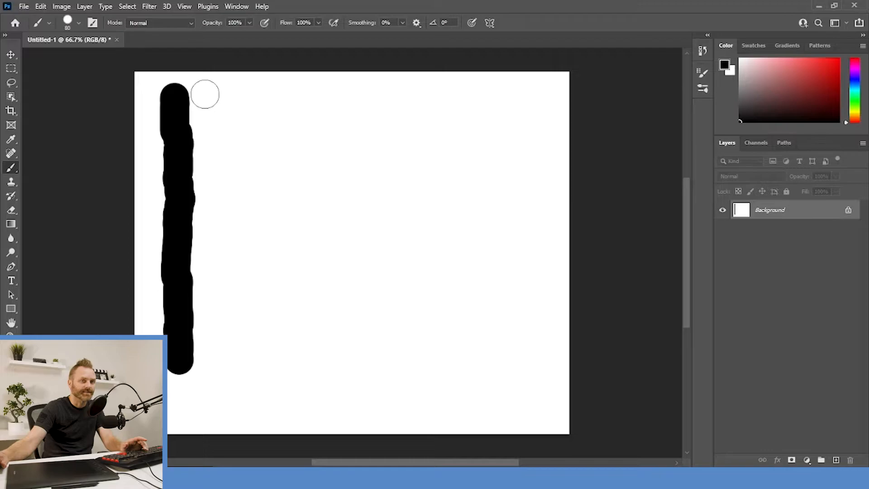
{"action": "mouse_move", "coordinate": [66, 94]}
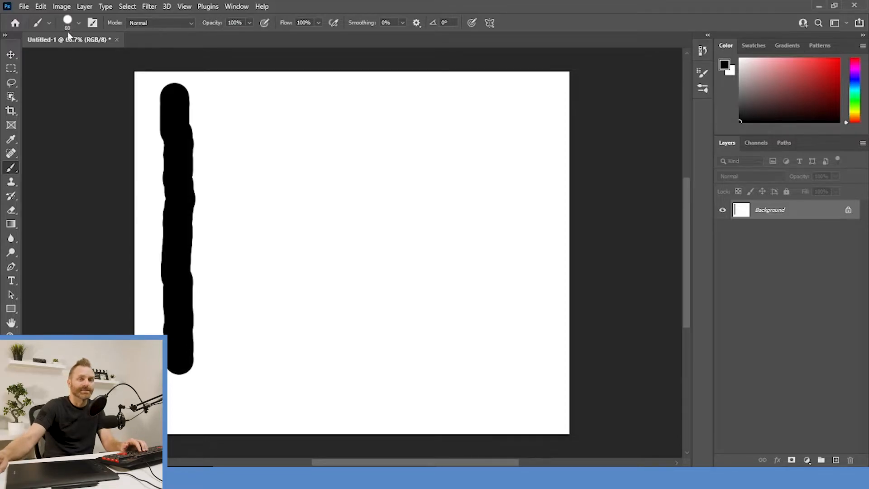
Set the brush to 77 px with low hardness and paint a soft-edged black vertical stroke
{"action": "left_click", "coordinate": [68, 24]}
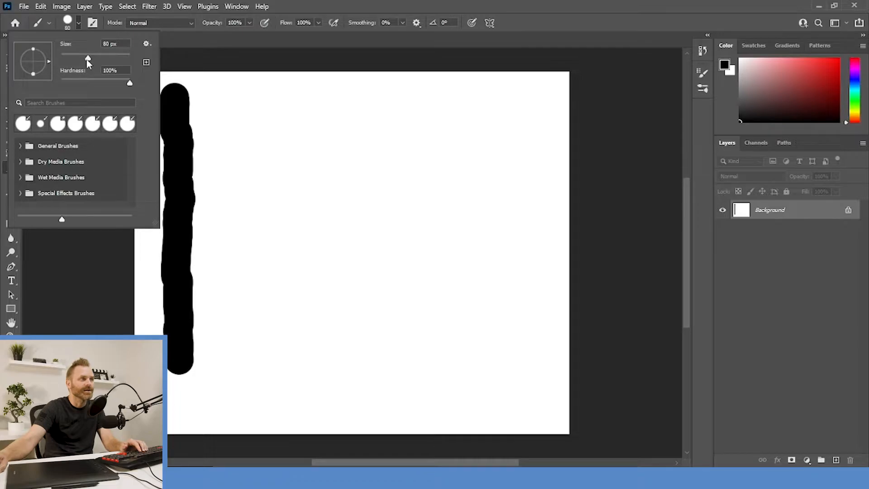
{"action": "left_click_drag", "start_coordinate": [88, 54], "coordinate": [82, 54]}
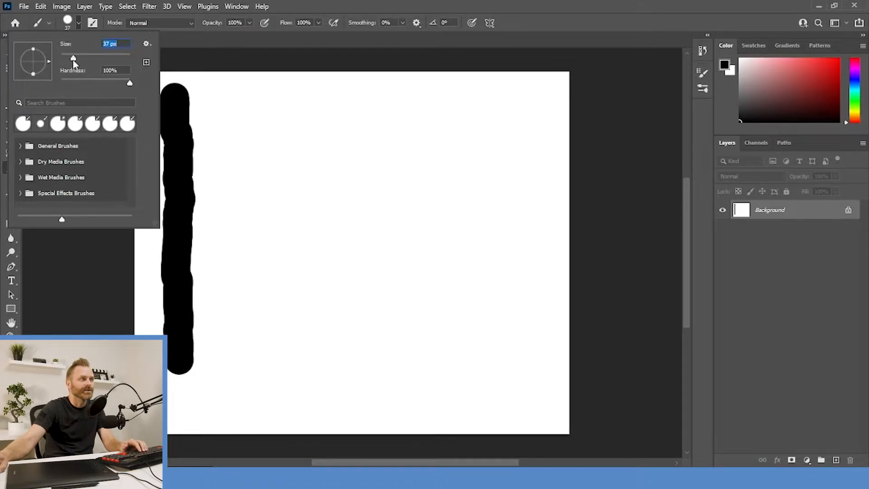
{"action": "left_click_drag", "start_coordinate": [72, 58], "coordinate": [103, 58]}
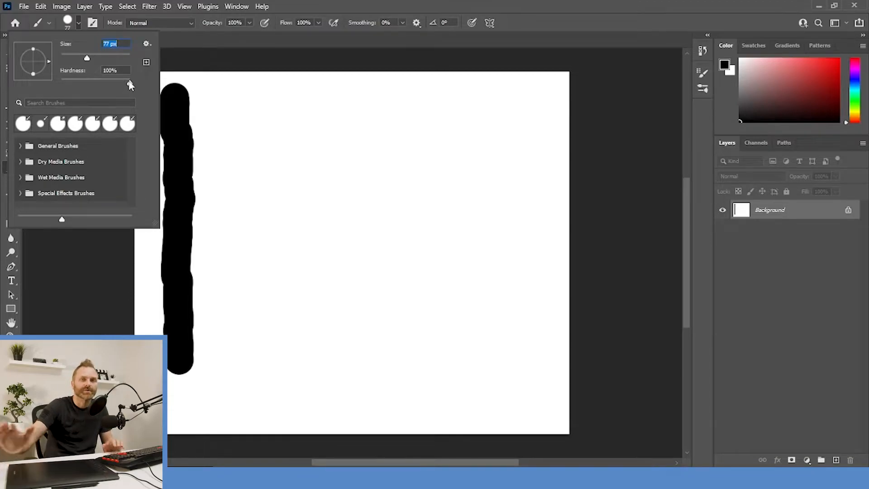
{"action": "mouse_move", "coordinate": [131, 84]}
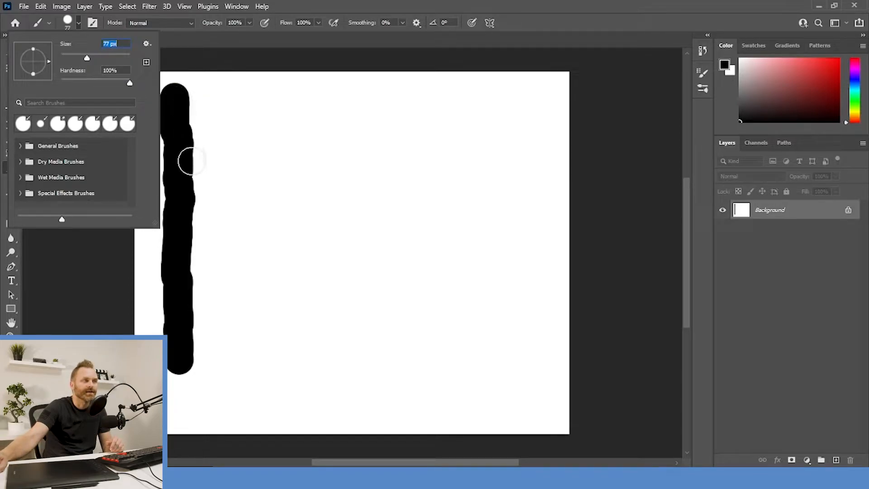
{"action": "mouse_move", "coordinate": [130, 84]}
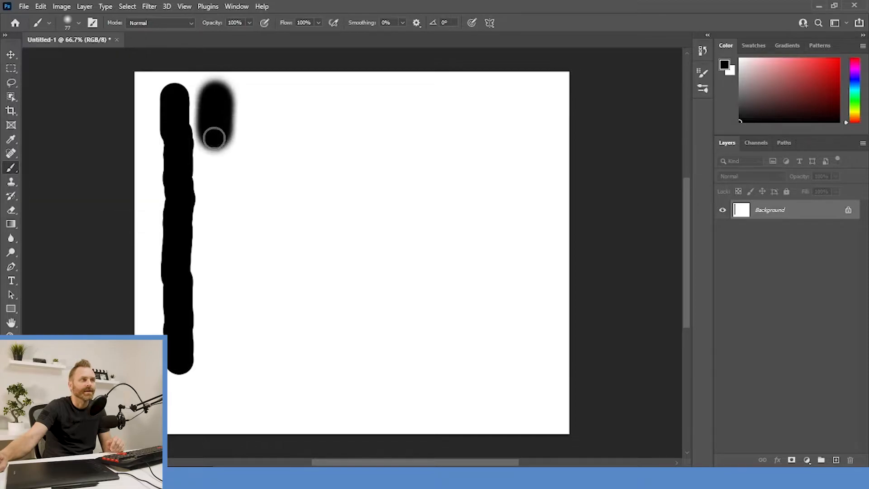
{"action": "left_click_drag", "start_coordinate": [214, 137], "coordinate": [227, 360]}
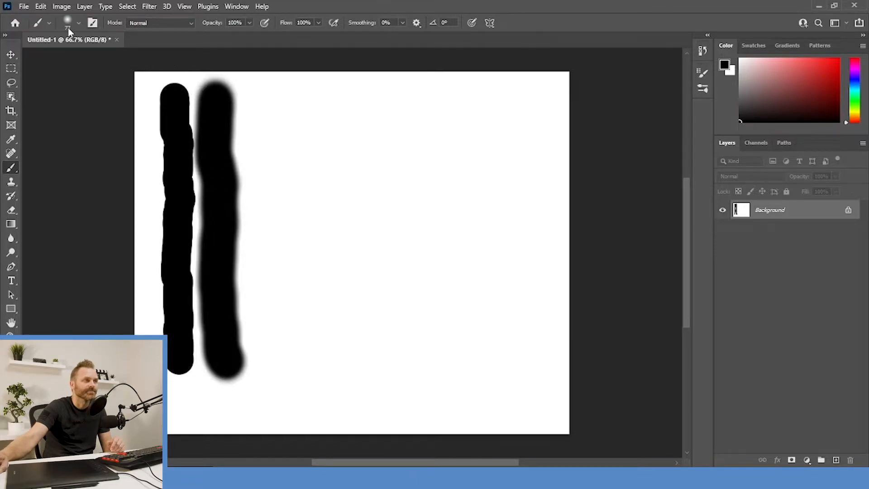
Raise brush hardness to about 80% and paint a hard-edged black vertical stroke beside it
{"action": "left_click", "coordinate": [84, 23]}
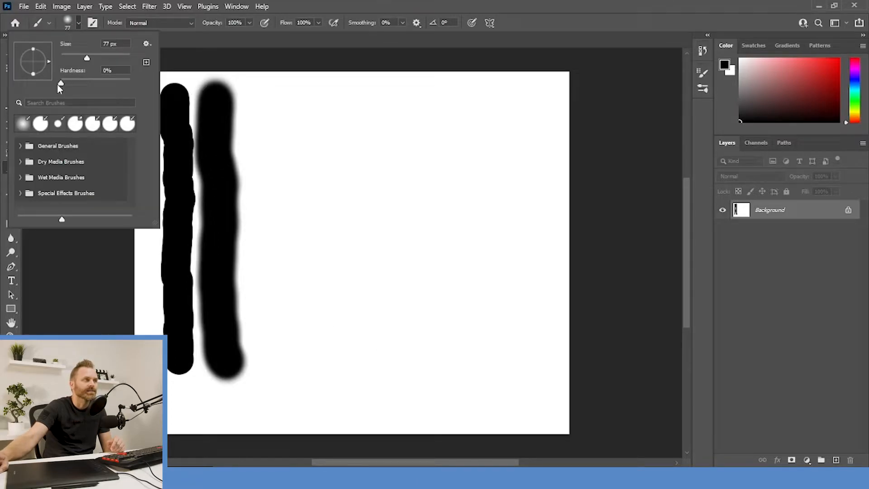
{"action": "left_click_drag", "start_coordinate": [59, 83], "coordinate": [117, 83]}
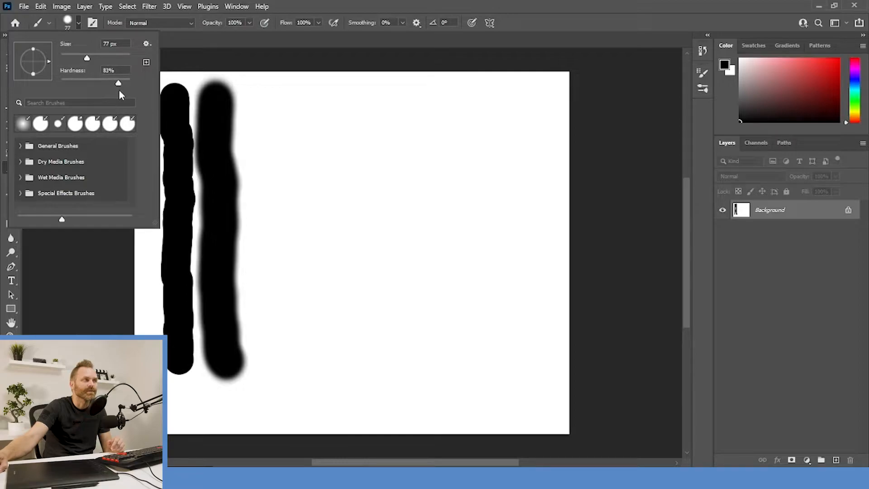
{"action": "left_click_drag", "start_coordinate": [118, 83], "coordinate": [117, 82]}
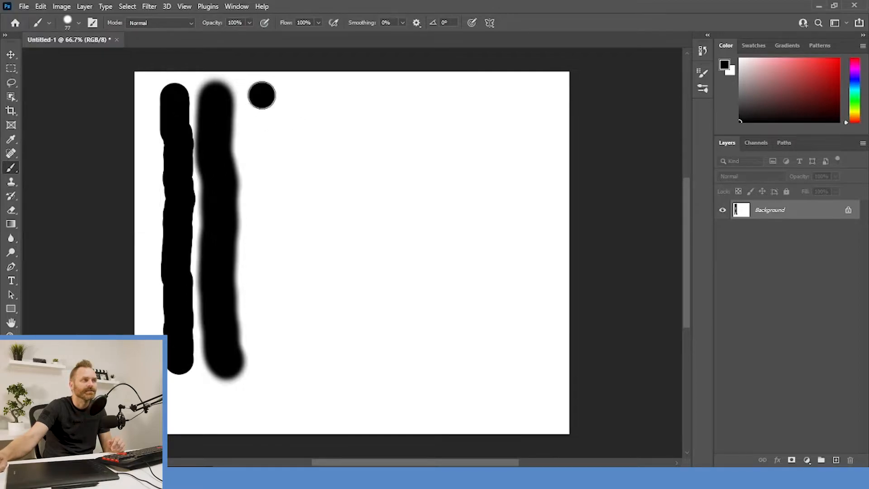
{"action": "left_click_drag", "start_coordinate": [262, 95], "coordinate": [269, 360]}
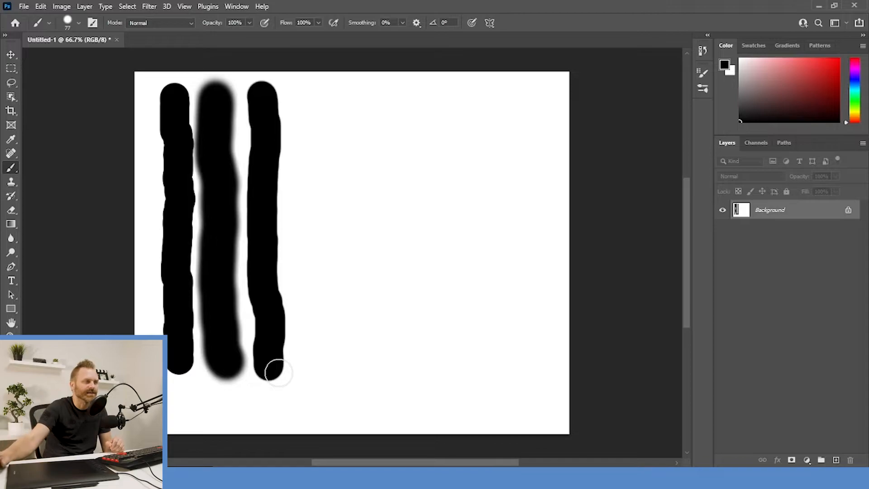
{"action": "mouse_move", "coordinate": [176, 140]}
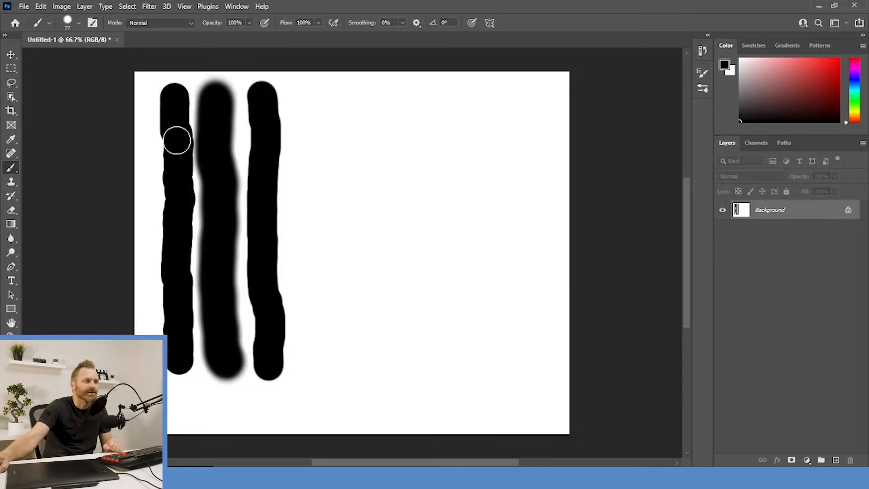
{"action": "mouse_move", "coordinate": [180, 193]}
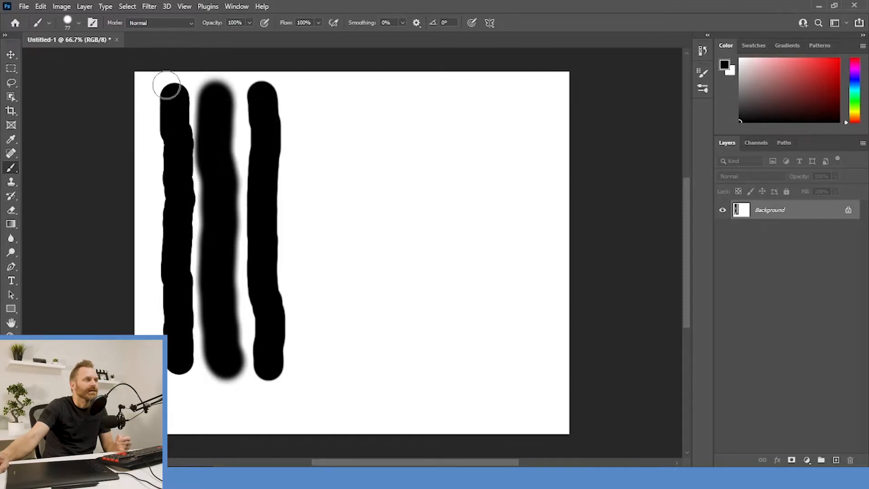
{"action": "mouse_move", "coordinate": [125, 122]}
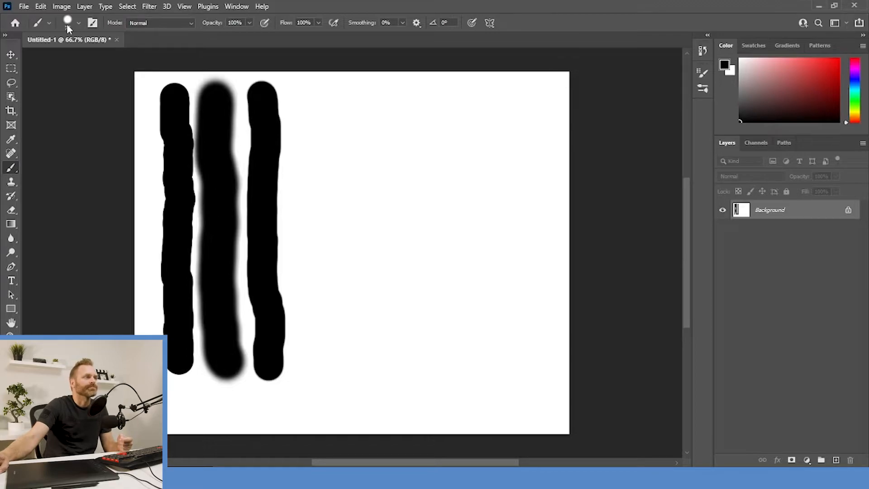
{"action": "left_click", "coordinate": [86, 23]}
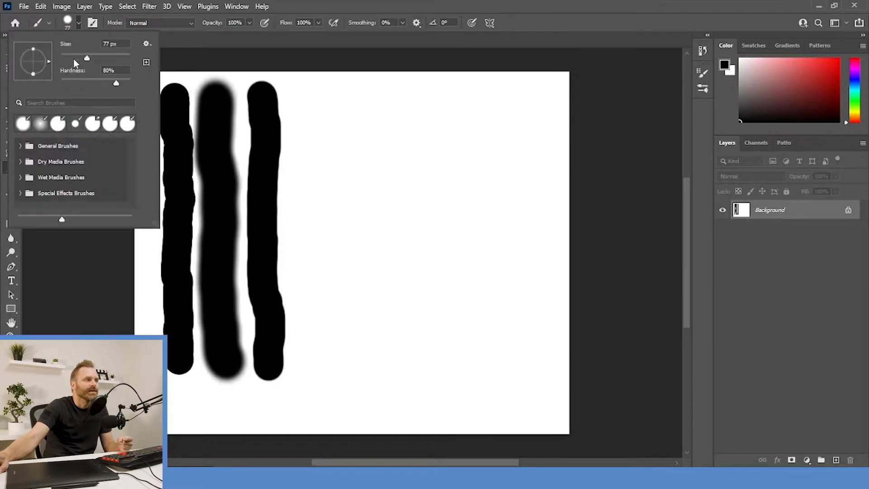
{"action": "mouse_move", "coordinate": [34, 80]}
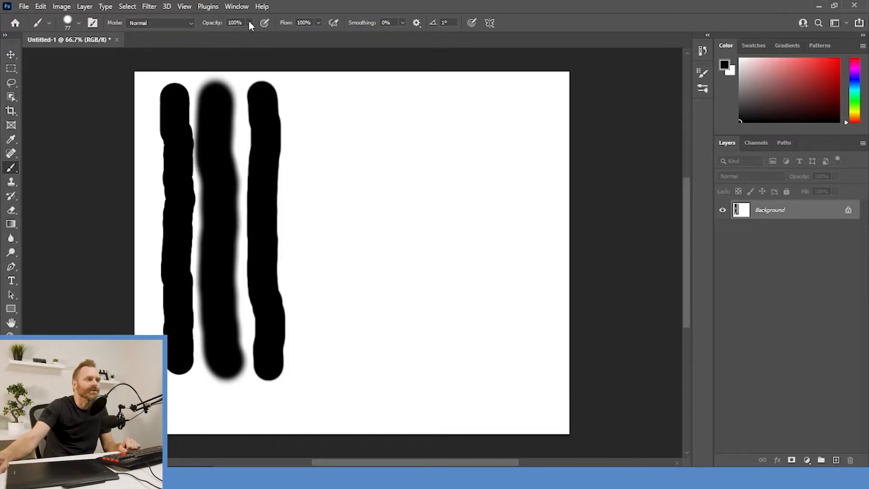
Paint overlapping semi-transparent grey passes at 45% opacity, then restore opacity to 100%
{"action": "left_click", "coordinate": [252, 24]}
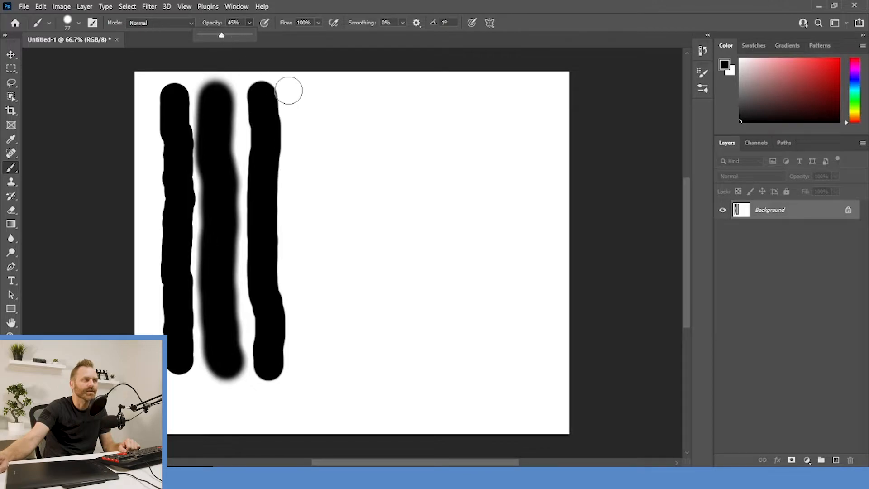
{"action": "left_click_drag", "start_coordinate": [307, 91], "coordinate": [307, 316]}
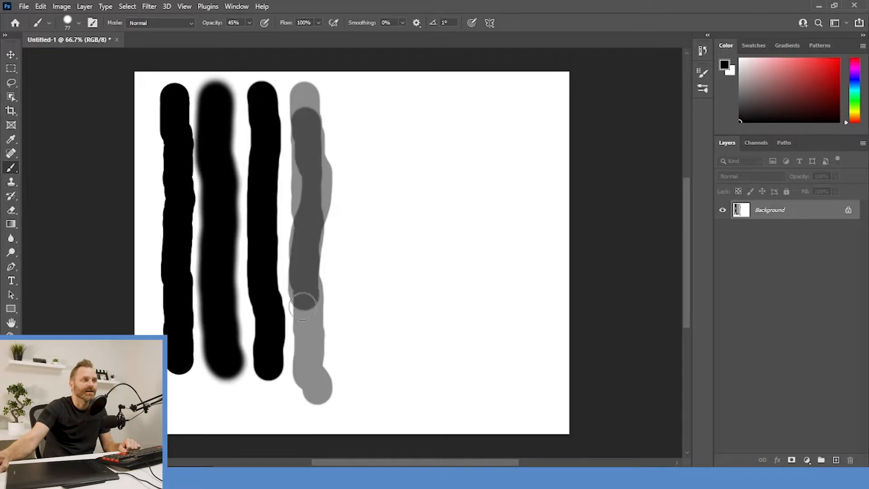
{"action": "left_click_drag", "start_coordinate": [303, 305], "coordinate": [315, 216]}
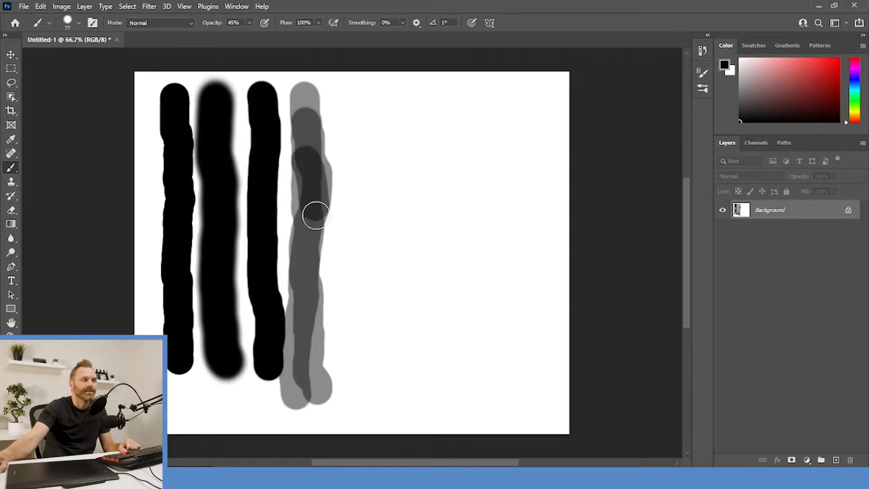
{"action": "left_click_drag", "start_coordinate": [316, 213], "coordinate": [314, 269]}
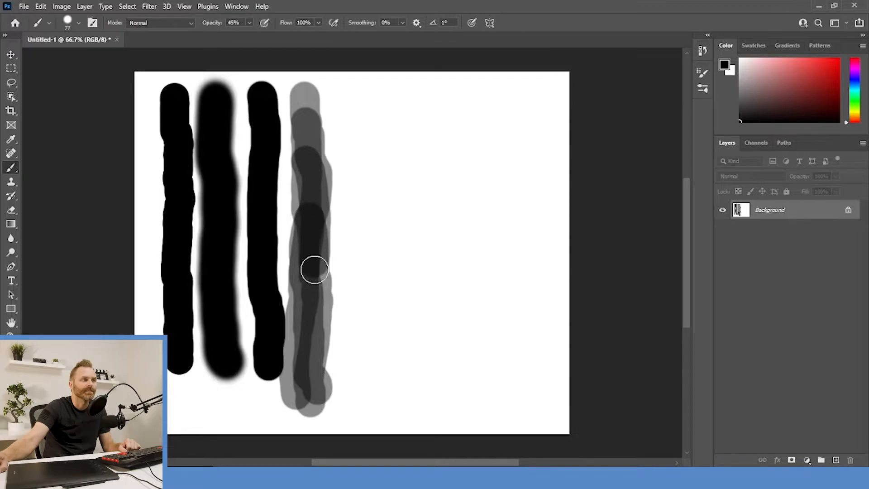
{"action": "left_click_drag", "start_coordinate": [314, 270], "coordinate": [310, 272]}
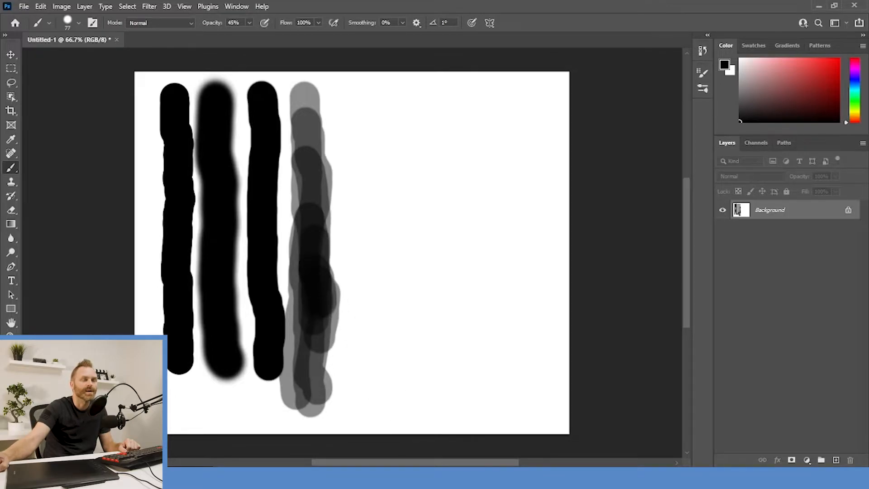
{"action": "left_click", "coordinate": [251, 23]}
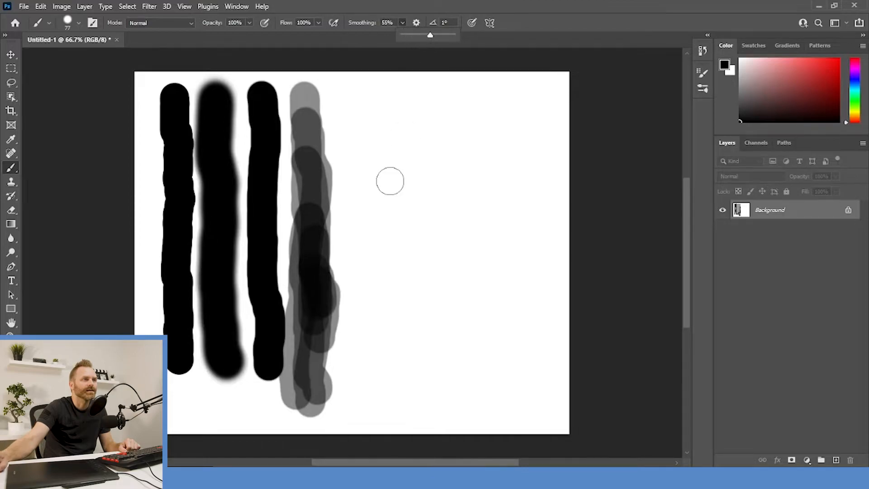
{"action": "mouse_move", "coordinate": [166, 249]}
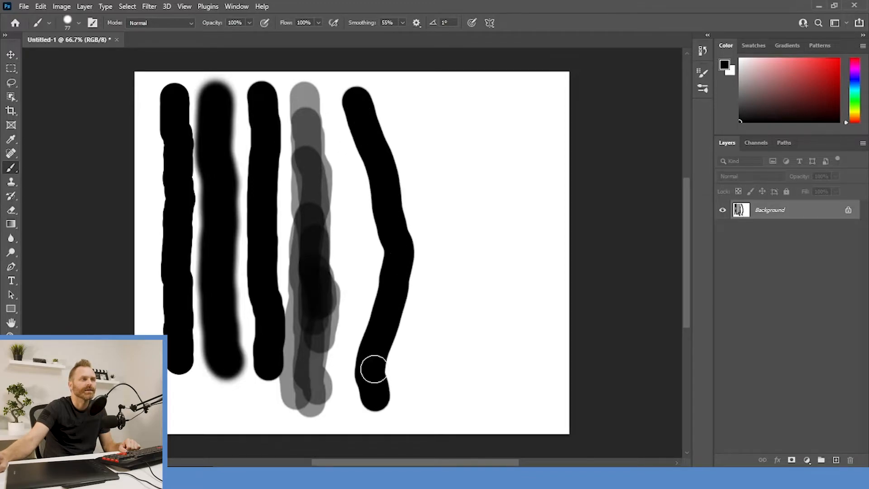
Paint curved and wavy black strokes, drop smoothing to 0%, and create a second blank 1200 × 1000 document
{"action": "left_click_drag", "start_coordinate": [394, 23], "coordinate": [426, 34]}
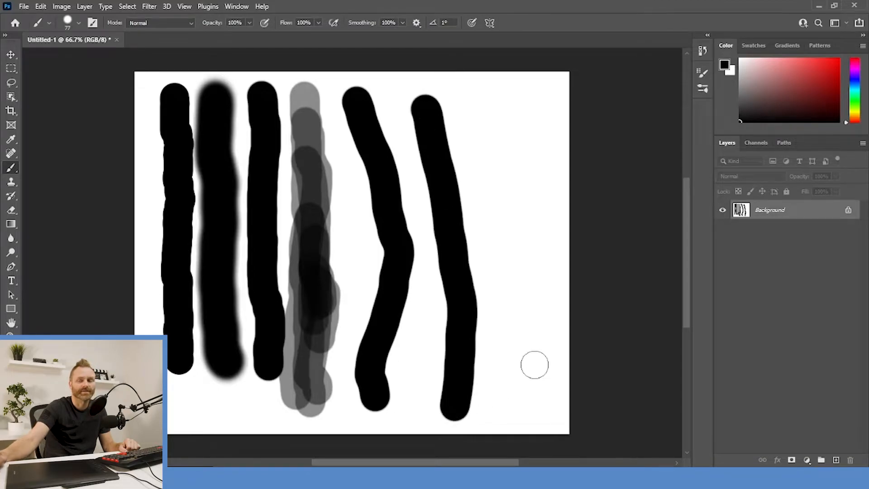
{"action": "mouse_move", "coordinate": [527, 375]}
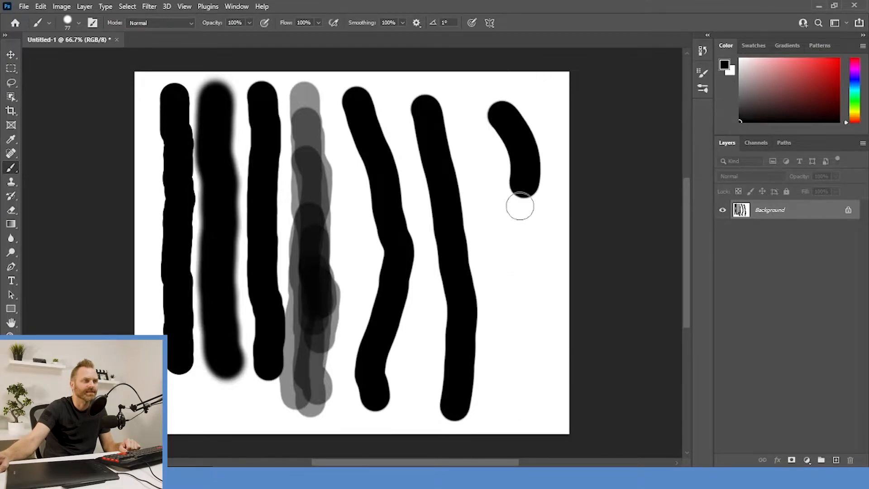
{"action": "left_click_drag", "start_coordinate": [521, 199], "coordinate": [521, 410]}
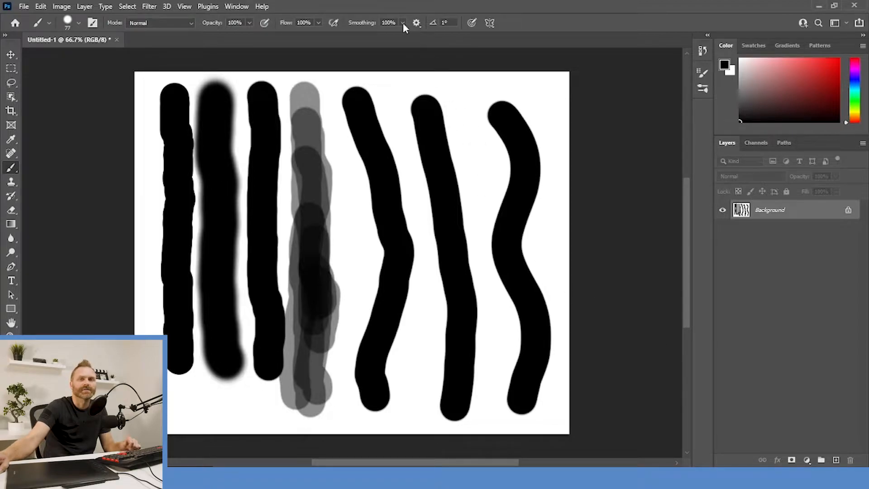
{"action": "mouse_move", "coordinate": [403, 28]}
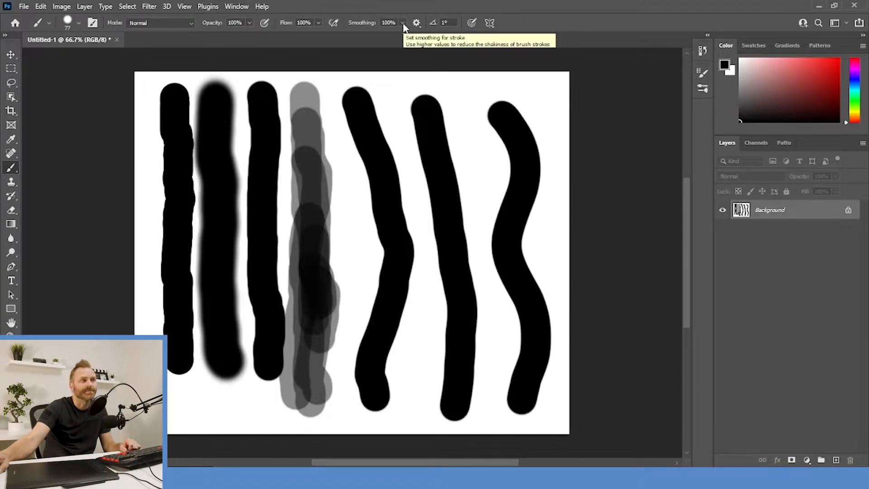
{"action": "left_click_drag", "start_coordinate": [402, 35], "coordinate": [378, 36]}
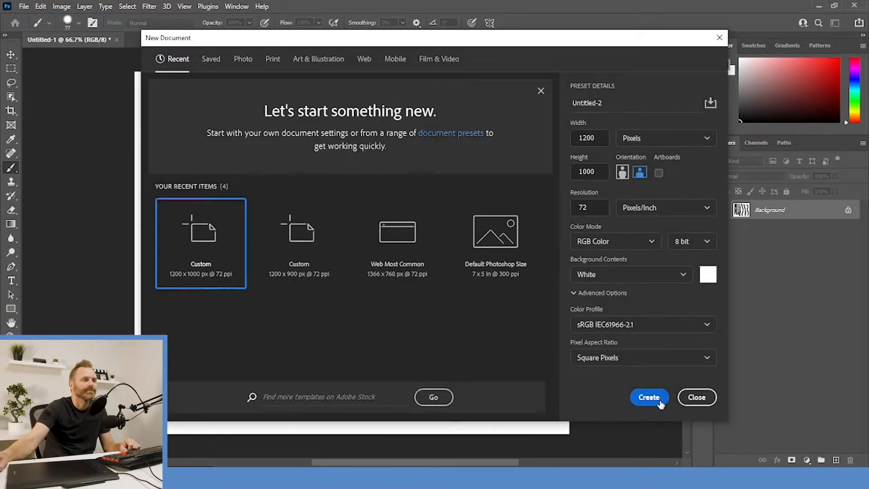
{"action": "left_click", "coordinate": [649, 397]}
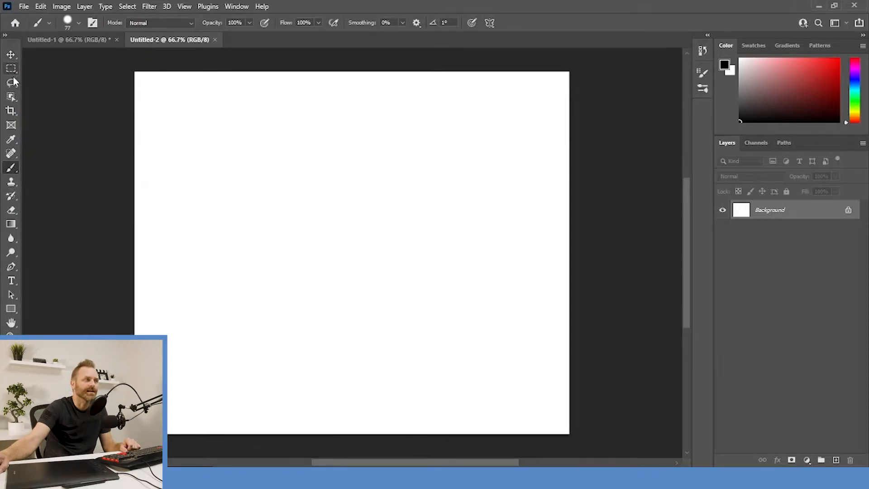
{"action": "mouse_move", "coordinate": [32, 199]}
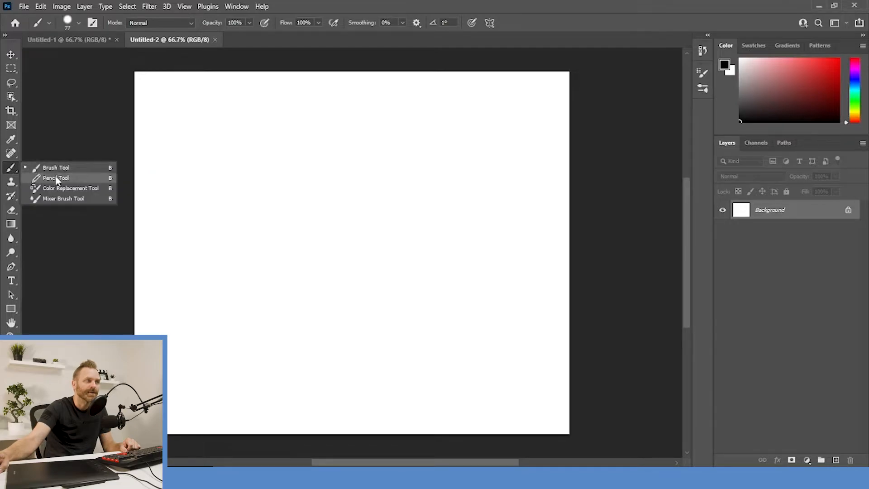
{"action": "mouse_move", "coordinate": [78, 185]}
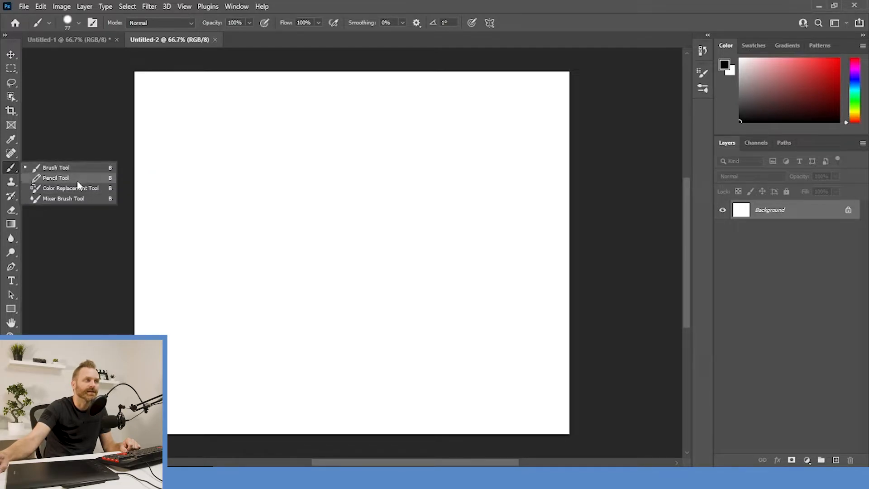
{"action": "mouse_move", "coordinate": [114, 208]}
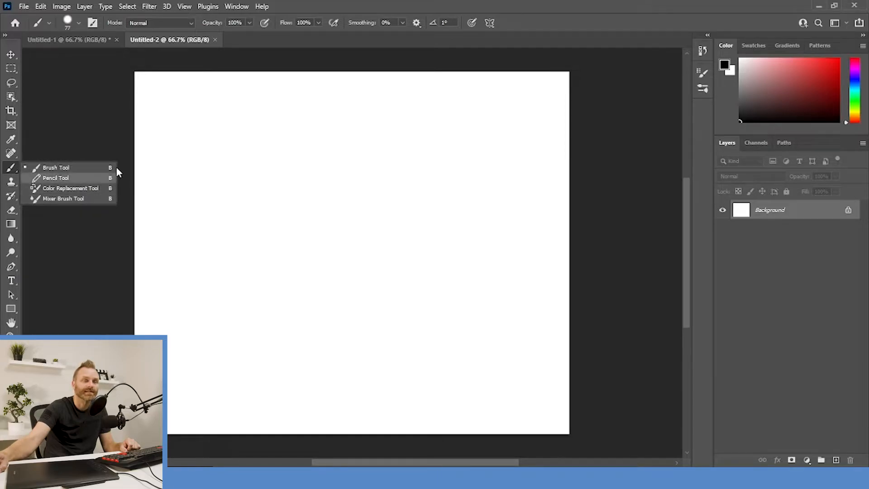
{"action": "mouse_move", "coordinate": [114, 181]}
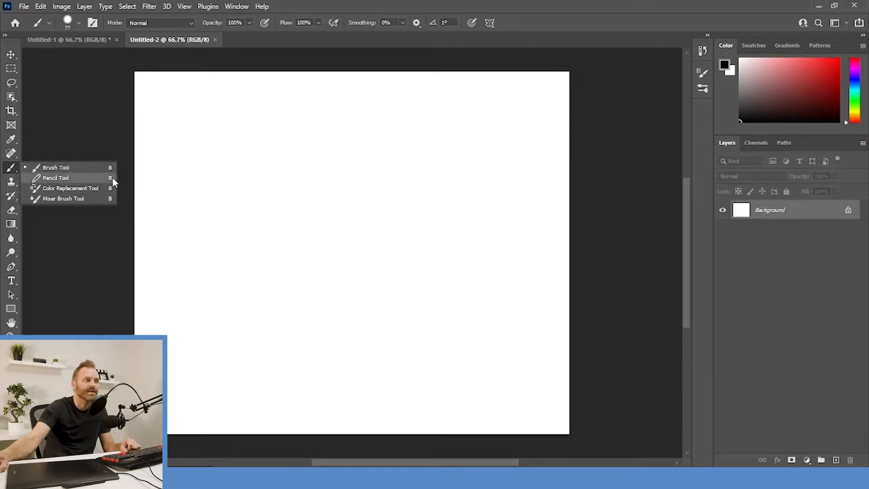
Switch to the Pencil tool (Shift+B) and draw a thick hard-edged black vertical stroke down the left
{"action": "left_click", "coordinate": [54, 166]}
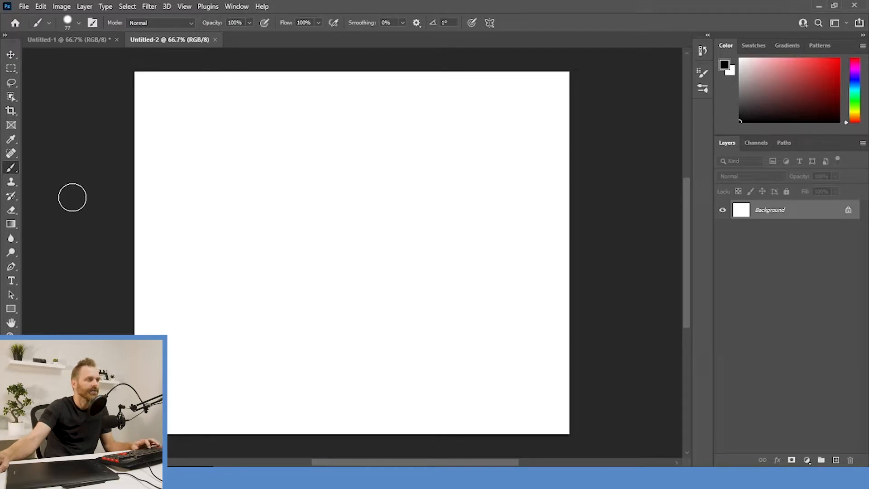
{"action": "key", "text": "shift+b"}
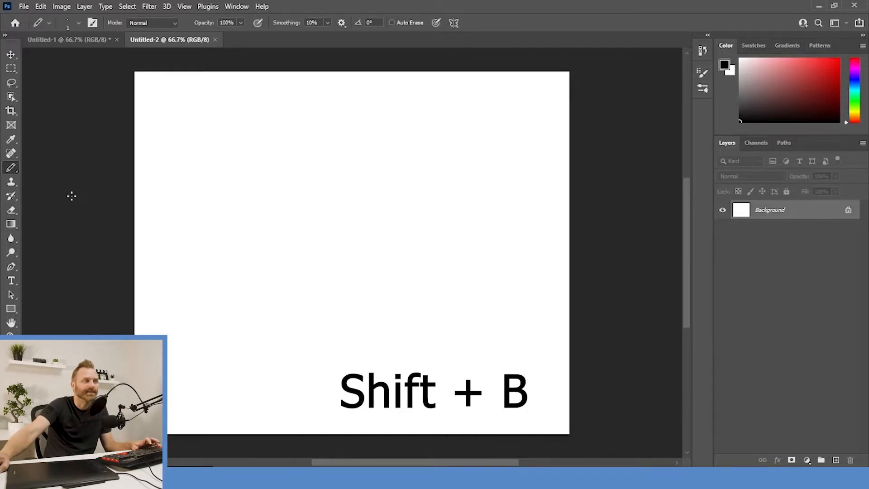
{"action": "key", "text": "shift+b"}
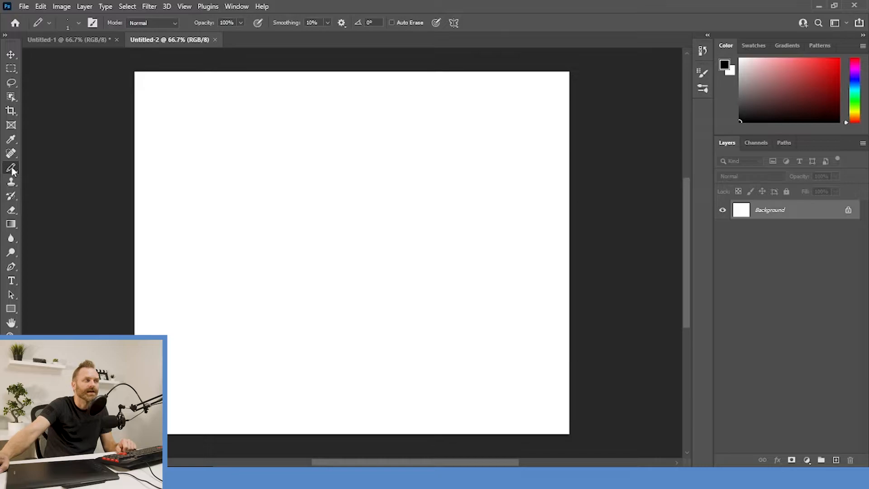
{"action": "mouse_move", "coordinate": [10, 178]}
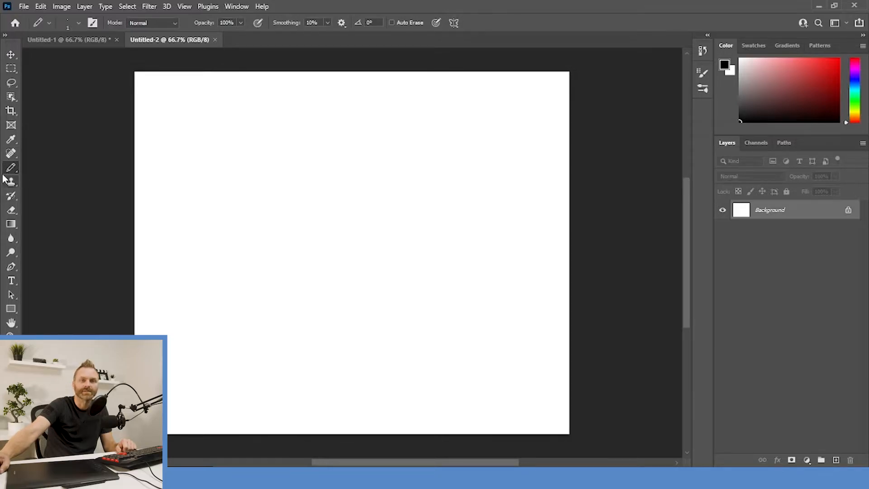
{"action": "mouse_move", "coordinate": [152, 124]}
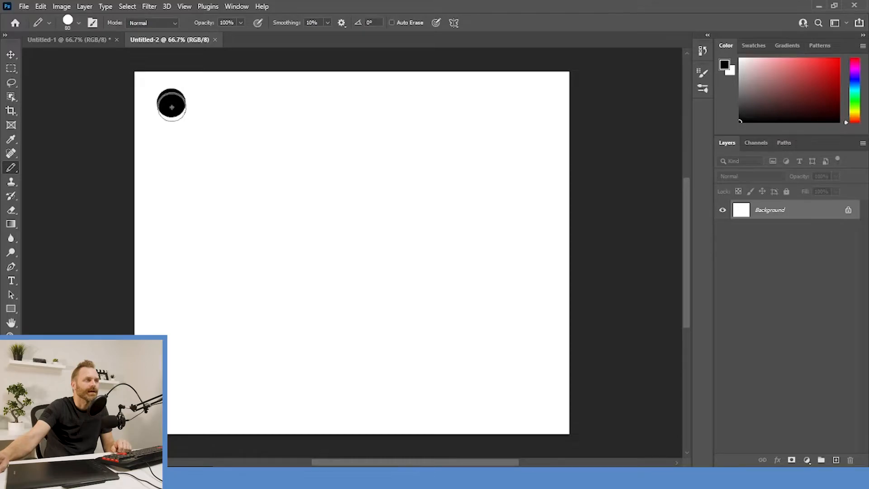
{"action": "left_click_drag", "start_coordinate": [171, 105], "coordinate": [176, 401]}
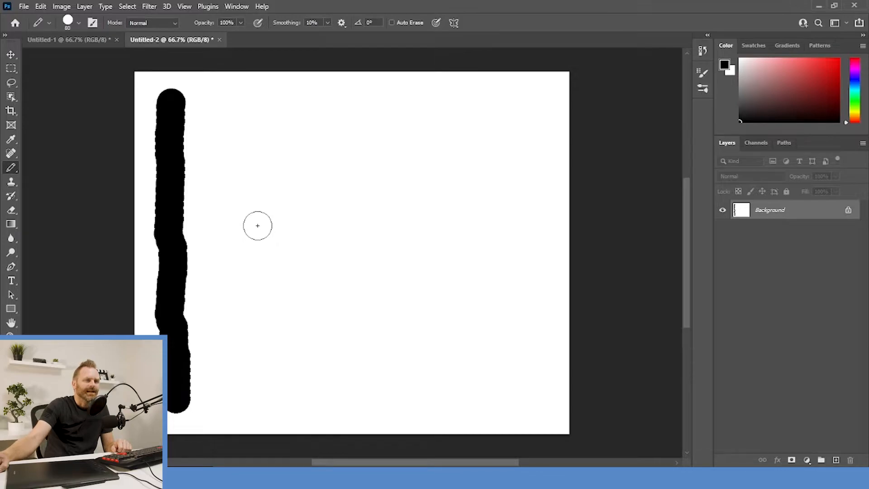
{"action": "mouse_move", "coordinate": [253, 226]}
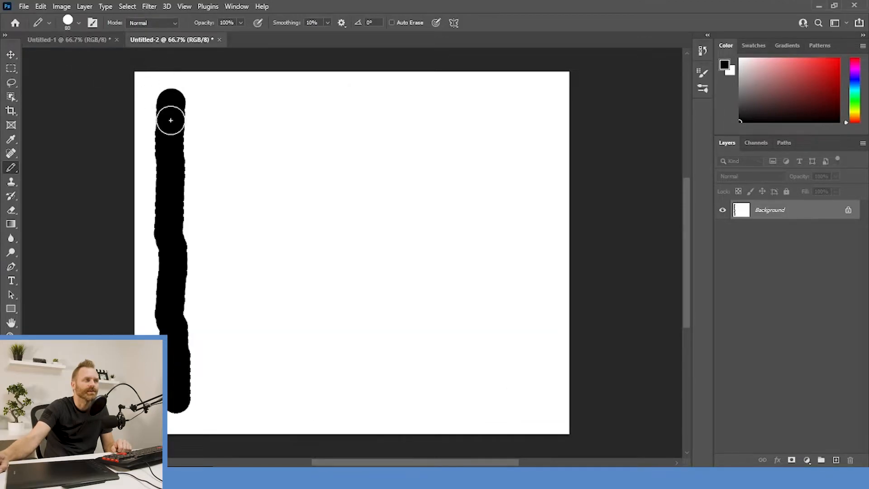
{"action": "mouse_move", "coordinate": [212, 99]}
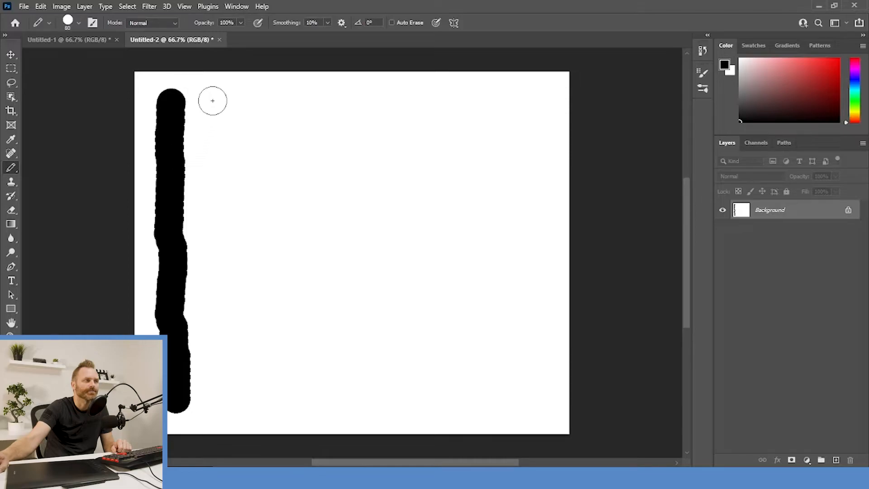
{"action": "mouse_move", "coordinate": [191, 89]}
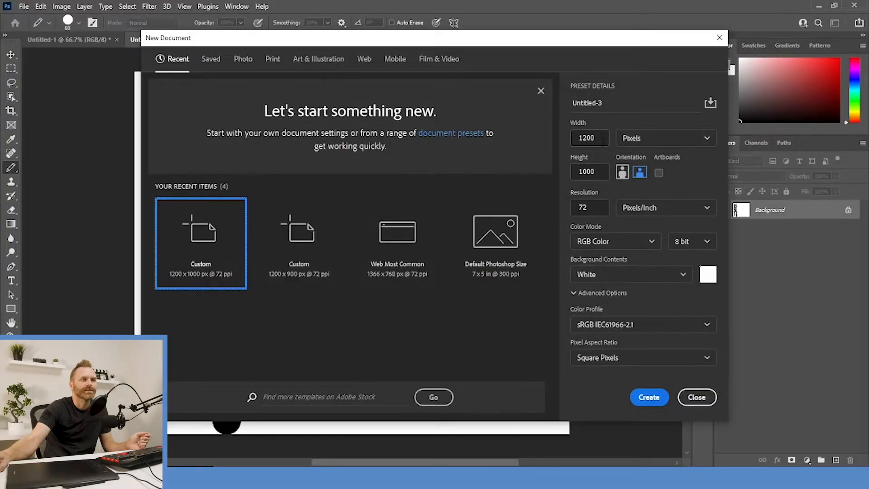
Create a third tiny 24 × 24 px document and magnify it with the Zoom tool
{"action": "left_click", "coordinate": [589, 138]}
{"action": "type", "text": "24"}
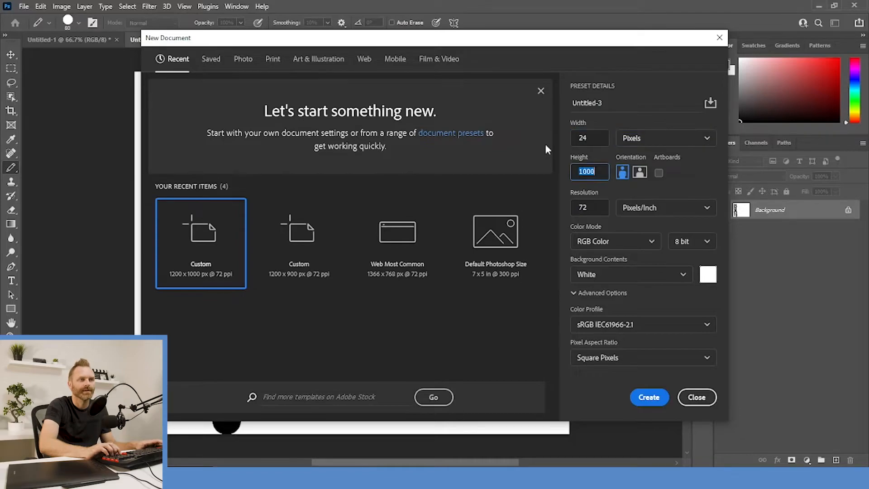
{"action": "left_click", "coordinate": [649, 397]}
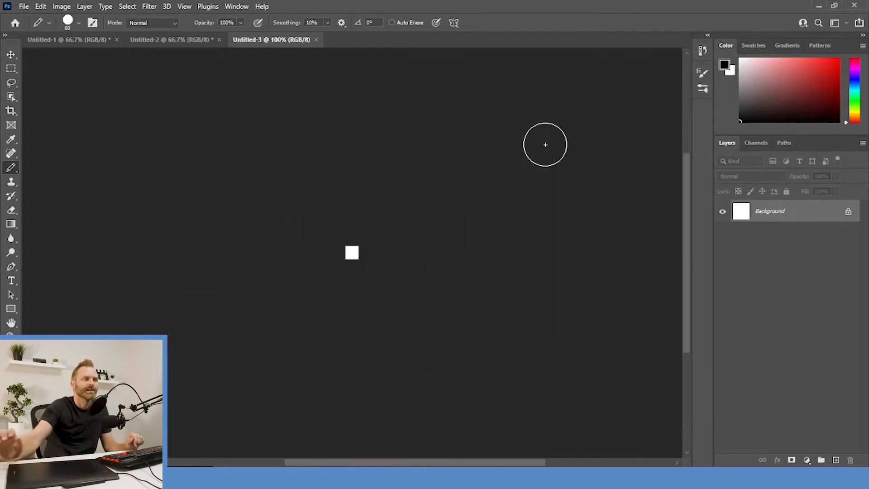
{"action": "mouse_move", "coordinate": [403, 264]}
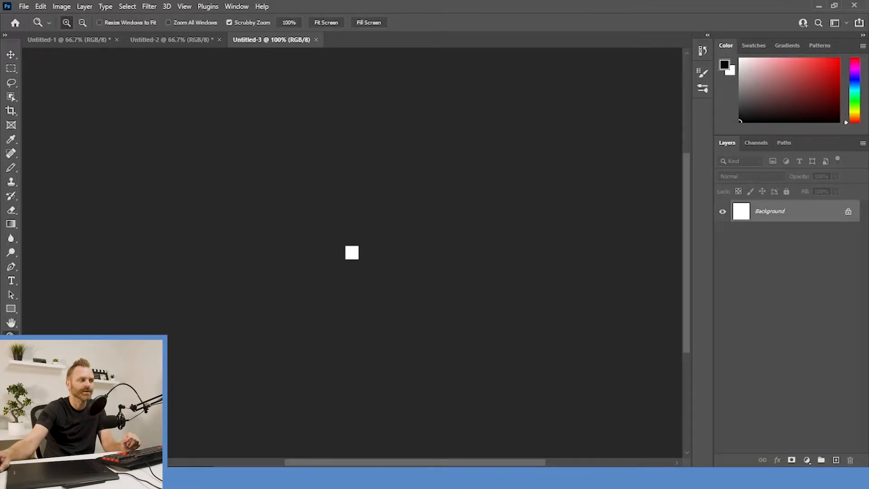
{"action": "left_click", "coordinate": [351, 253]}
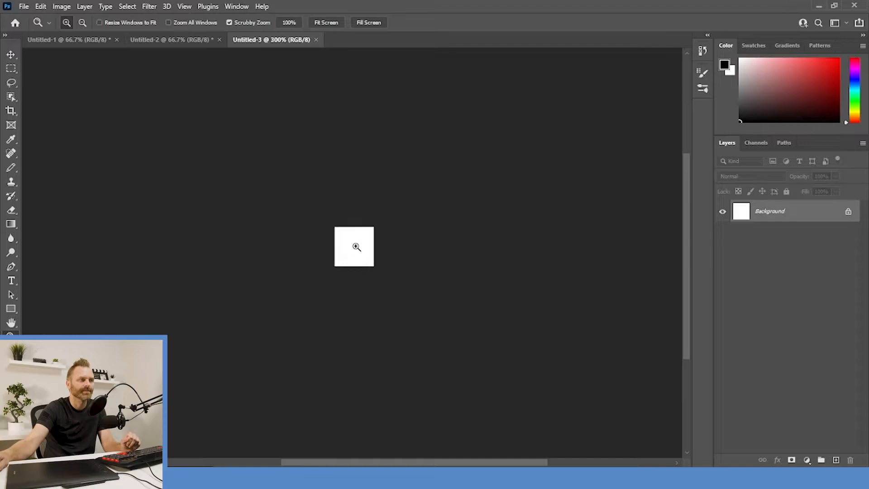
{"action": "left_click", "coordinate": [355, 247]}
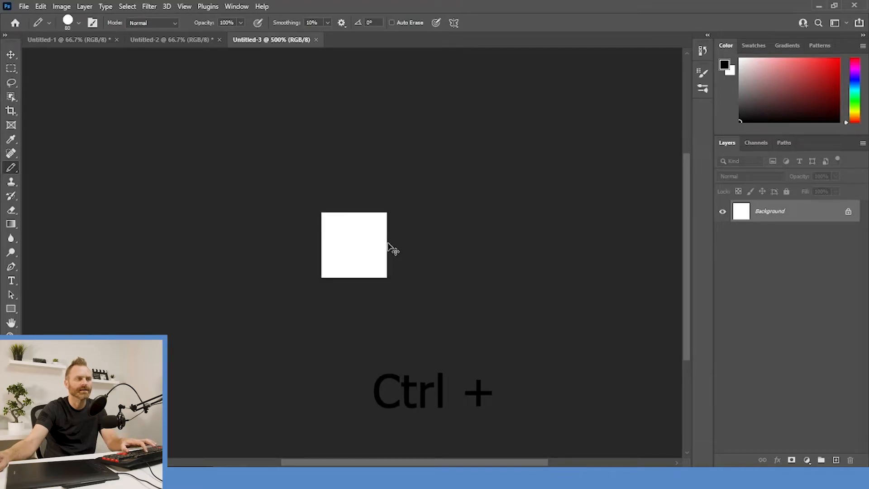
Zoom further in until the tiny document fills the workspace
{"action": "key", "text": "ctrl+plus"}
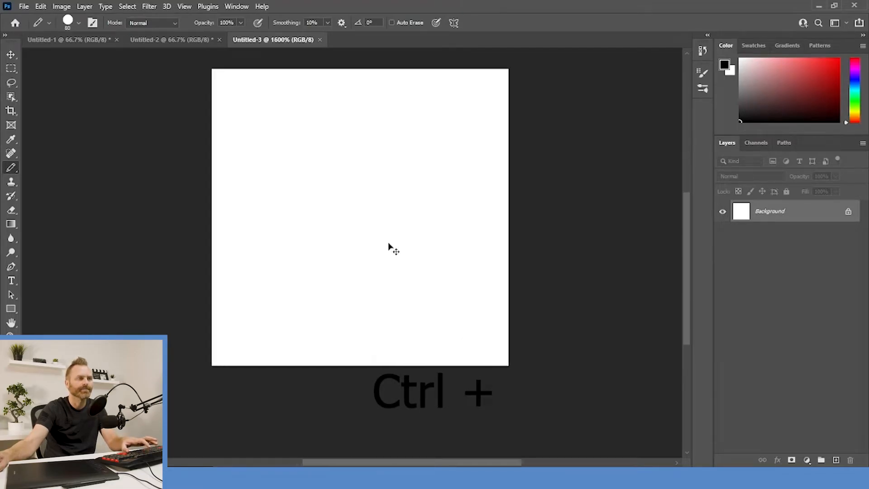
{"action": "key", "text": "ctrl+plus"}
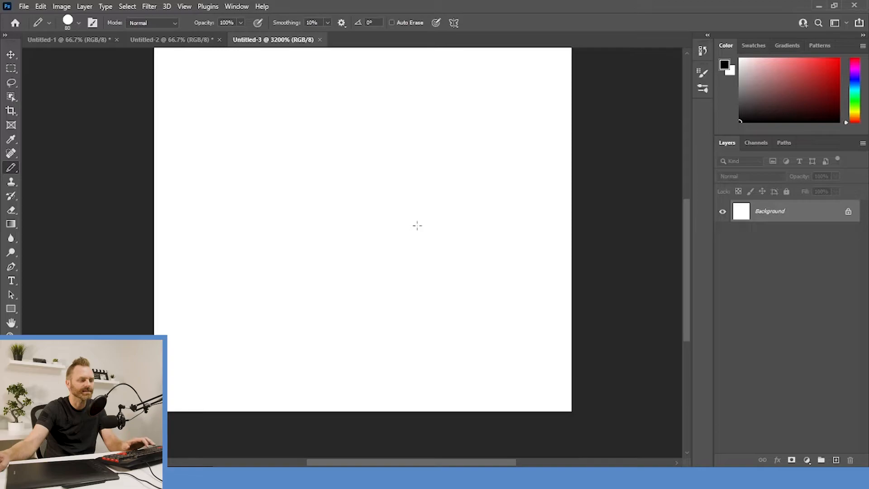
{"action": "key", "text": "Ctrl+0"}
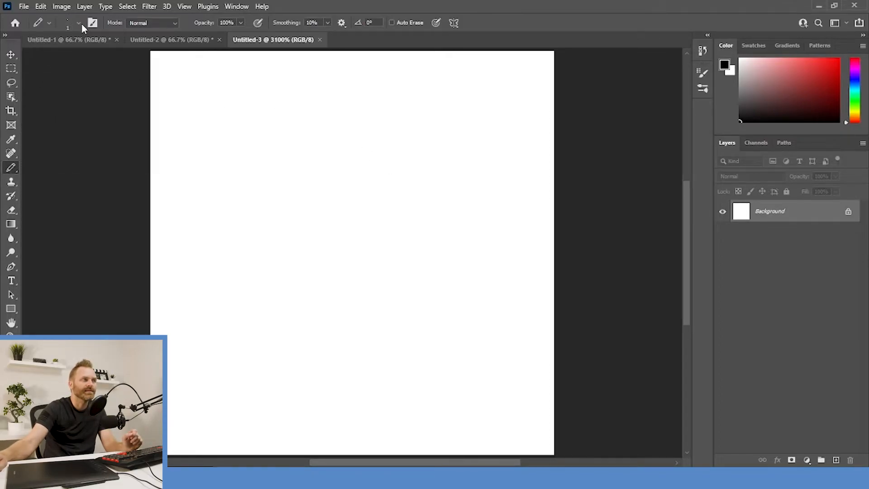
With a 1 px pencil, outline the pixel-art figure's head, add two eye pixels and body pixels
{"action": "left_click", "coordinate": [78, 24]}
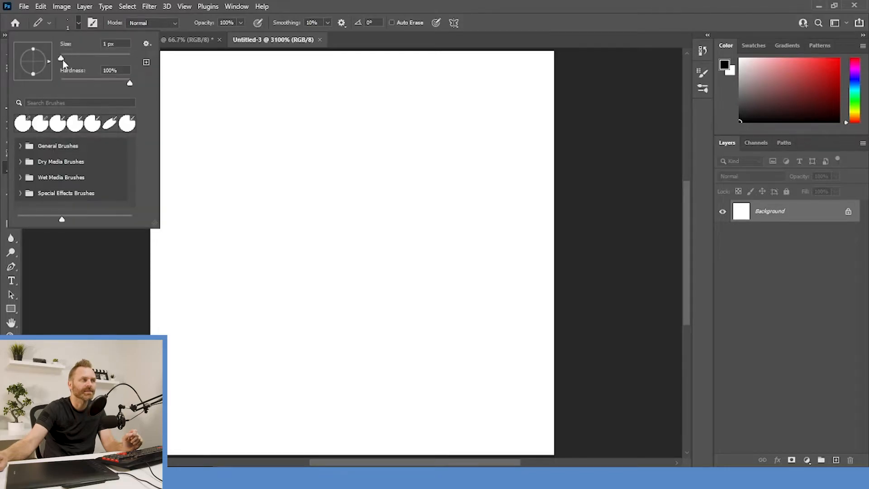
{"action": "mouse_move", "coordinate": [90, 179]}
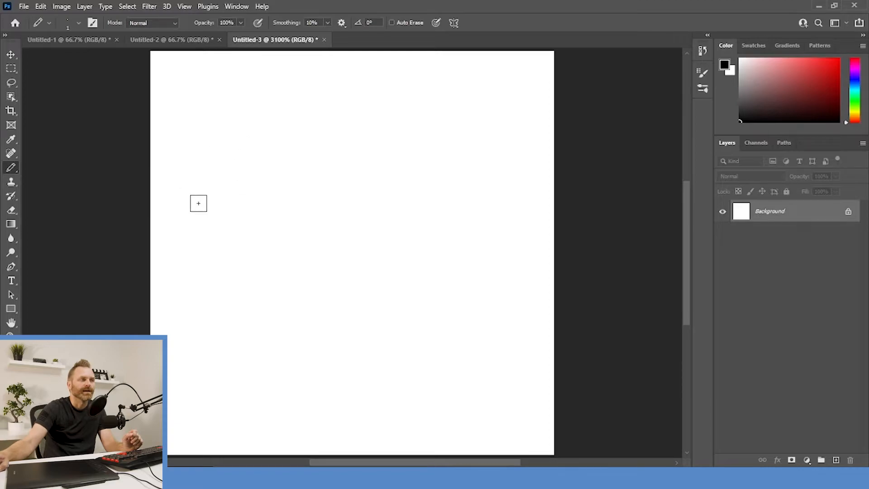
{"action": "mouse_move", "coordinate": [283, 203]}
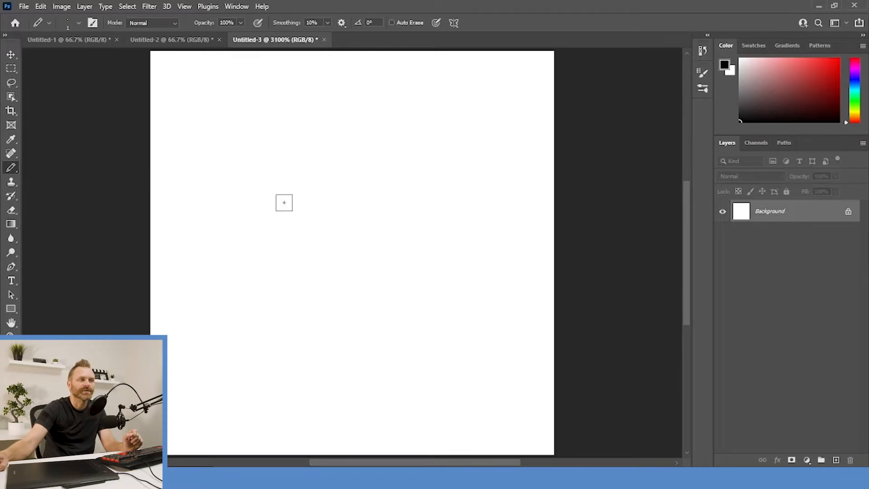
{"action": "mouse_move", "coordinate": [543, 208]}
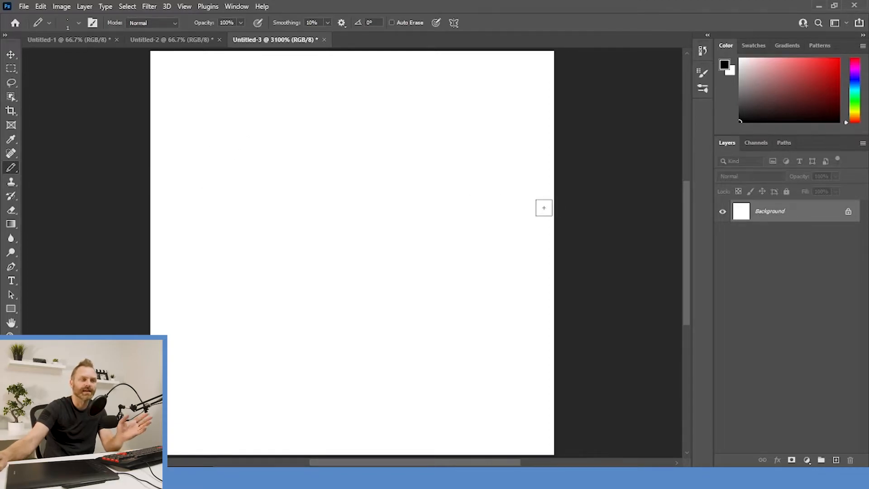
{"action": "mouse_move", "coordinate": [351, 205]}
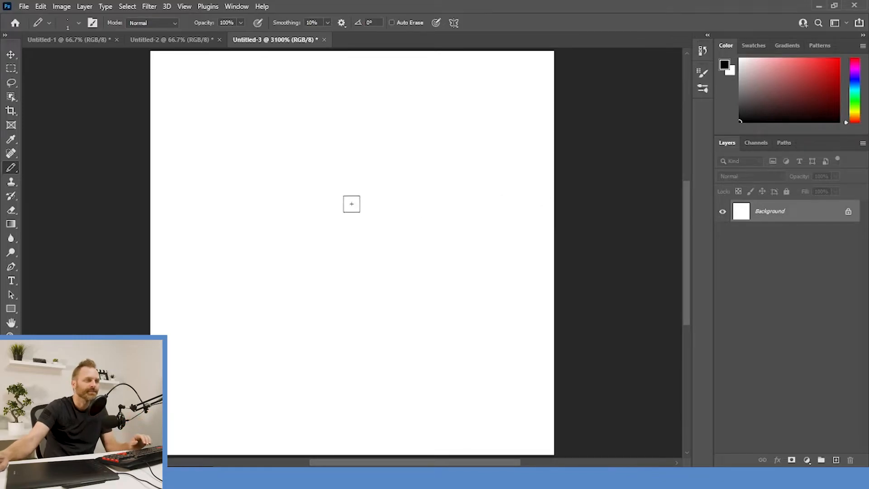
{"action": "mouse_move", "coordinate": [289, 152]}
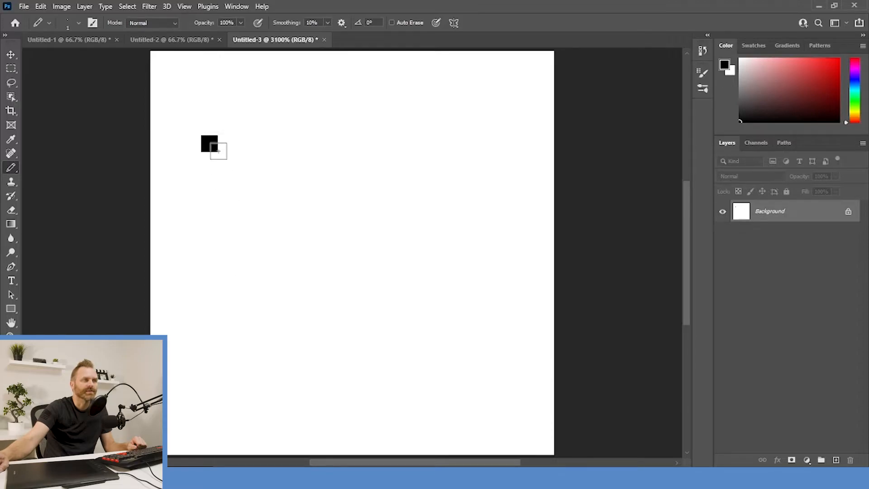
{"action": "mouse_move", "coordinate": [219, 134]}
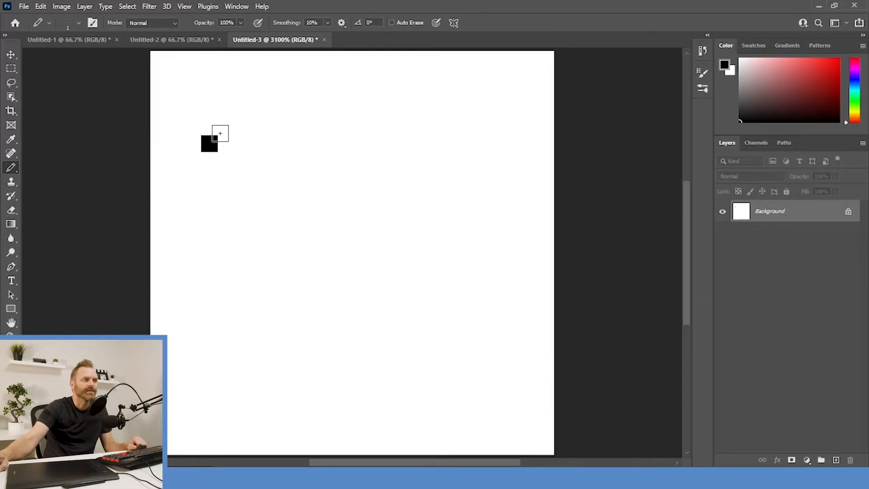
{"action": "left_click_drag", "start_coordinate": [219, 133], "coordinate": [276, 143]}
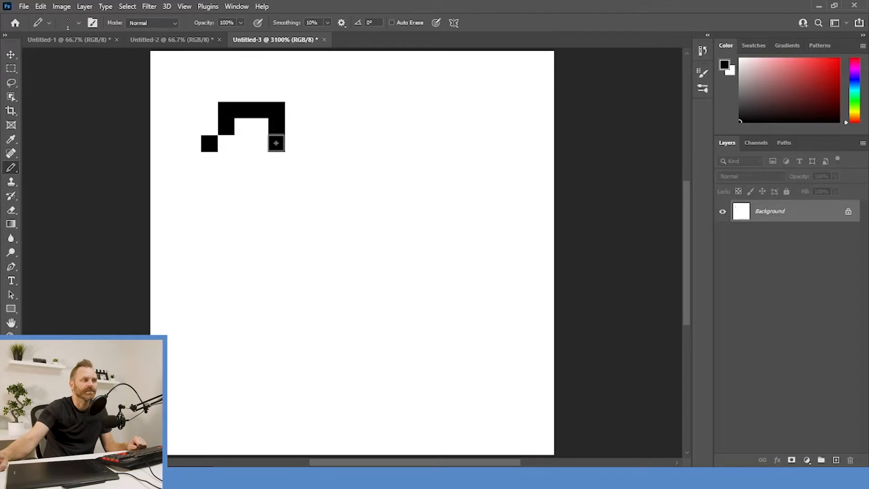
{"action": "left_click_drag", "start_coordinate": [275, 143], "coordinate": [233, 280]}
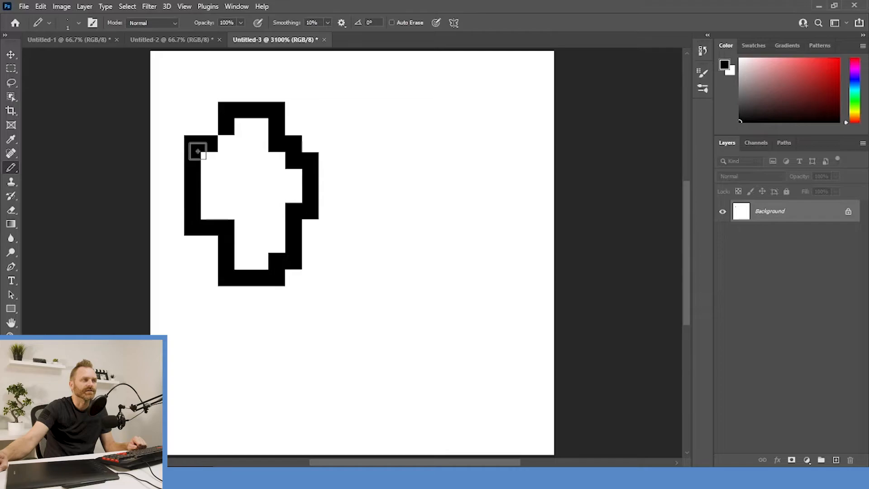
{"action": "left_click", "coordinate": [259, 161]}
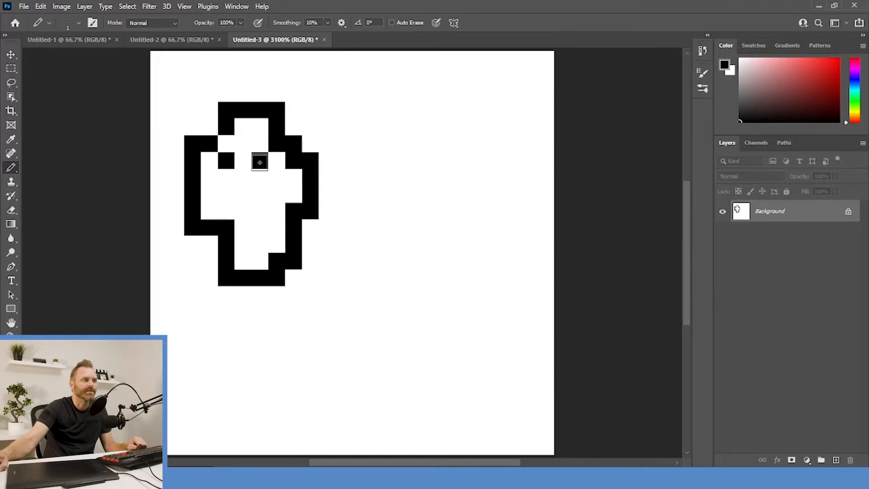
{"action": "left_click", "coordinate": [259, 163]}
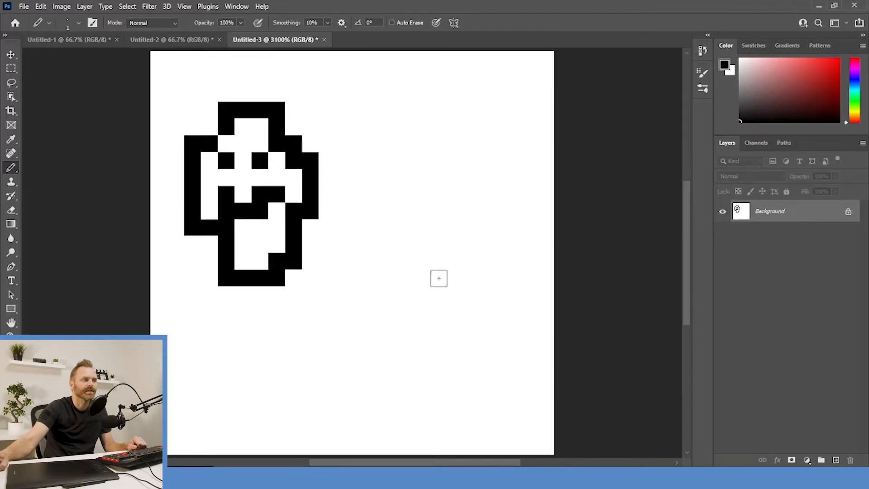
{"action": "mouse_move", "coordinate": [298, 317]}
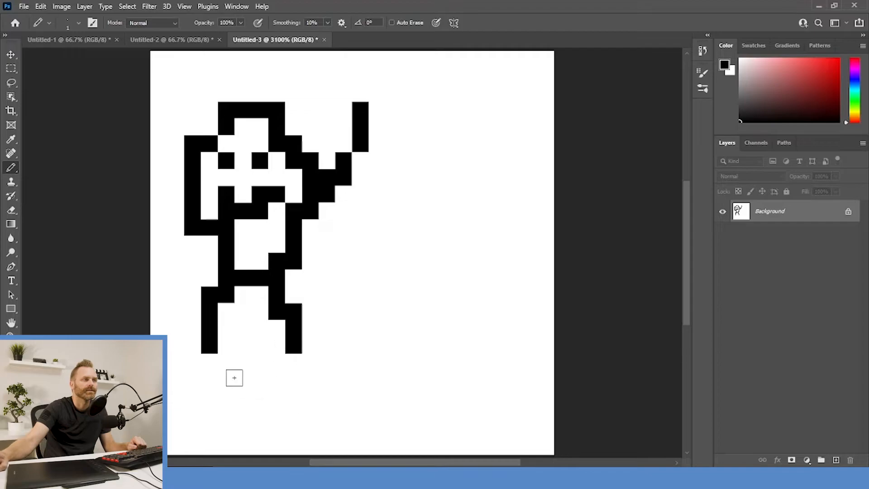
{"action": "left_click", "coordinate": [306, 352]}
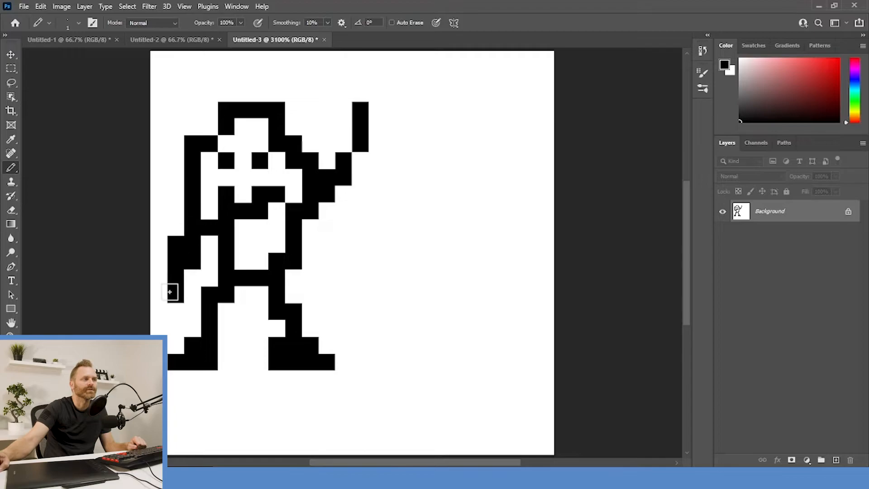
{"action": "mouse_move", "coordinate": [71, 53]}
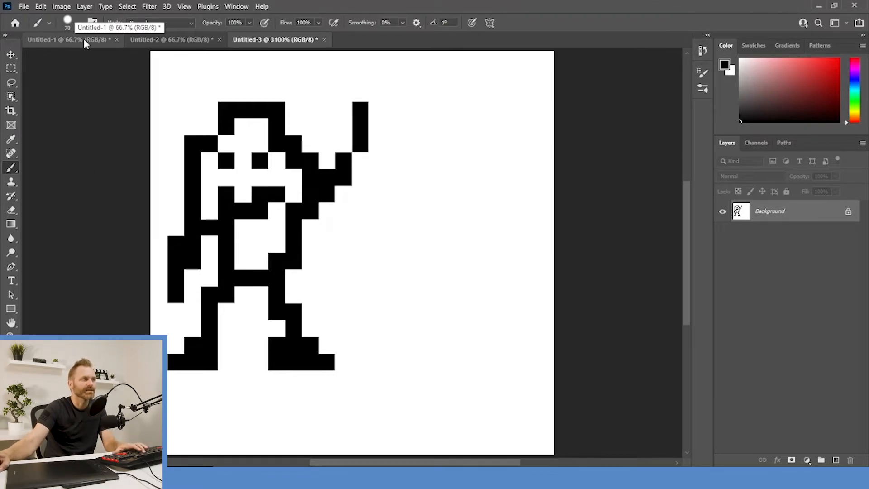
Paint a second figure beside the first with a soft 1 px brush, giving blurry grey pixels
{"action": "left_click", "coordinate": [66, 23]}
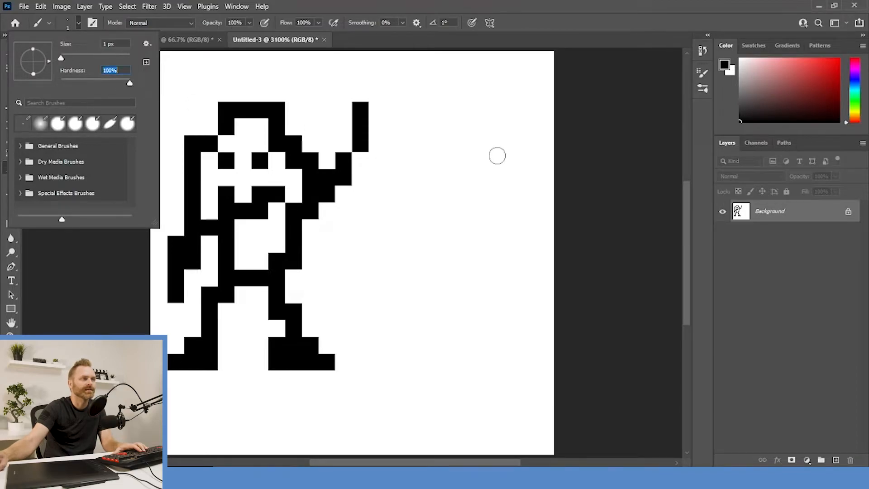
{"action": "mouse_move", "coordinate": [614, 131]}
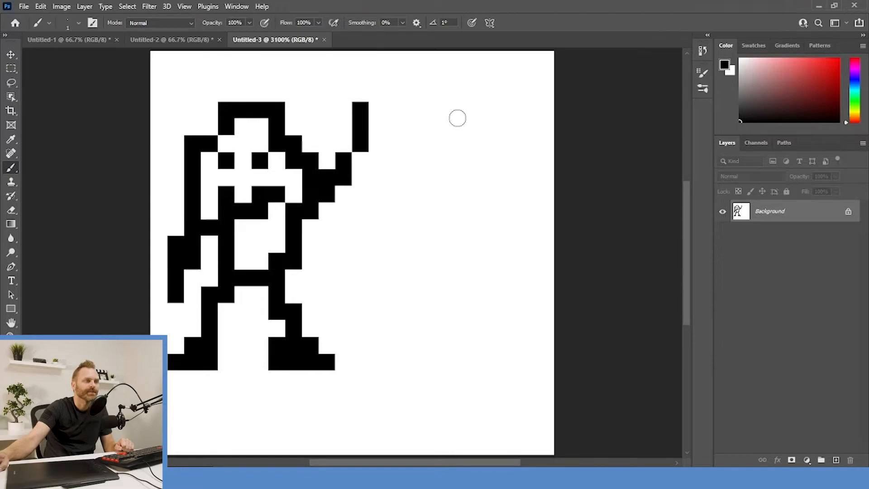
{"action": "left_click_drag", "start_coordinate": [454, 122], "coordinate": [423, 186]}
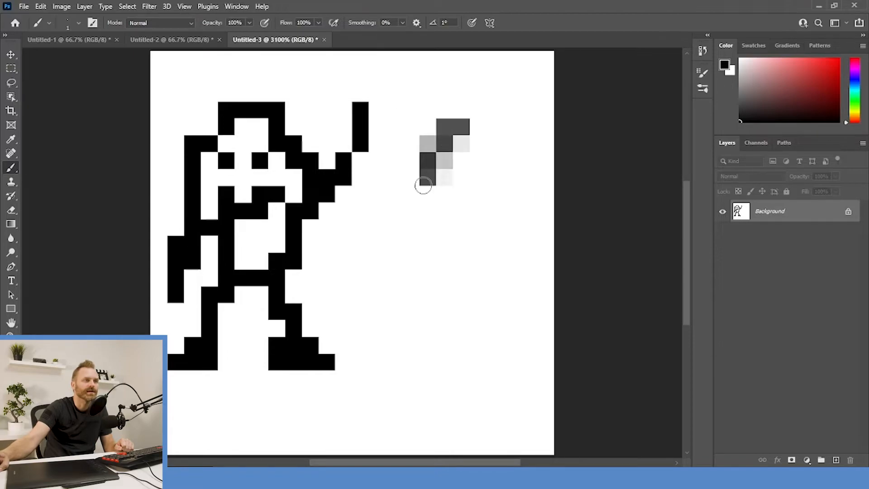
{"action": "left_click_drag", "start_coordinate": [424, 185], "coordinate": [515, 230]}
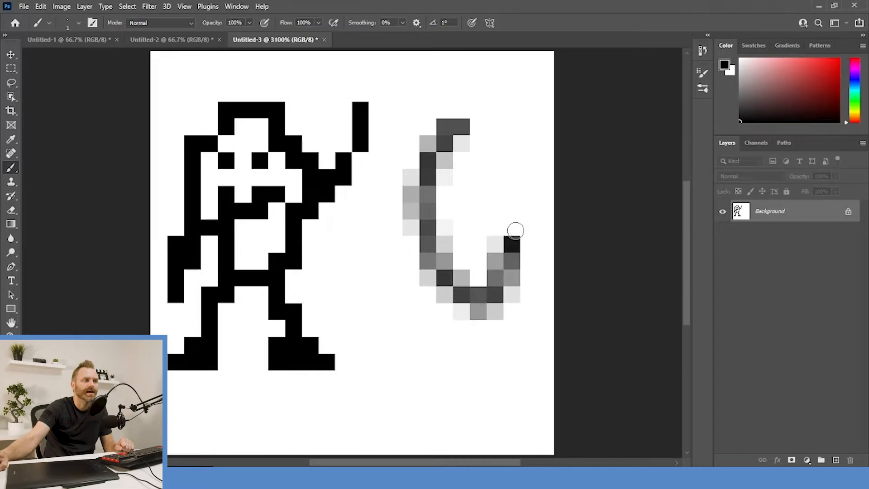
{"action": "left_click_drag", "start_coordinate": [515, 230], "coordinate": [454, 188]}
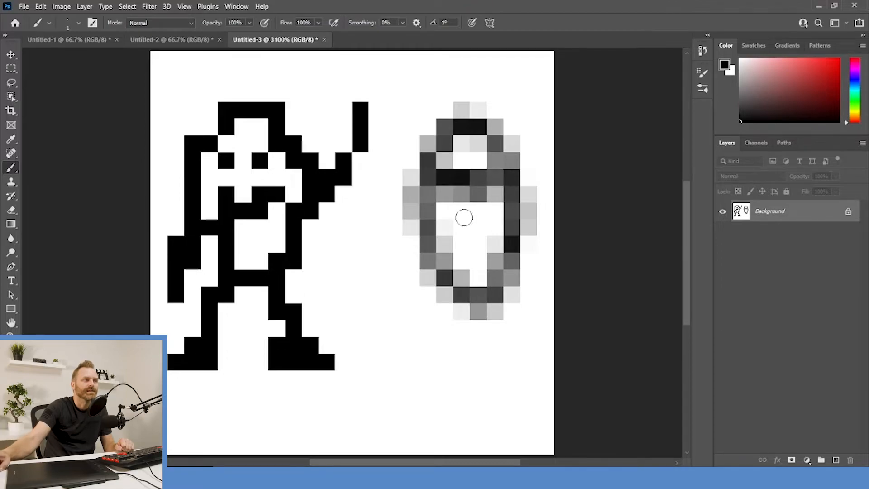
{"action": "left_click_drag", "start_coordinate": [464, 216], "coordinate": [493, 230]}
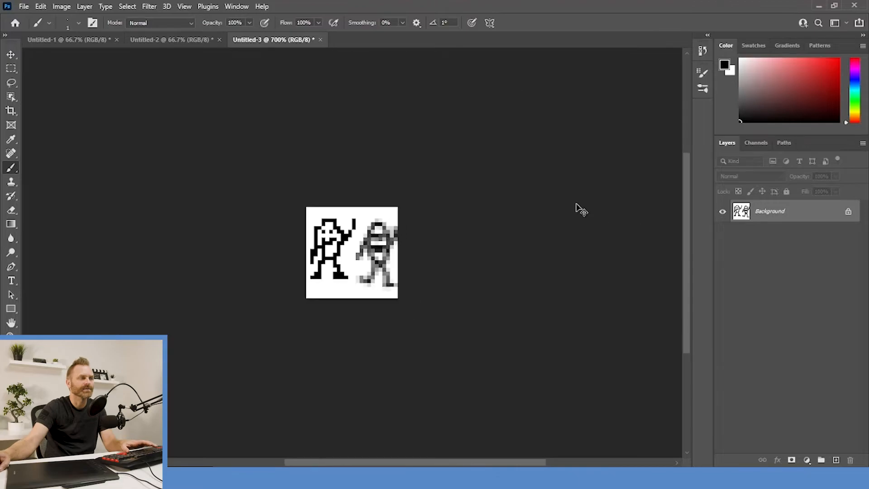
Zoom out to see both figures, then return to the Untitled-1 document
{"action": "key", "text": "Ctrl+-"}
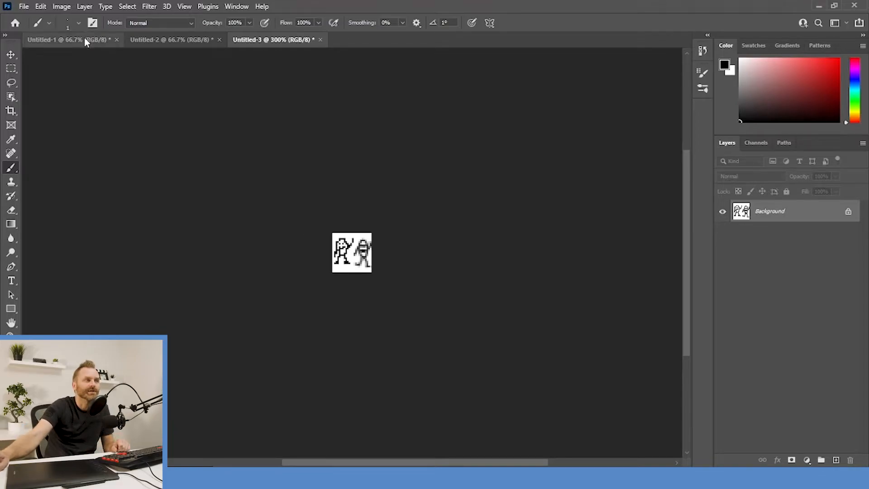
{"action": "left_click", "coordinate": [63, 40]}
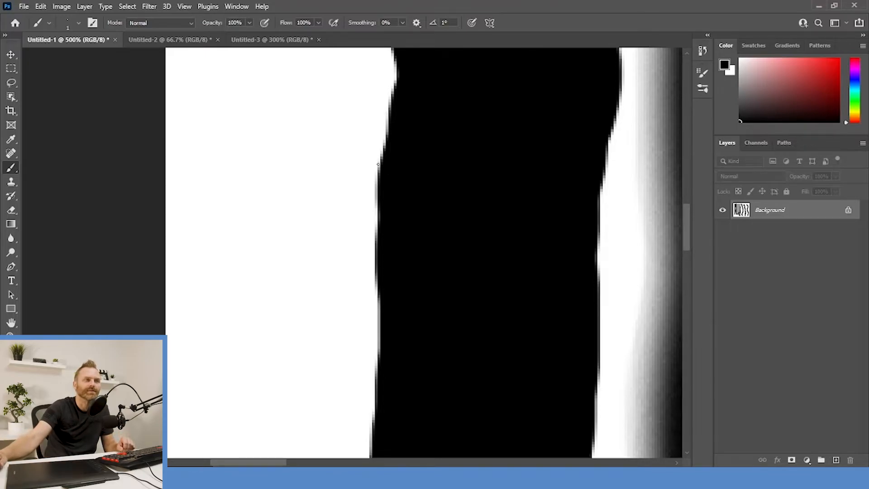
{"action": "mouse_move", "coordinate": [258, 44]}
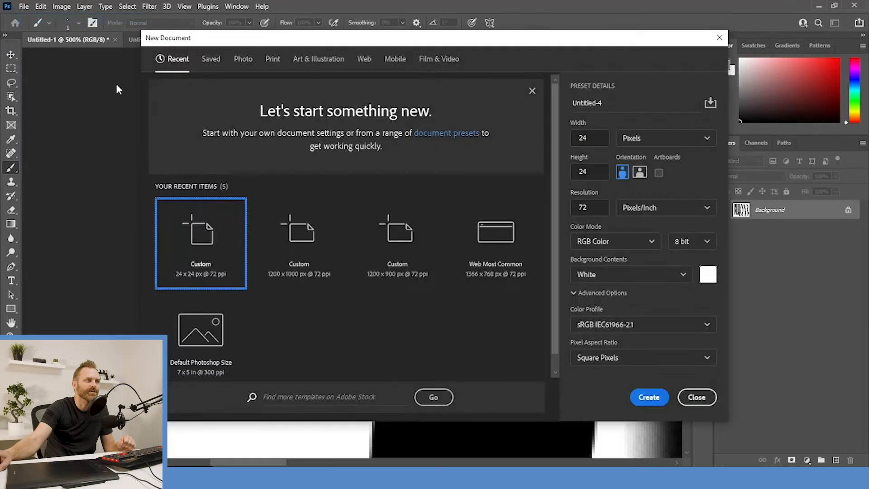
{"action": "mouse_move", "coordinate": [300, 257]}
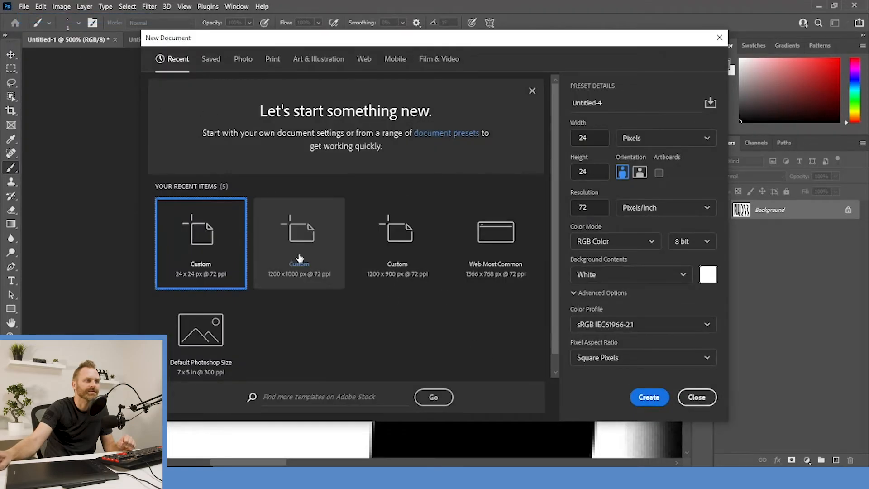
Create a new blank document from the recent 1200 × 1000 px preset
{"action": "left_click", "coordinate": [299, 243]}
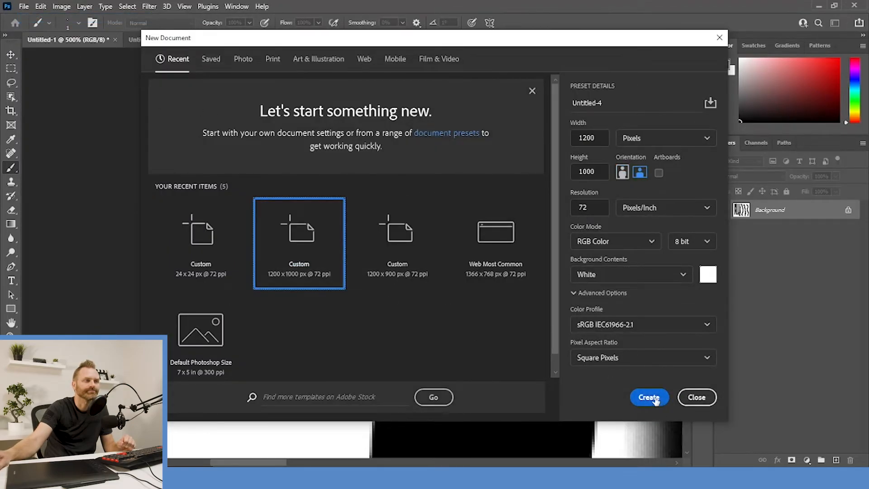
{"action": "left_click", "coordinate": [648, 397]}
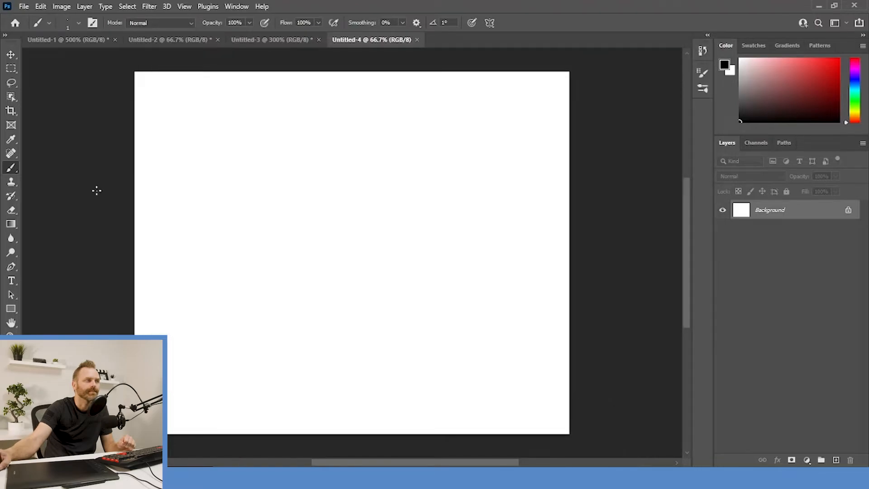
{"action": "mouse_move", "coordinate": [242, 168]}
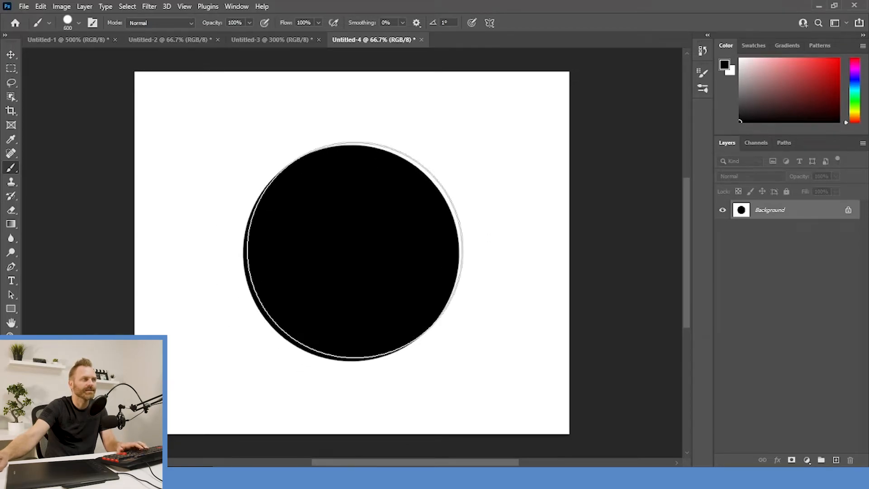
Set a large hard round brush size for painting the black and red circles
{"action": "left_click", "coordinate": [68, 23]}
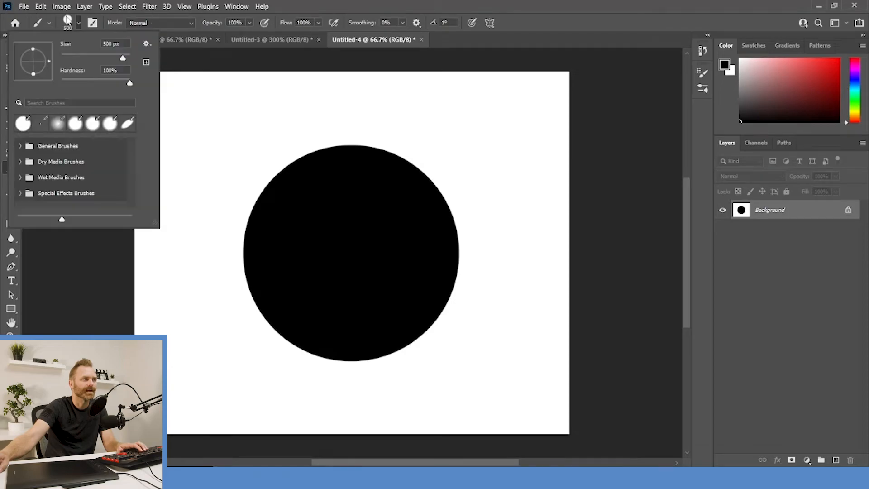
{"action": "triple_click", "coordinate": [105, 44]}
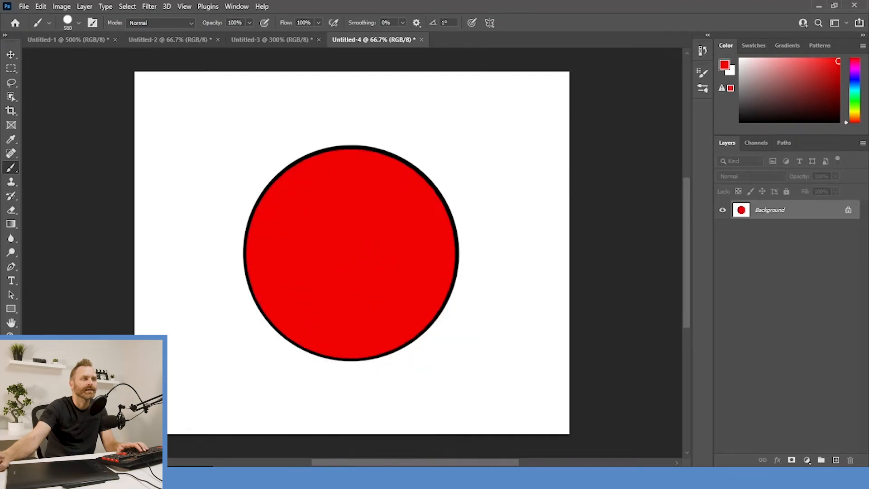
{"action": "mouse_move", "coordinate": [745, 170]}
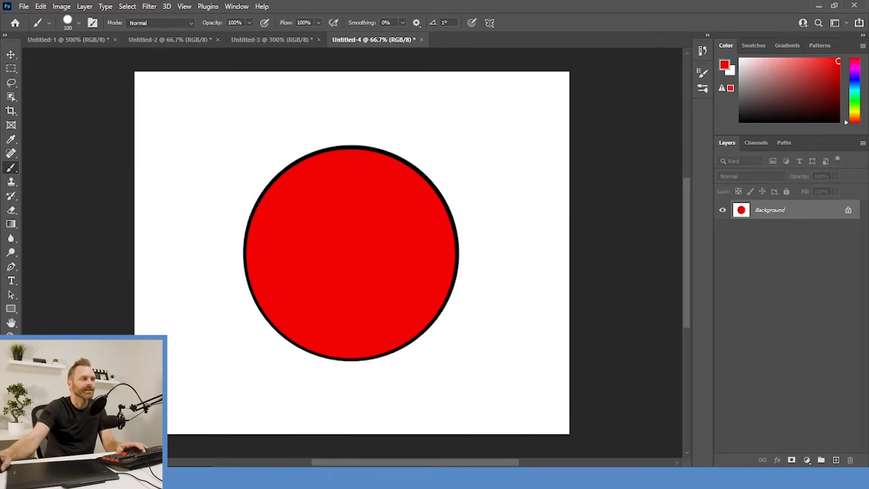
{"action": "mouse_move", "coordinate": [100, 251]}
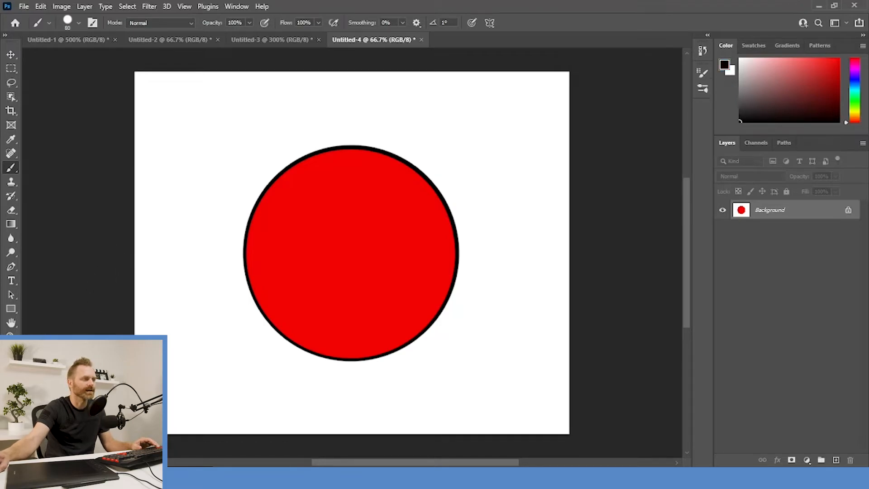
{"action": "mouse_move", "coordinate": [208, 249]}
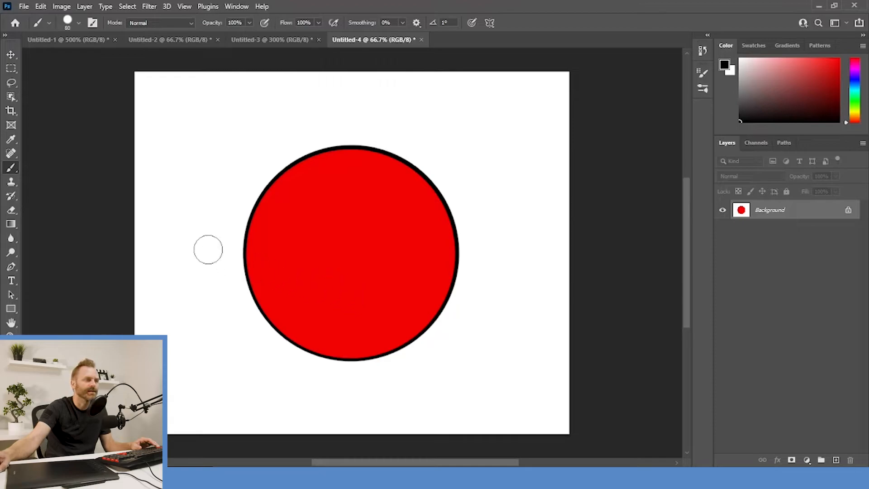
Paint a trial black stripe across the ball's middle, then undo it
{"action": "left_click_drag", "start_coordinate": [208, 249], "coordinate": [272, 261]}
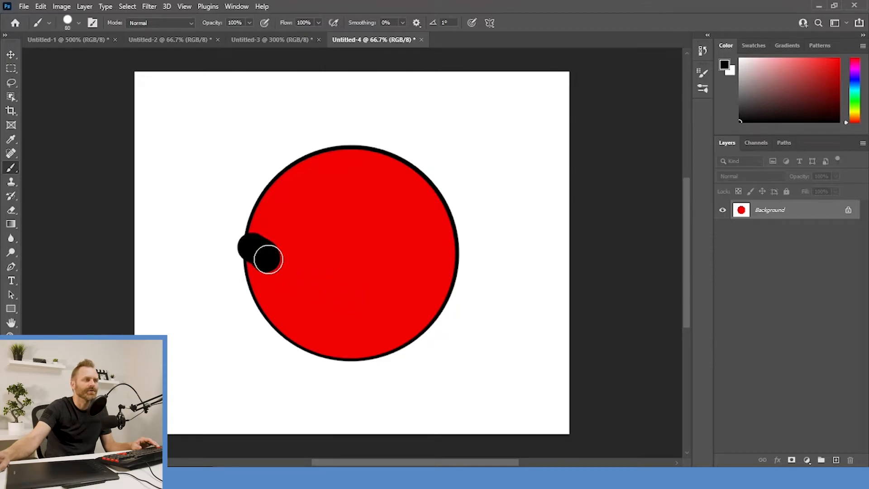
{"action": "left_click_drag", "start_coordinate": [269, 260], "coordinate": [446, 250]}
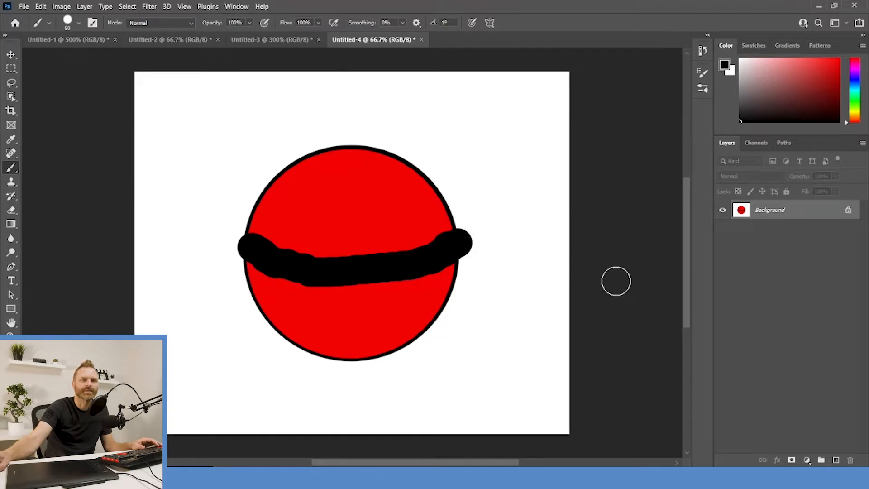
{"action": "key", "text": "Ctrl+Z"}
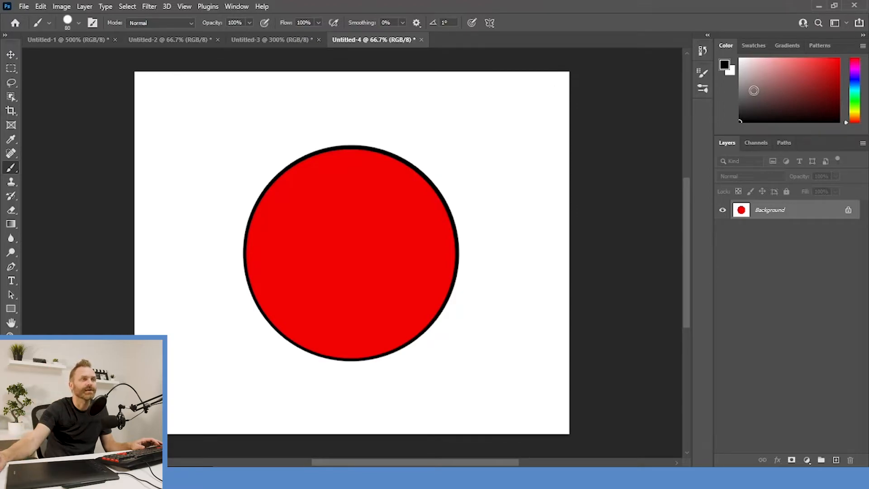
{"action": "mouse_move", "coordinate": [344, 190]}
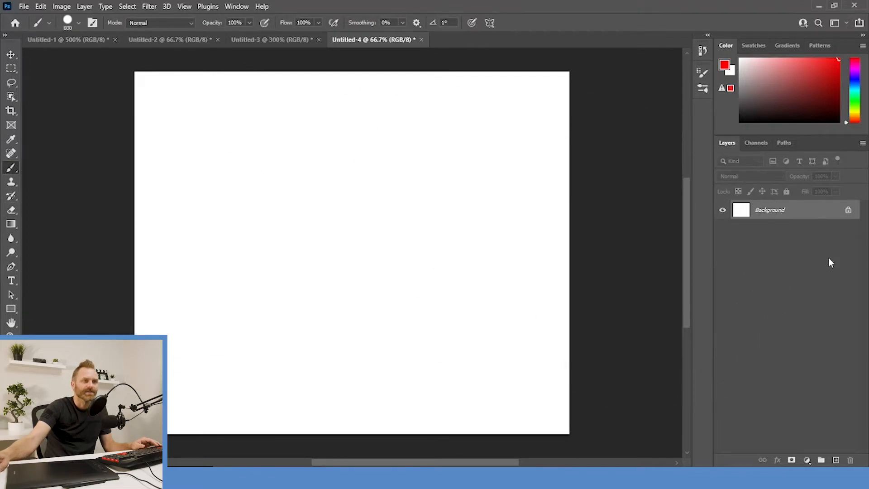
{"action": "mouse_move", "coordinate": [810, 217]}
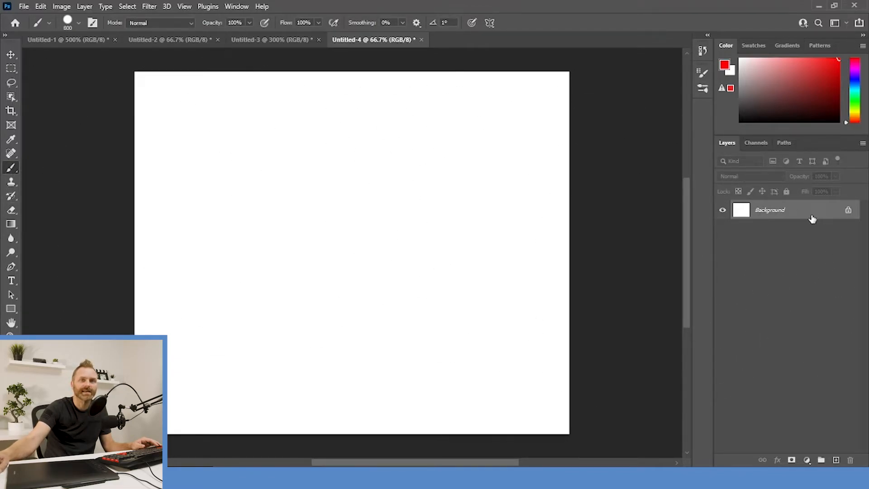
{"action": "mouse_move", "coordinate": [706, 206]}
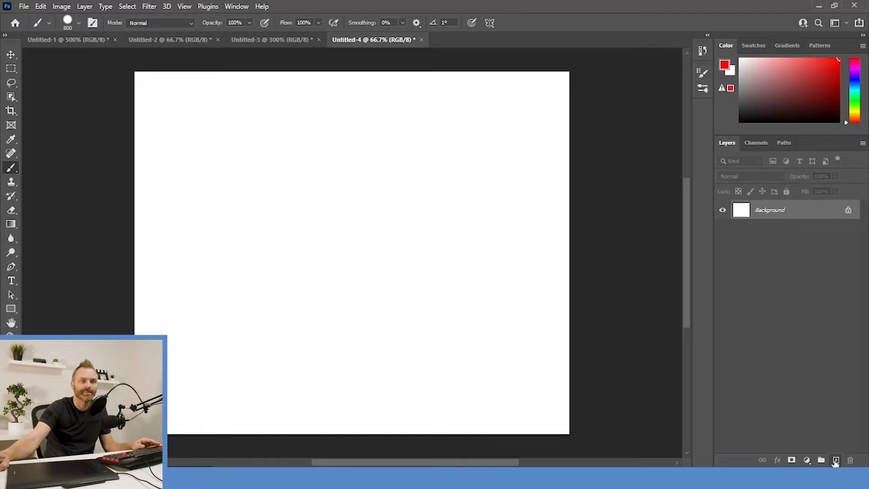
Add a new empty Layer 1 above the white Background
{"action": "left_click", "coordinate": [834, 459]}
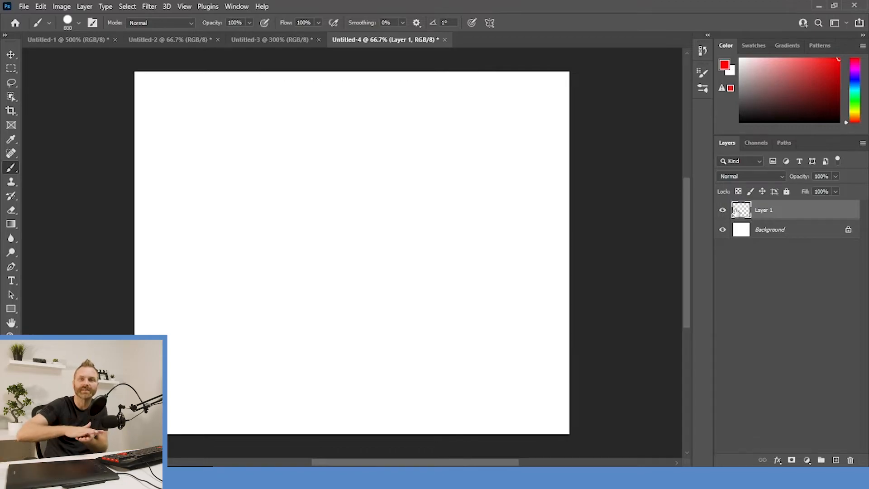
{"action": "mouse_move", "coordinate": [740, 210]}
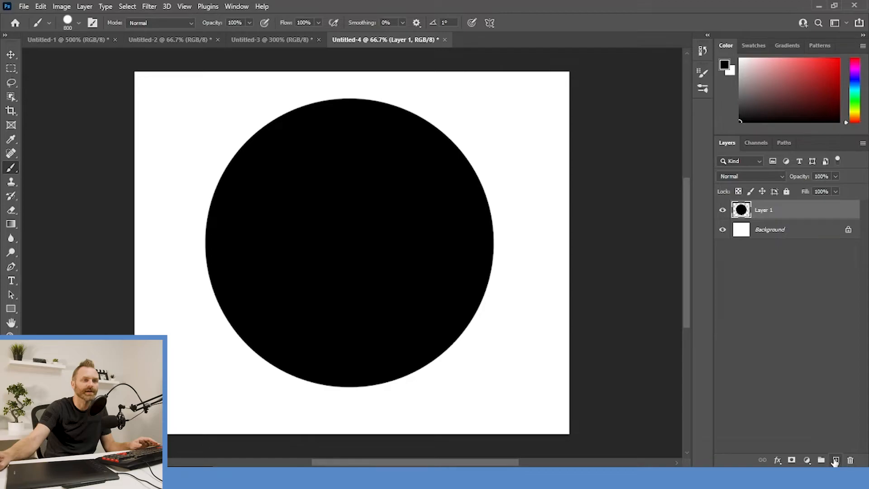
Add Layer 2 with a red circle inside the black one, then add Layer 3 for the stripe
{"action": "left_click", "coordinate": [836, 459]}
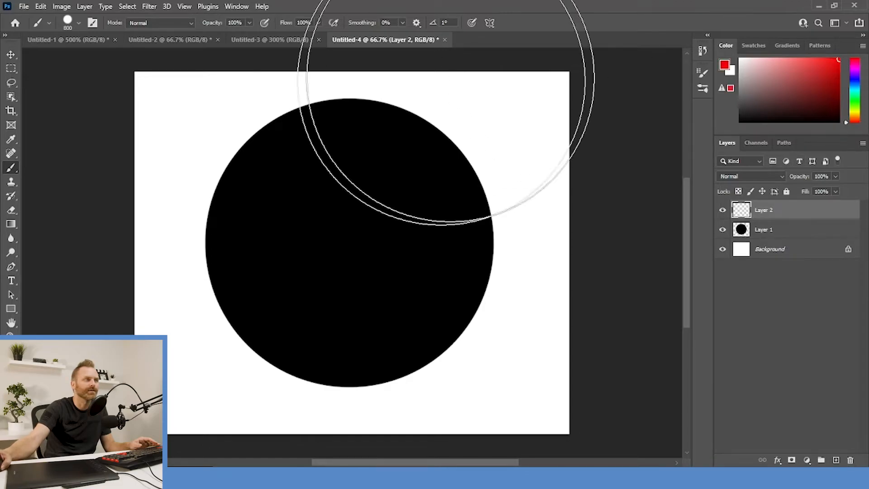
{"action": "left_click", "coordinate": [84, 23]}
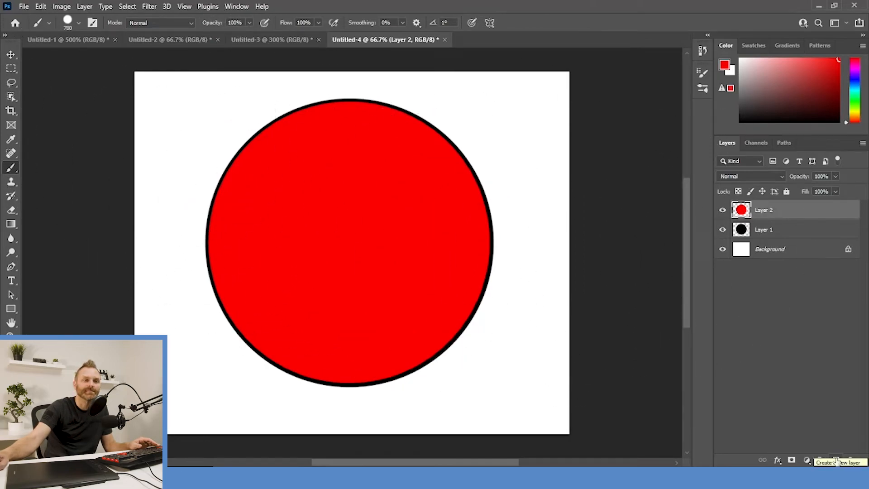
{"action": "left_click", "coordinate": [838, 460]}
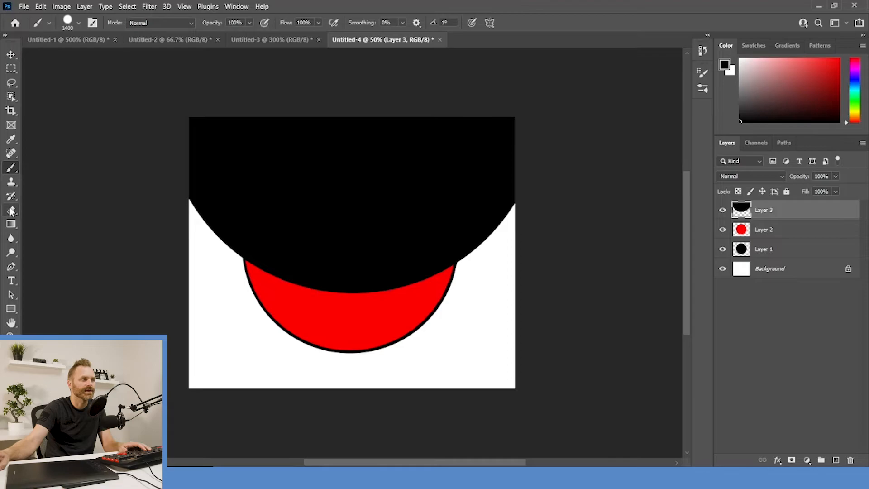
Erase the black shape on Layer 3 down to a curved band across the ball
{"action": "left_click", "coordinate": [11, 210]}
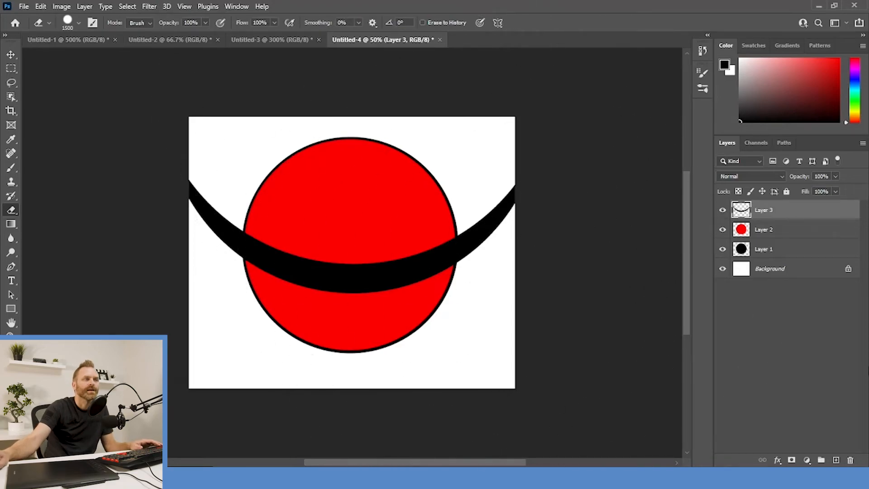
{"action": "mouse_move", "coordinate": [771, 365]}
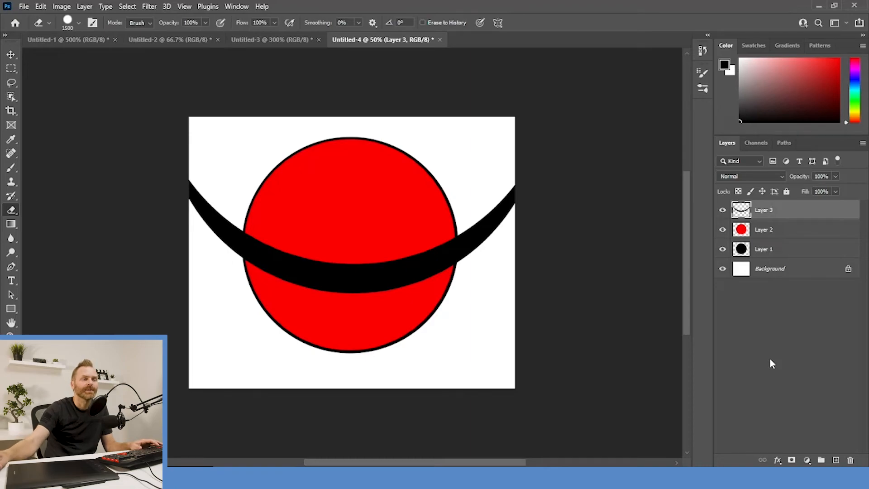
{"action": "mouse_move", "coordinate": [802, 313]}
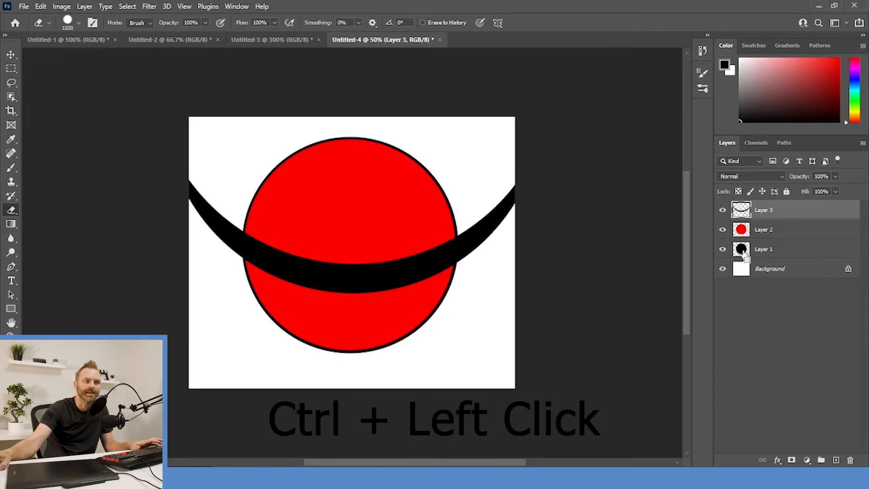
Load the ball's outline from Layer 1 as a selection and test painting inside it
{"action": "left_click", "coordinate": [740, 230]}
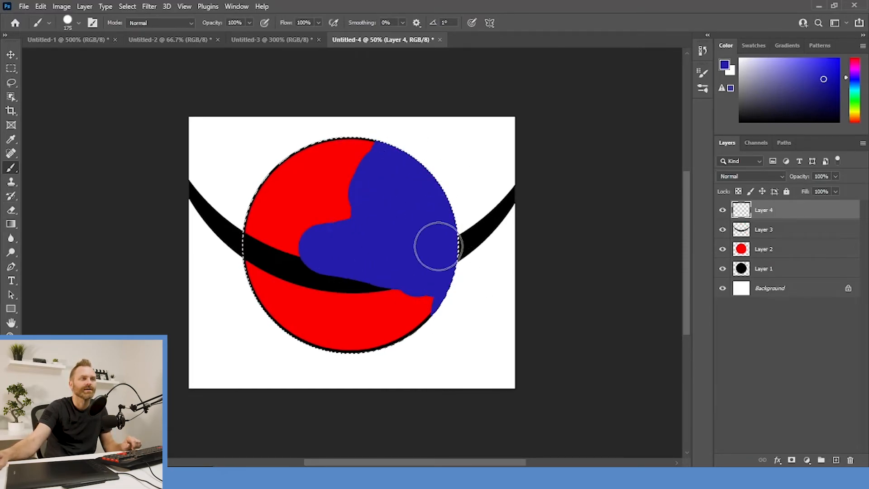
{"action": "left_click_drag", "start_coordinate": [439, 246], "coordinate": [241, 105]}
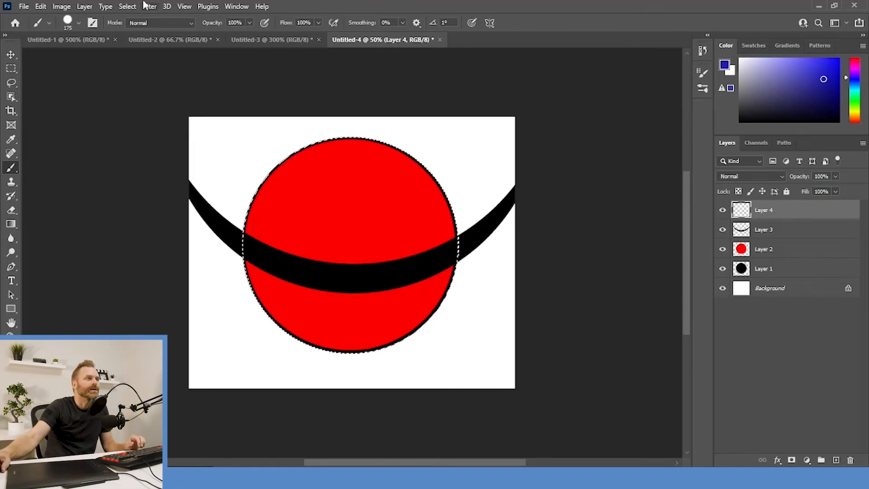
Invert the selection to cover everything outside the ball and target Layer 3
{"action": "left_click", "coordinate": [127, 6]}
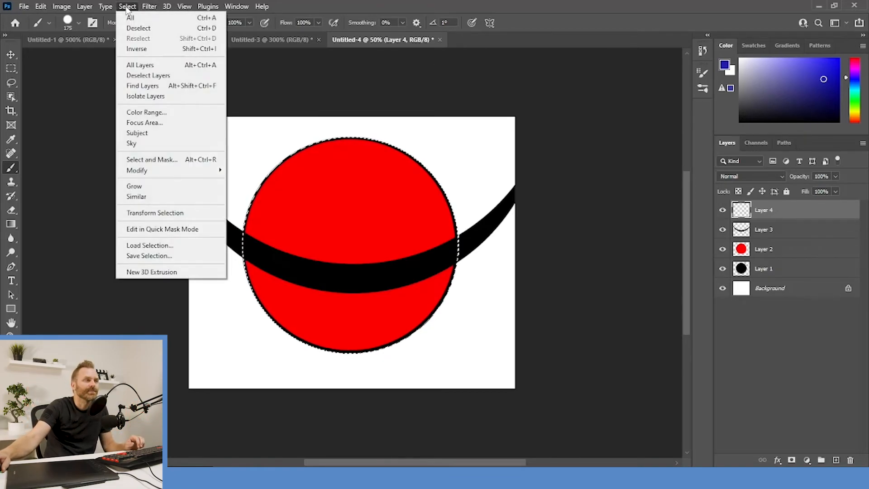
{"action": "mouse_move", "coordinate": [143, 51]}
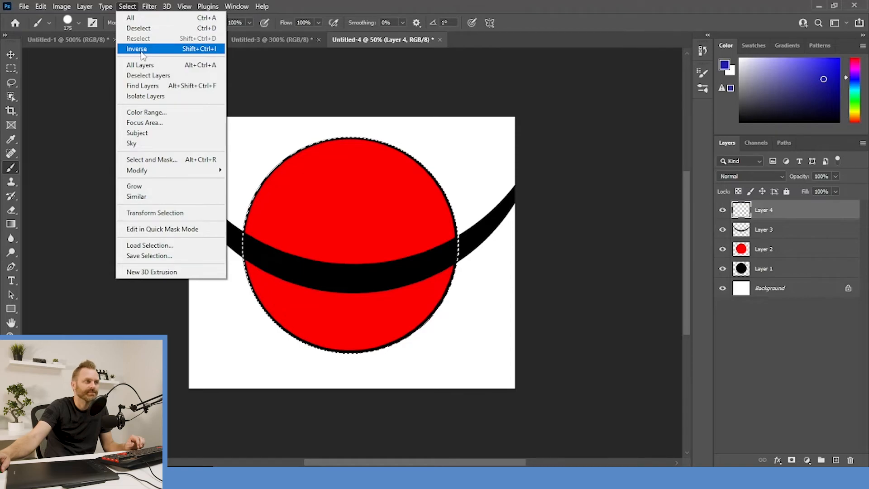
{"action": "left_click", "coordinate": [141, 48]}
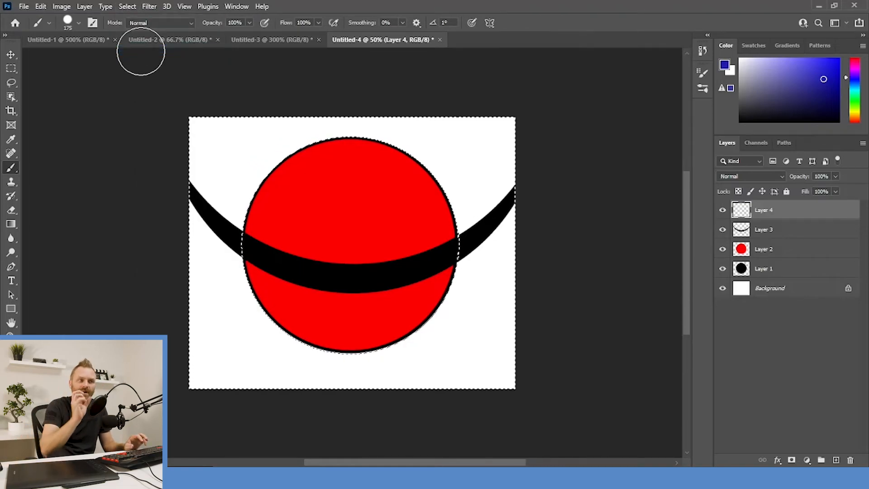
{"action": "mouse_move", "coordinate": [624, 219]}
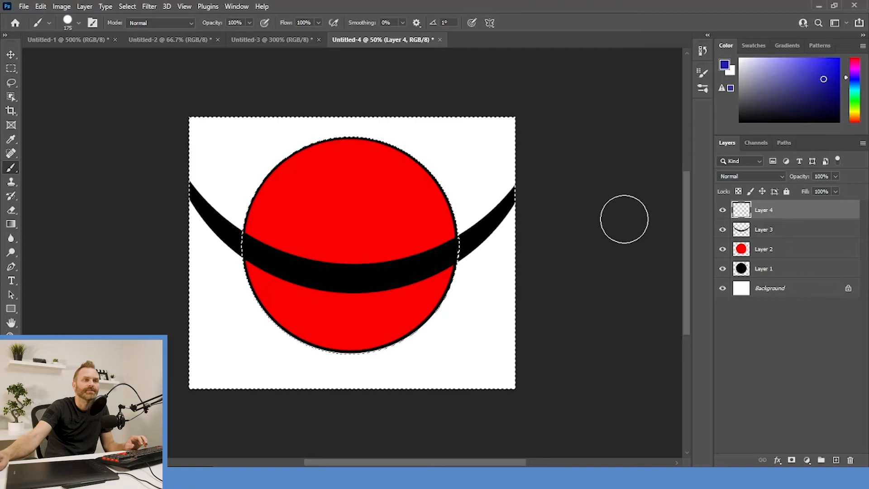
{"action": "left_click", "coordinate": [782, 229]}
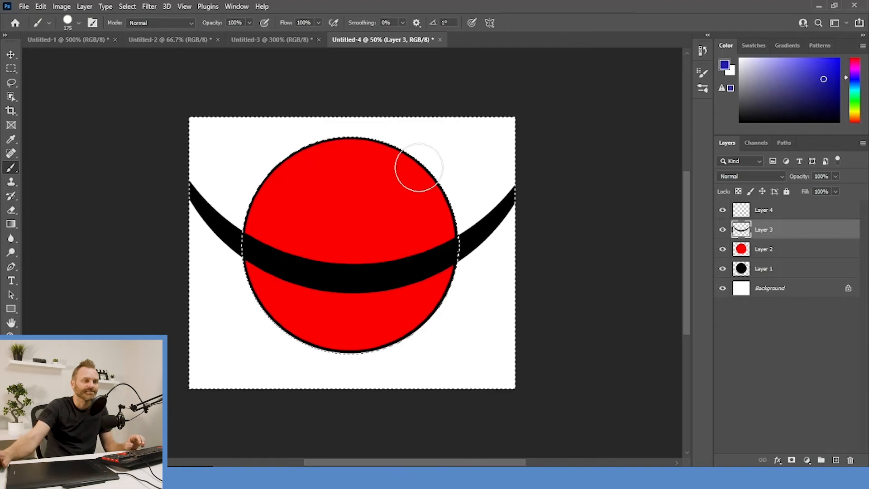
Erase the stripe ends outside the ball, deselect, and make Layer 4 active for the button
{"action": "left_click", "coordinate": [10, 210]}
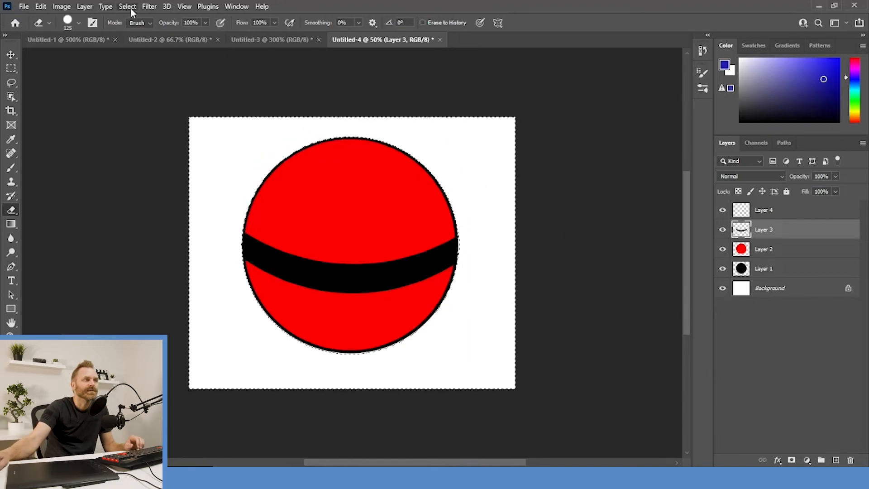
{"action": "left_click", "coordinate": [127, 6]}
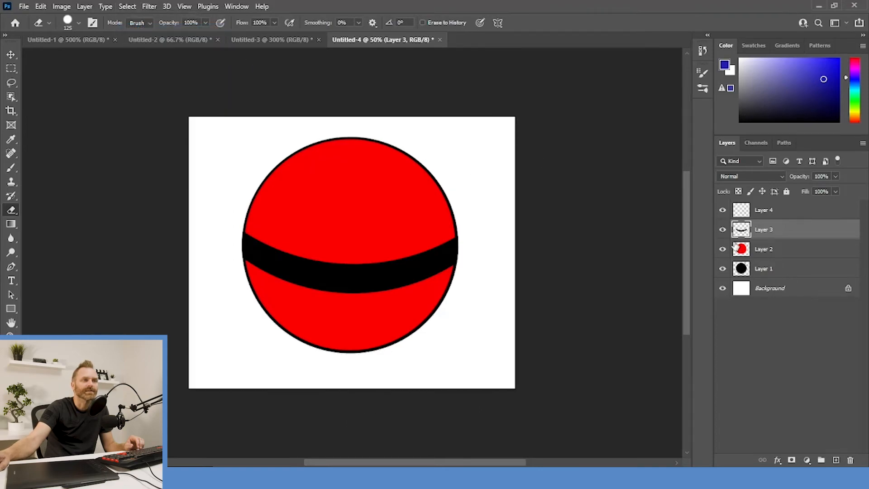
{"action": "left_click", "coordinate": [764, 210]}
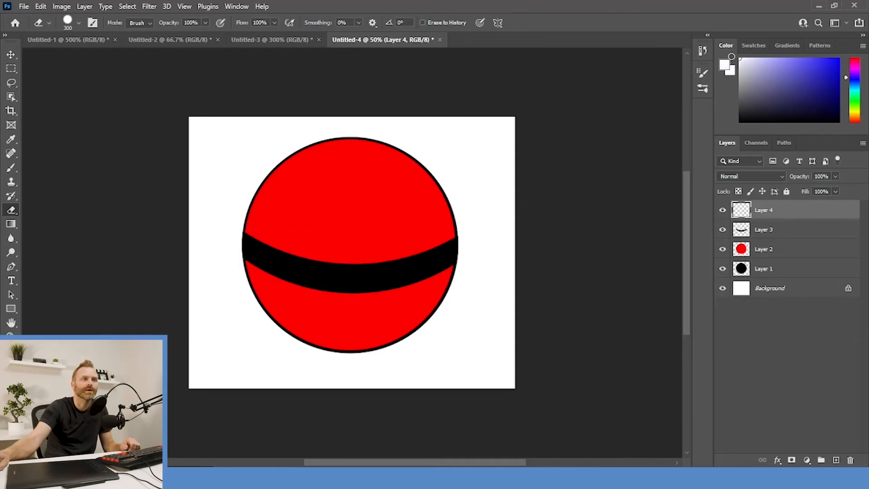
{"action": "mouse_move", "coordinate": [348, 268]}
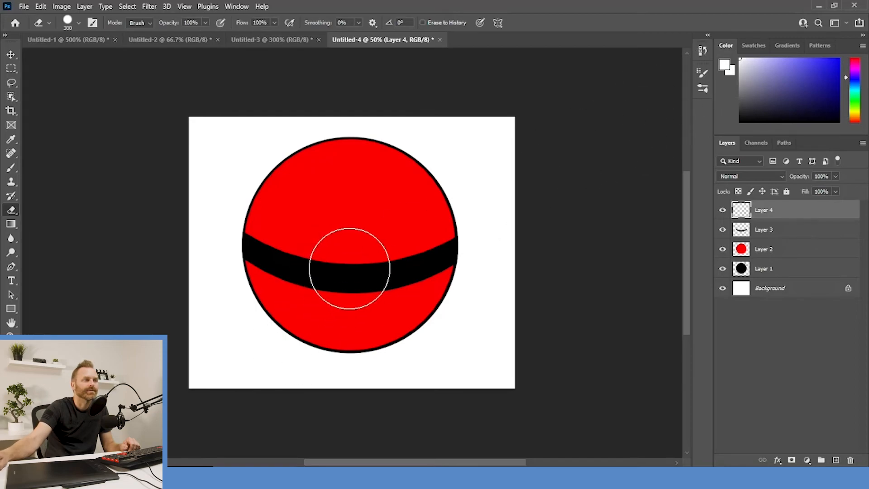
{"action": "mouse_move", "coordinate": [347, 279]}
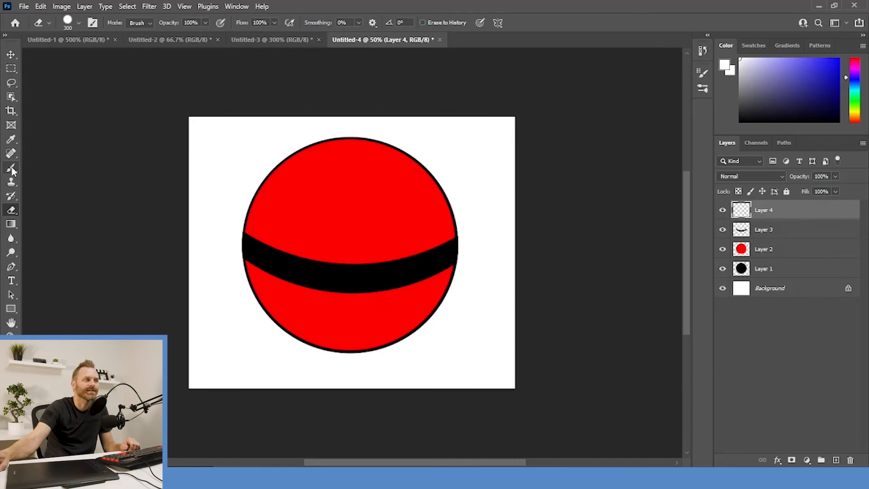
Paint a white button at the centre of the black stripe on Layer 4 with the Brush
{"action": "left_click", "coordinate": [11, 168]}
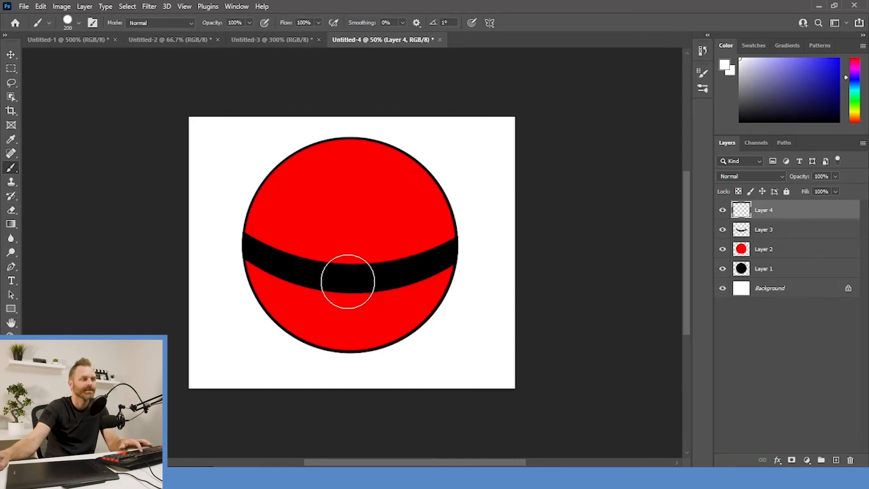
{"action": "left_click", "coordinate": [344, 282]}
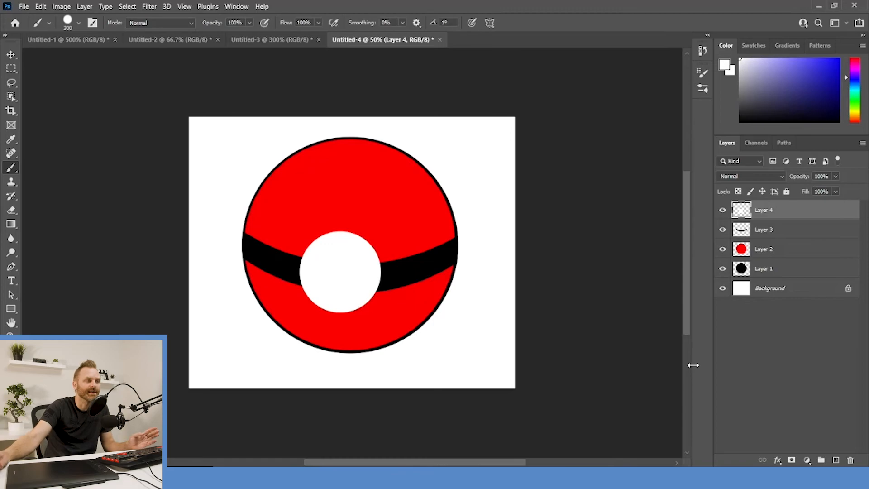
{"action": "mouse_move", "coordinate": [761, 229]}
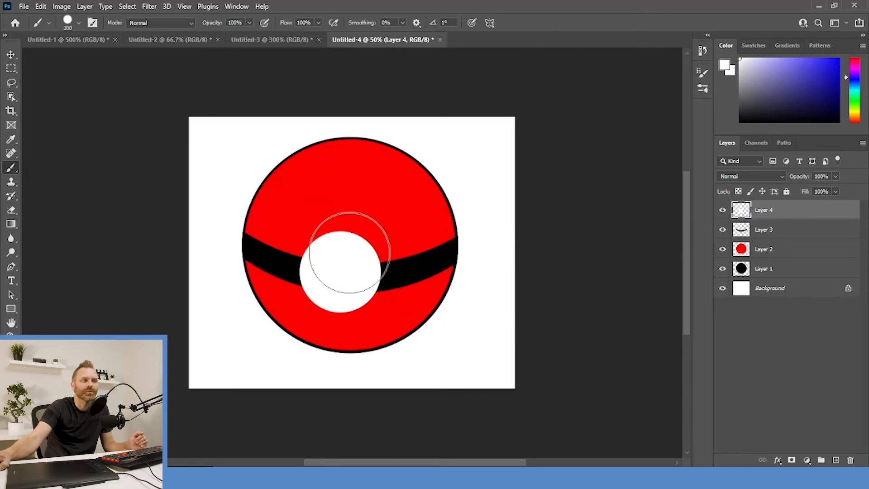
{"action": "mouse_move", "coordinate": [520, 380]}
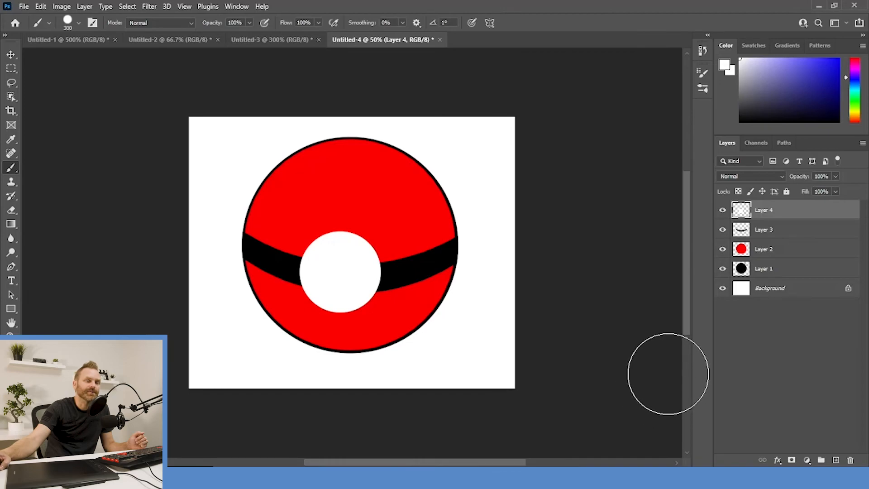
{"action": "mouse_move", "coordinate": [775, 215]}
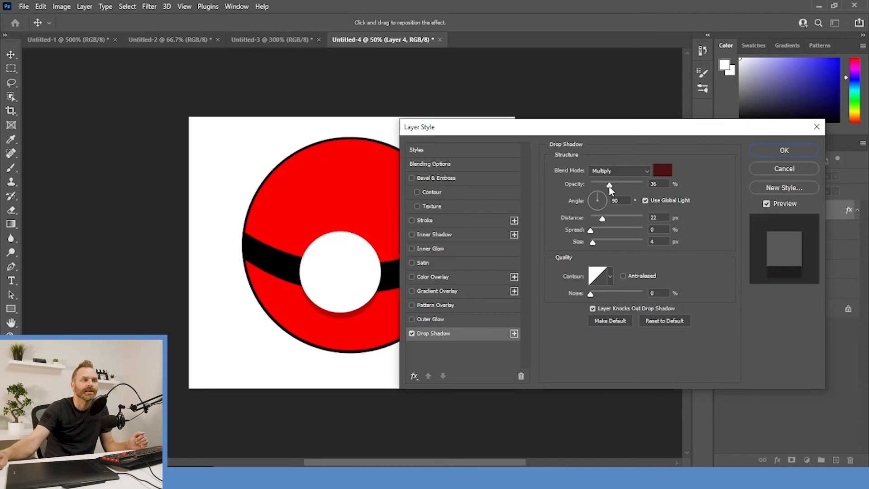
Tune the button's drop shadow to 57% opacity, 103° angle, 12 px distance, and enable Stroke
{"action": "left_click_drag", "start_coordinate": [609, 184], "coordinate": [637, 184]}
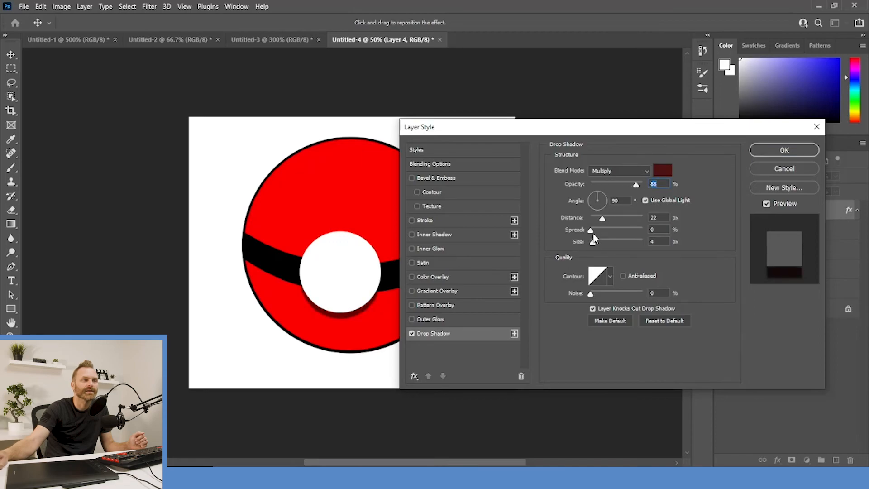
{"action": "left_click_drag", "start_coordinate": [603, 217], "coordinate": [608, 217]}
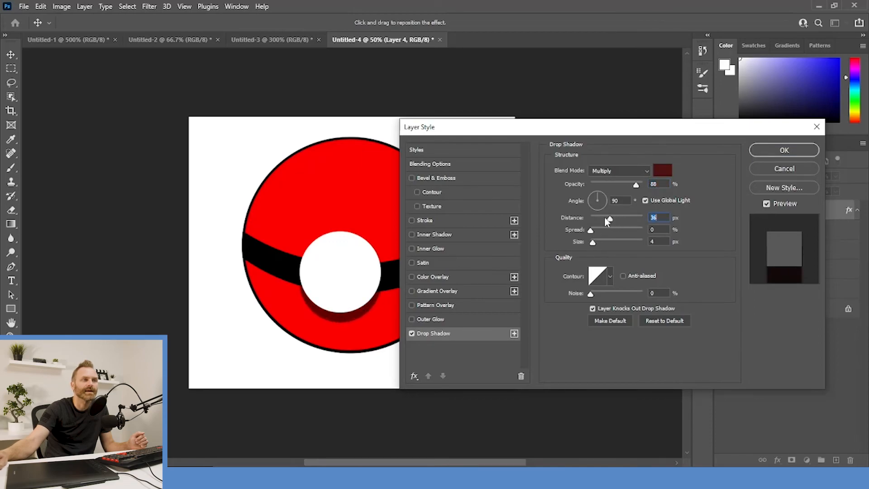
{"action": "left_click_drag", "start_coordinate": [596, 196], "coordinate": [601, 206]}
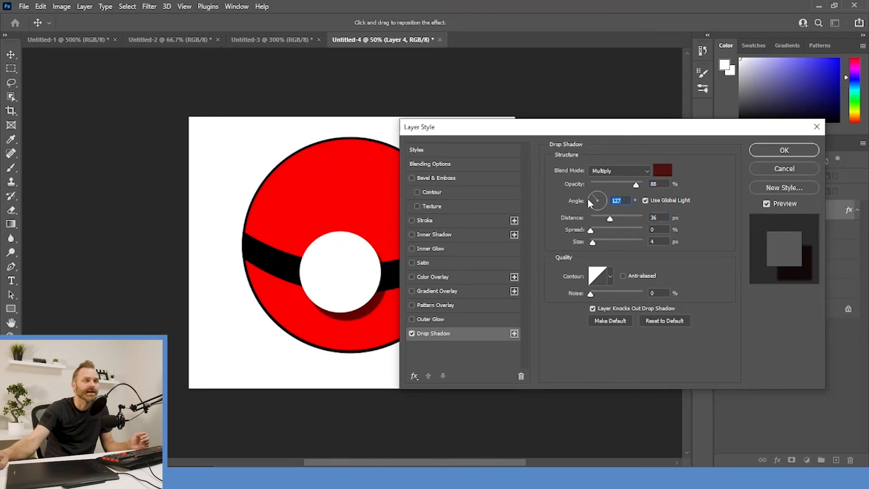
{"action": "left_click_drag", "start_coordinate": [609, 218], "coordinate": [599, 218]}
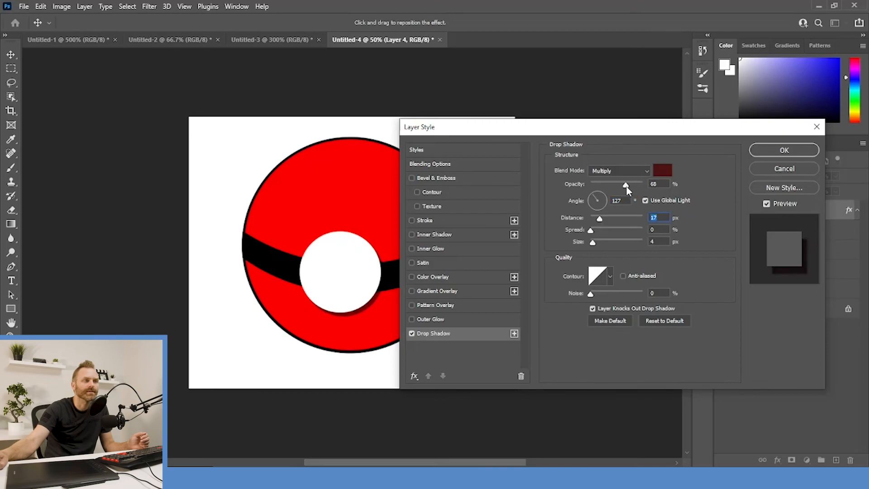
{"action": "left_click_drag", "start_coordinate": [625, 184], "coordinate": [621, 184]}
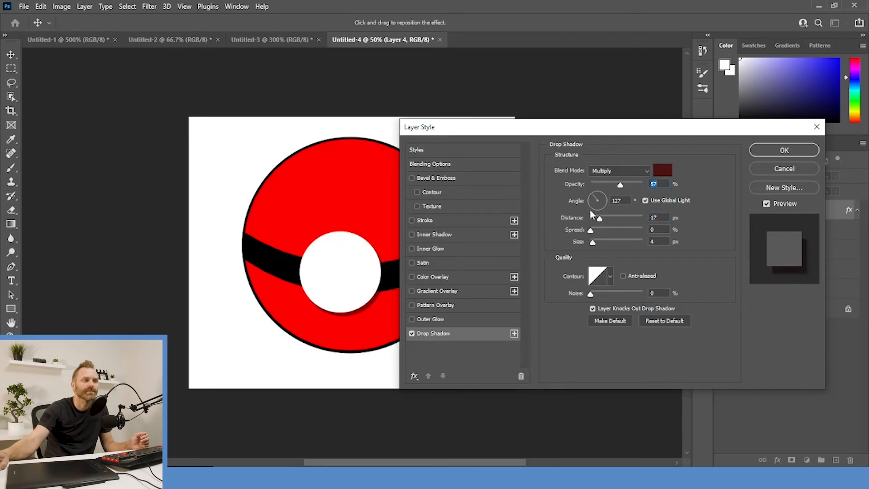
{"action": "left_click_drag", "start_coordinate": [599, 217], "coordinate": [596, 217]}
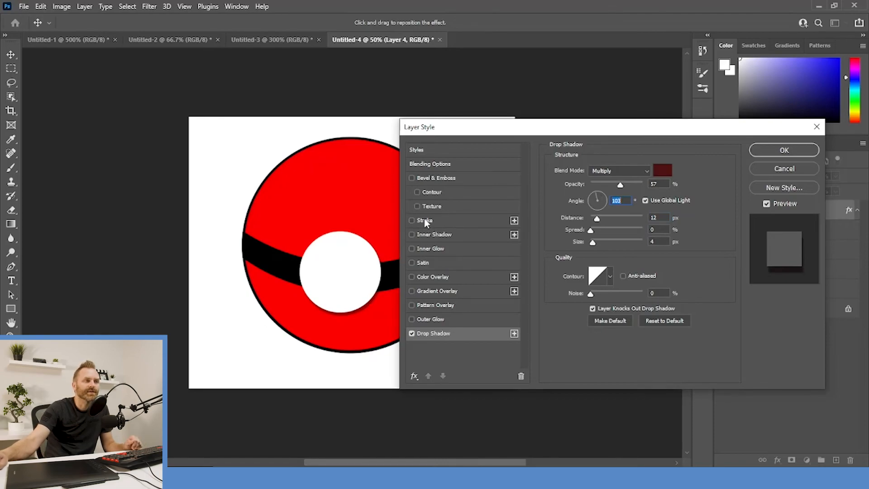
{"action": "left_click", "coordinate": [425, 219]}
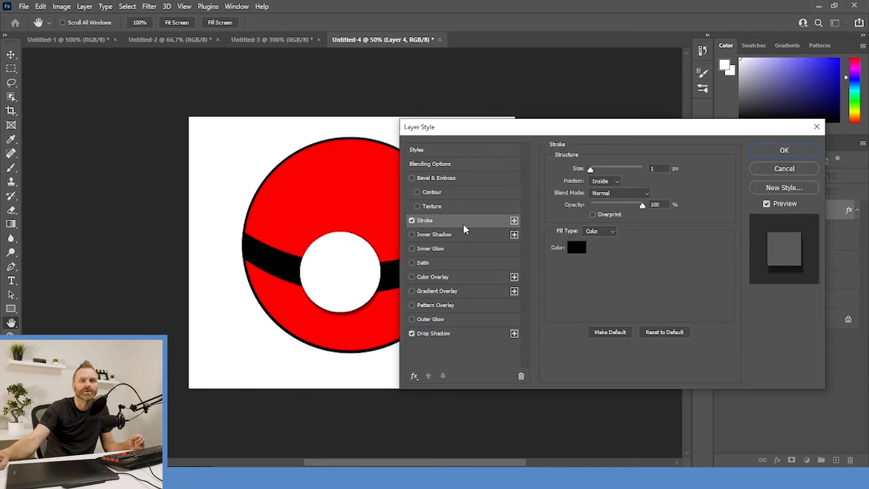
Set the button's stroke to 7 px and position it outside the edge
{"action": "left_click_drag", "start_coordinate": [456, 126], "coordinate": [476, 139]}
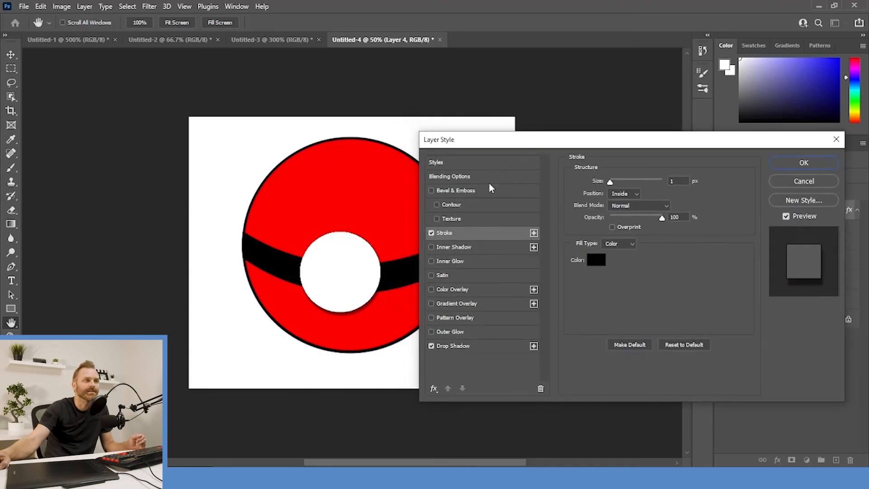
{"action": "mouse_move", "coordinate": [418, 208]}
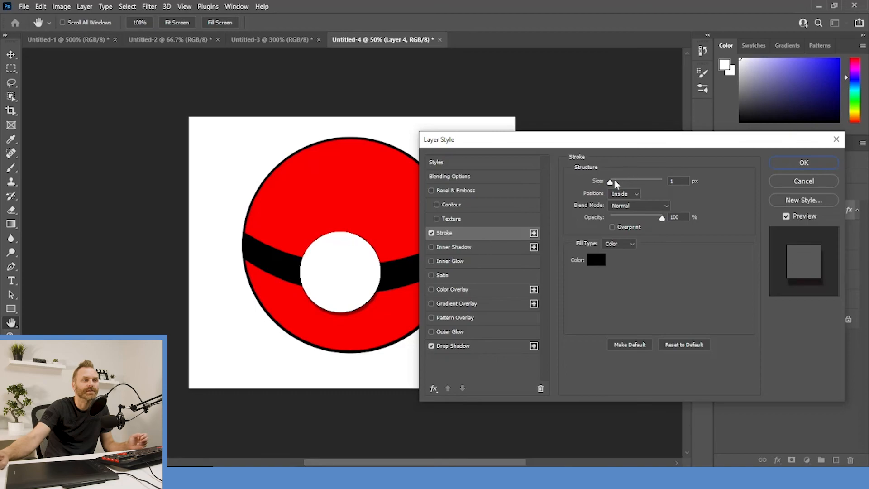
{"action": "left_click_drag", "start_coordinate": [609, 181], "coordinate": [615, 181]}
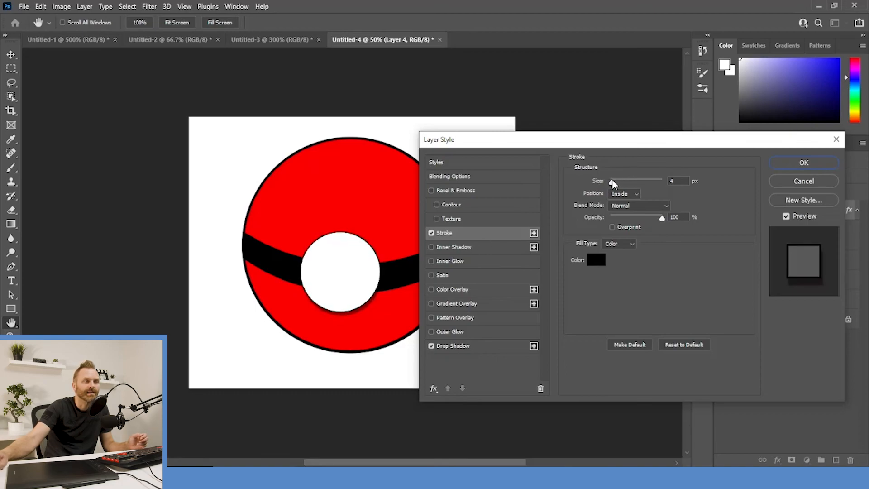
{"action": "left_click_drag", "start_coordinate": [613, 180], "coordinate": [618, 180]}
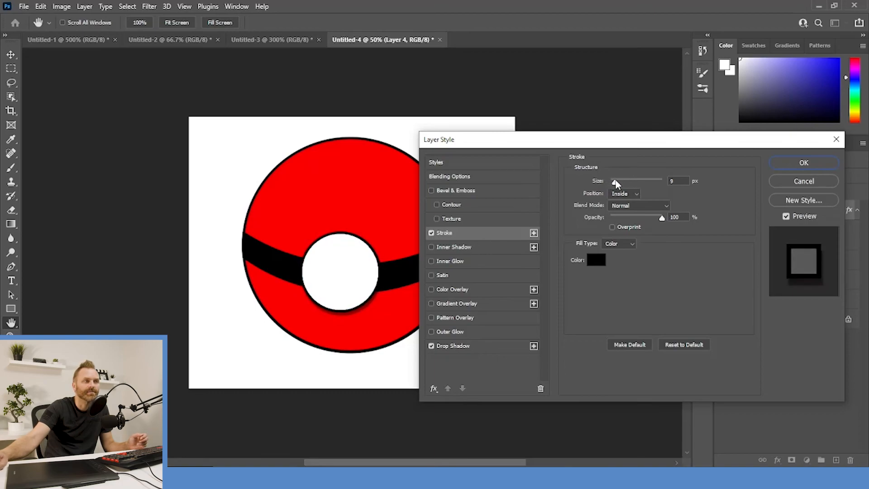
{"action": "left_click_drag", "start_coordinate": [616, 181], "coordinate": [613, 181]}
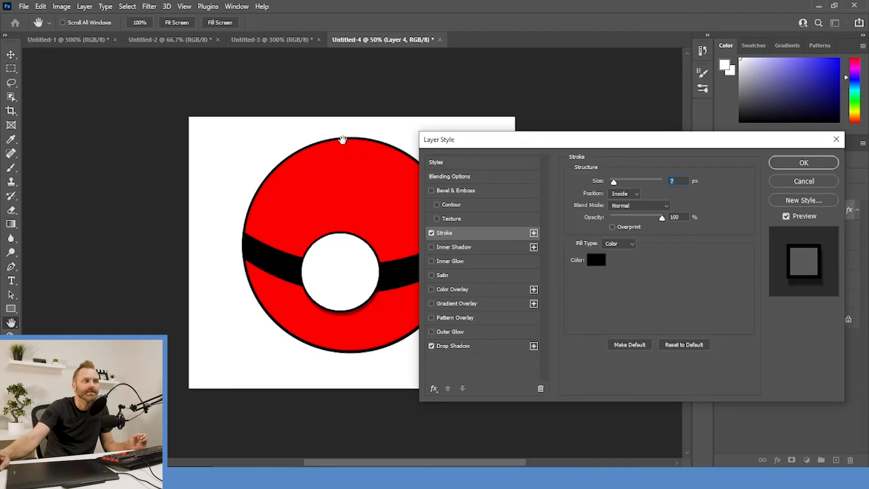
{"action": "mouse_move", "coordinate": [556, 236]}
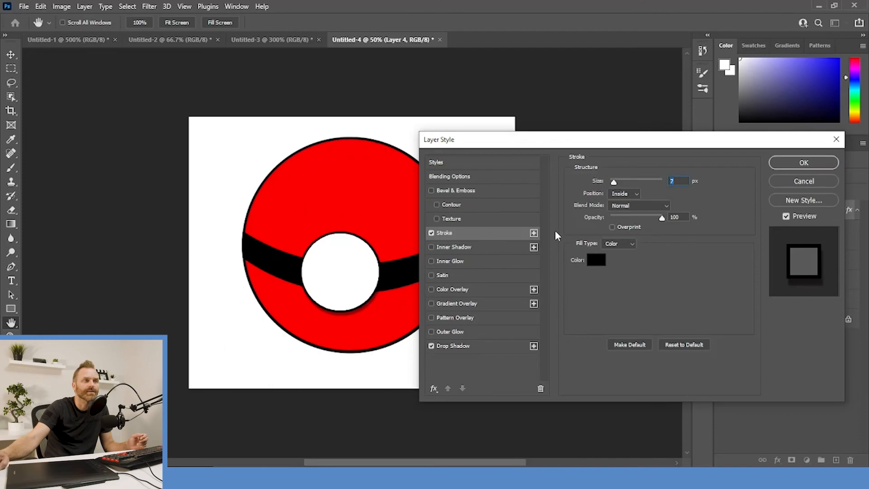
{"action": "left_click", "coordinate": [625, 194]}
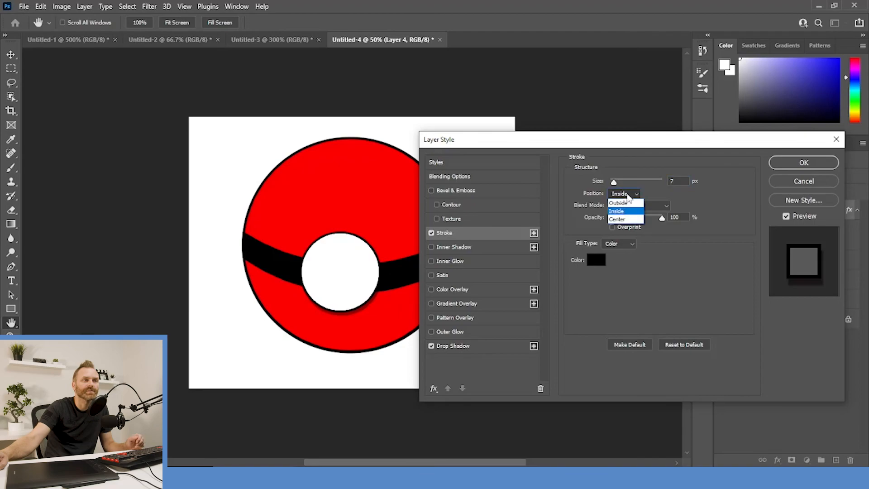
{"action": "left_click", "coordinate": [618, 203]}
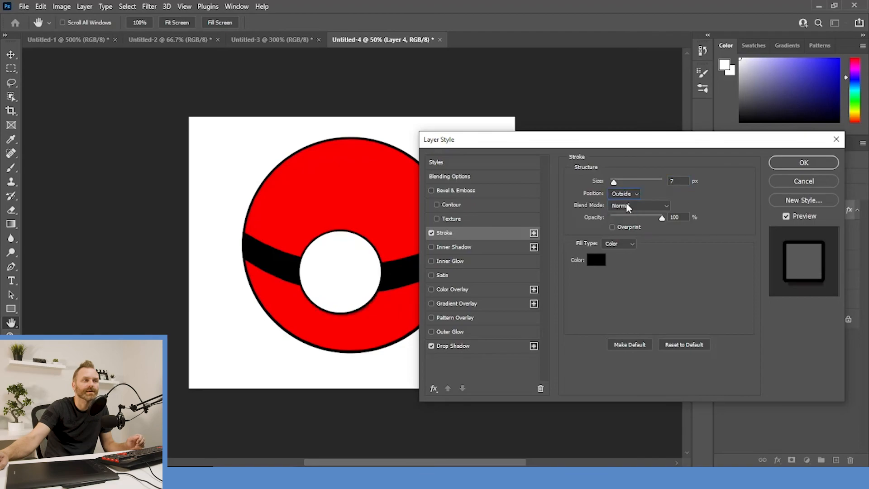
{"action": "mouse_move", "coordinate": [646, 222]}
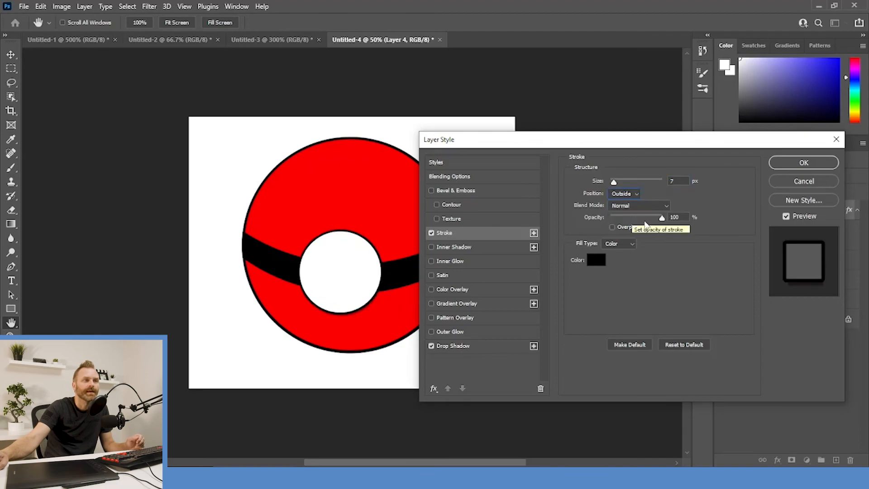
Keep the stroke at 100% opacity, colour it pure black, and apply the layer style
{"action": "left_click_drag", "start_coordinate": [661, 216], "coordinate": [635, 216]}
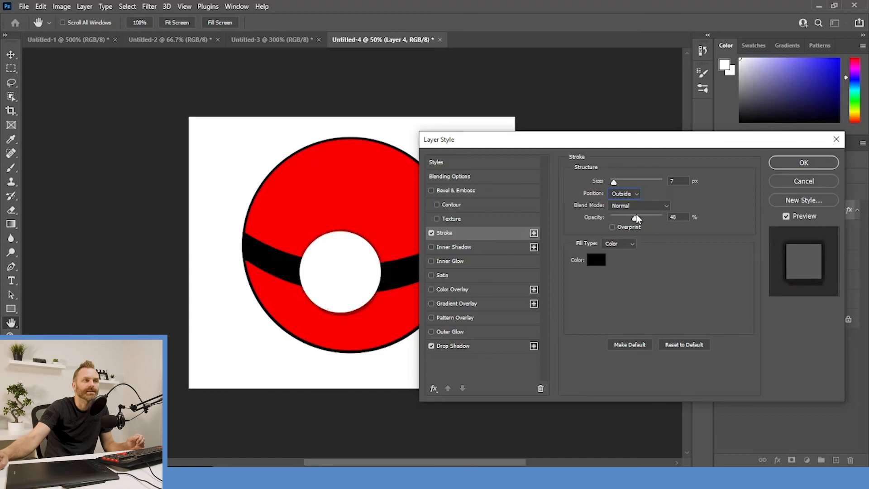
{"action": "left_click_drag", "start_coordinate": [635, 217], "coordinate": [661, 217]}
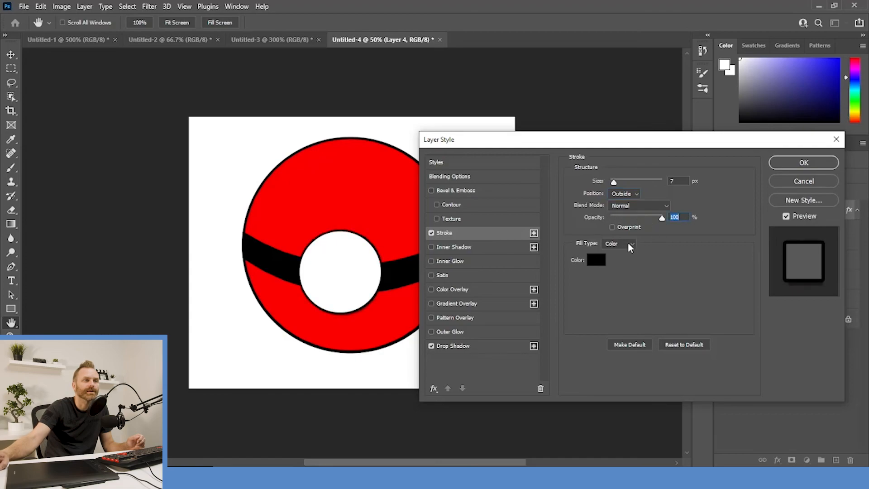
{"action": "left_click", "coordinate": [595, 260]}
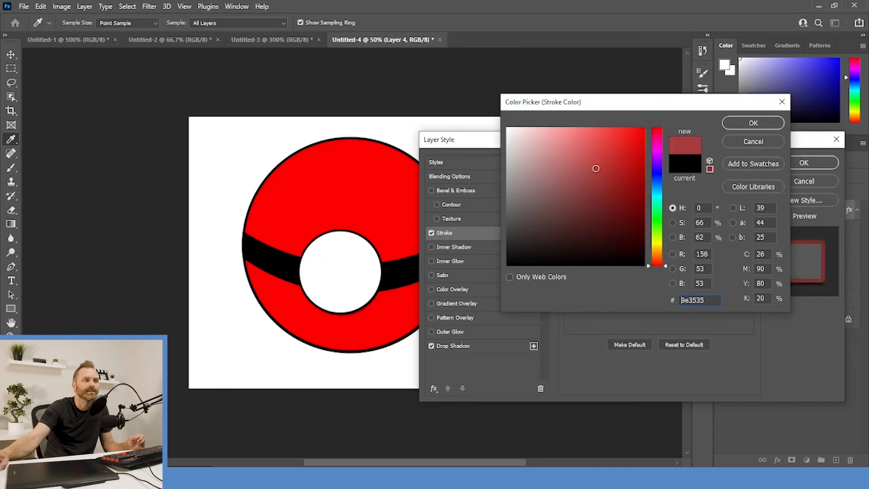
{"action": "left_click", "coordinate": [534, 184]}
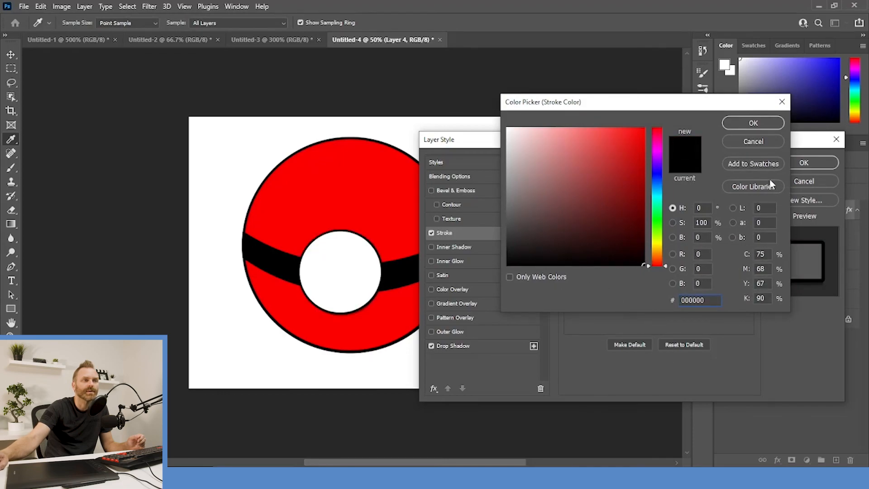
{"action": "left_click", "coordinate": [753, 124]}
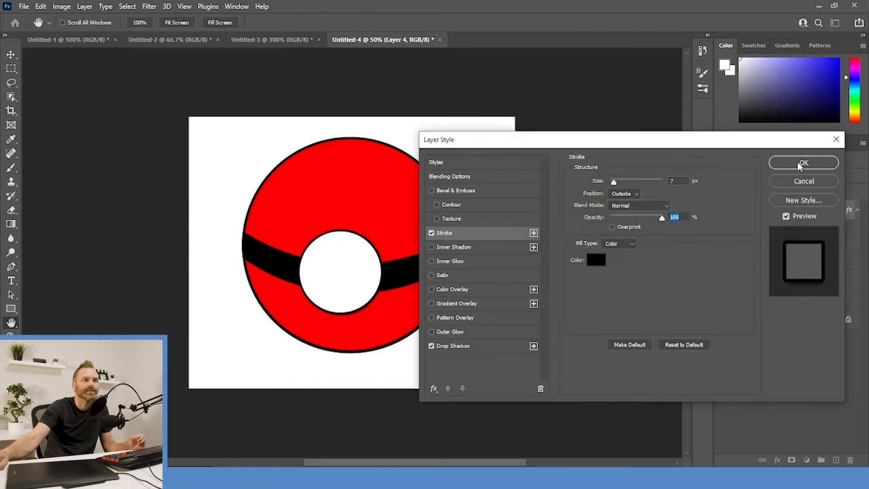
{"action": "left_click", "coordinate": [804, 162]}
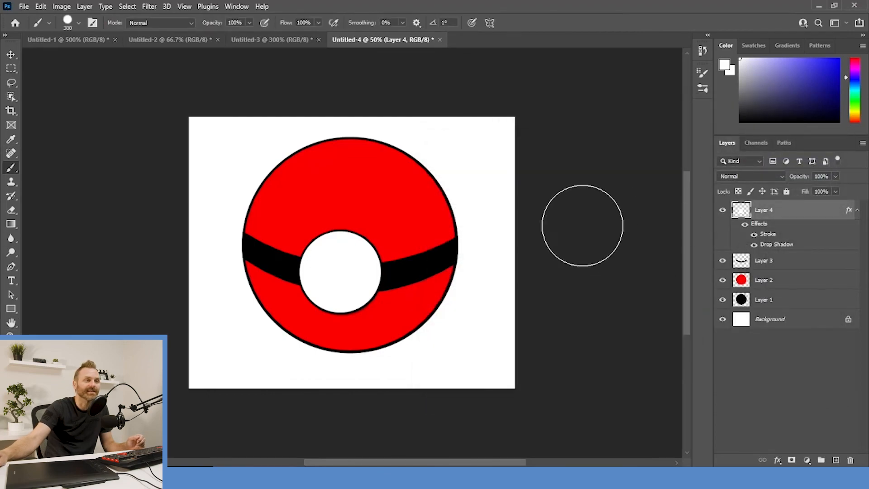
{"action": "mouse_move", "coordinate": [145, 176]}
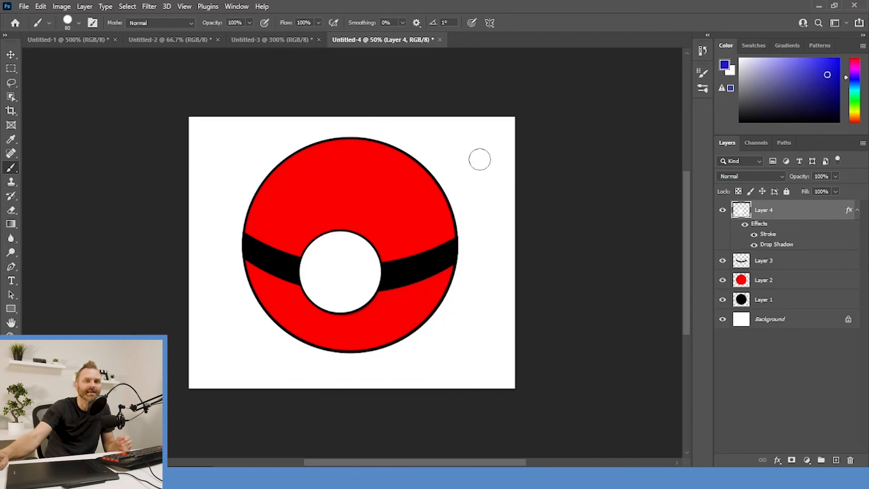
{"action": "mouse_move", "coordinate": [453, 163]}
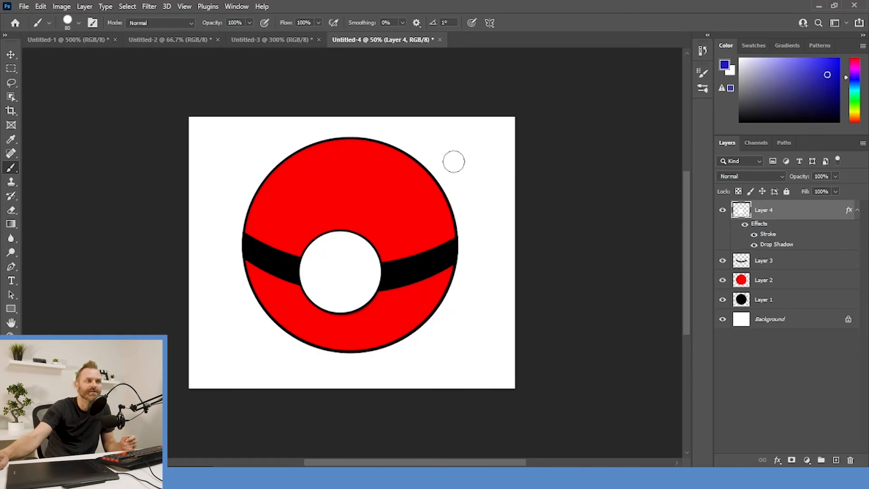
{"action": "left_click_drag", "start_coordinate": [454, 161], "coordinate": [283, 191]}
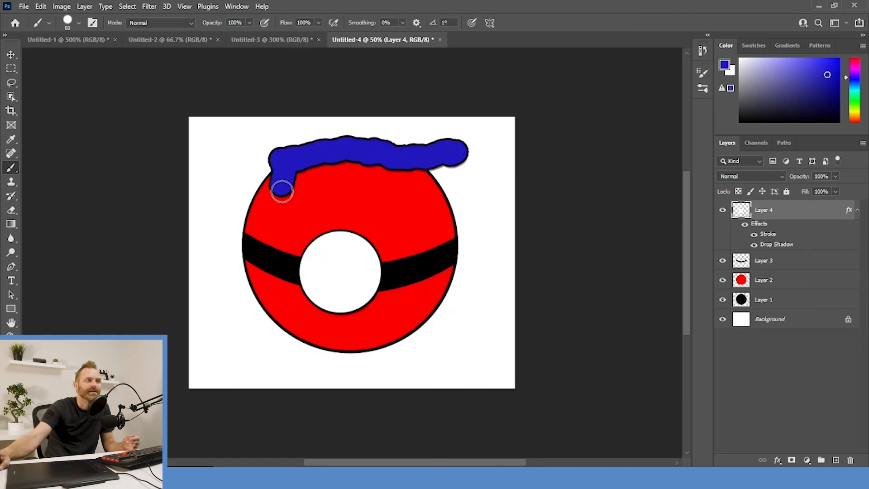
{"action": "left_click_drag", "start_coordinate": [282, 191], "coordinate": [230, 186]}
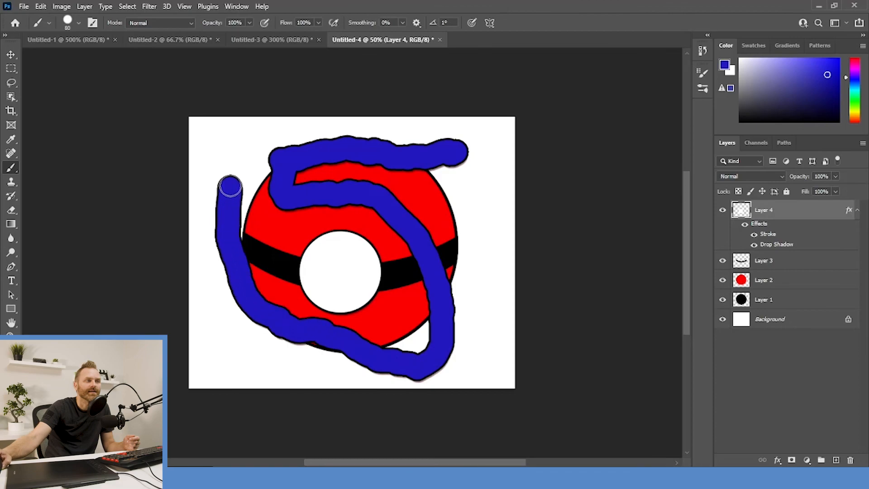
{"action": "left_click_drag", "start_coordinate": [230, 186], "coordinate": [485, 196]}
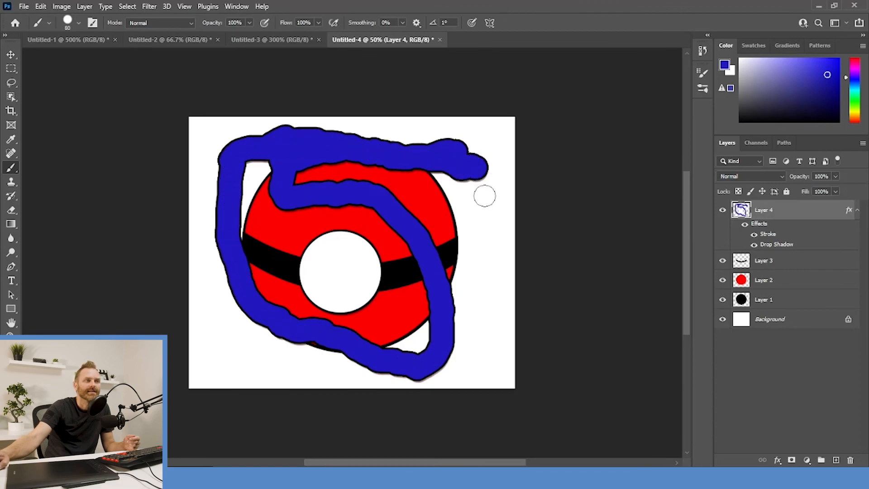
{"action": "mouse_move", "coordinate": [508, 203]}
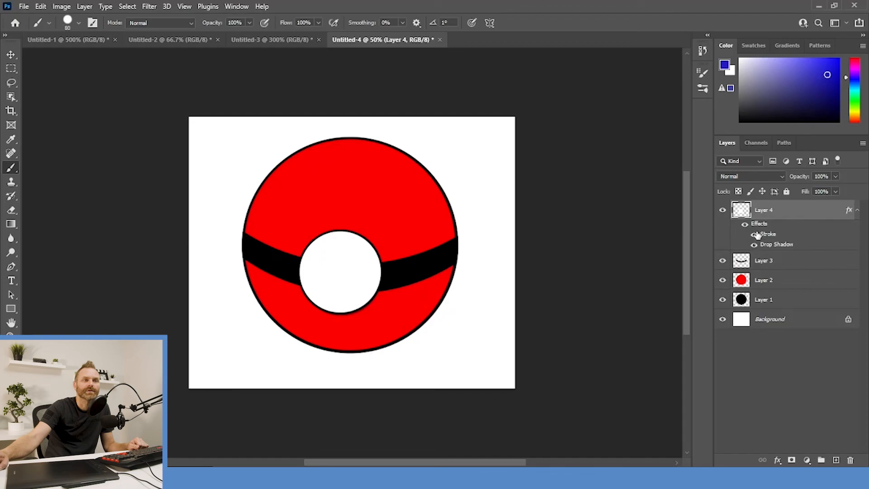
{"action": "left_click", "coordinate": [744, 224]}
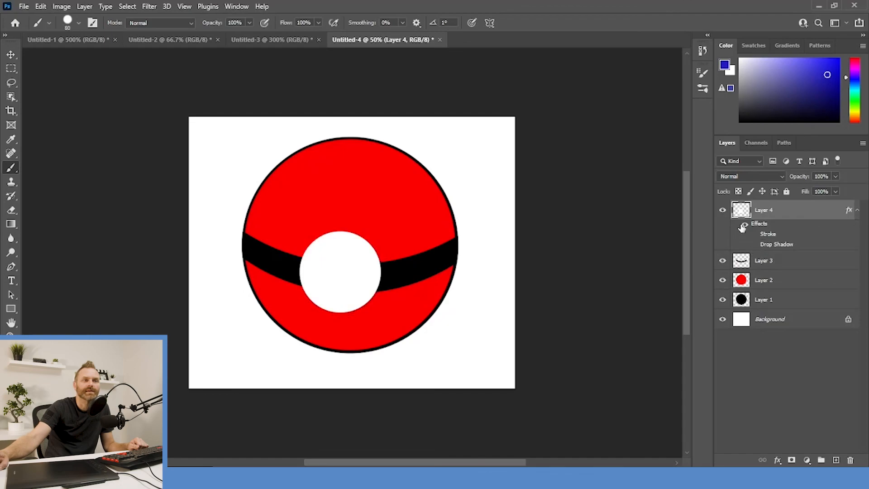
{"action": "left_click", "coordinate": [744, 223]}
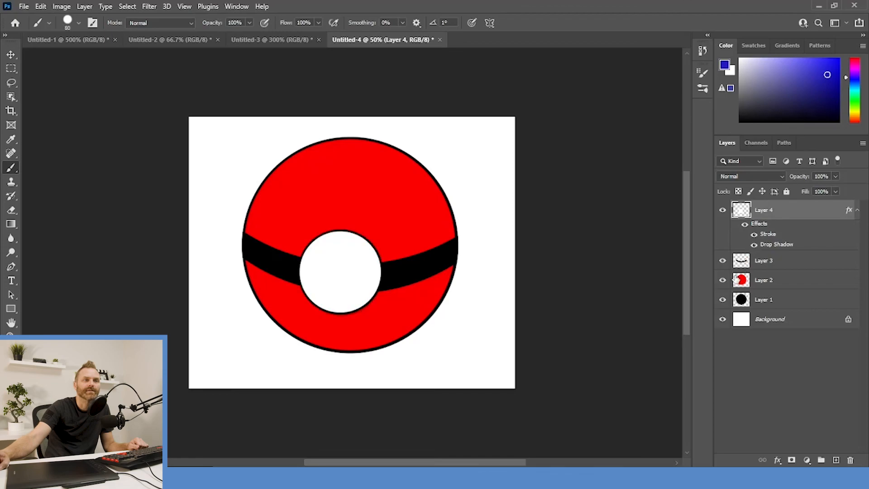
{"action": "left_click", "coordinate": [722, 280]}
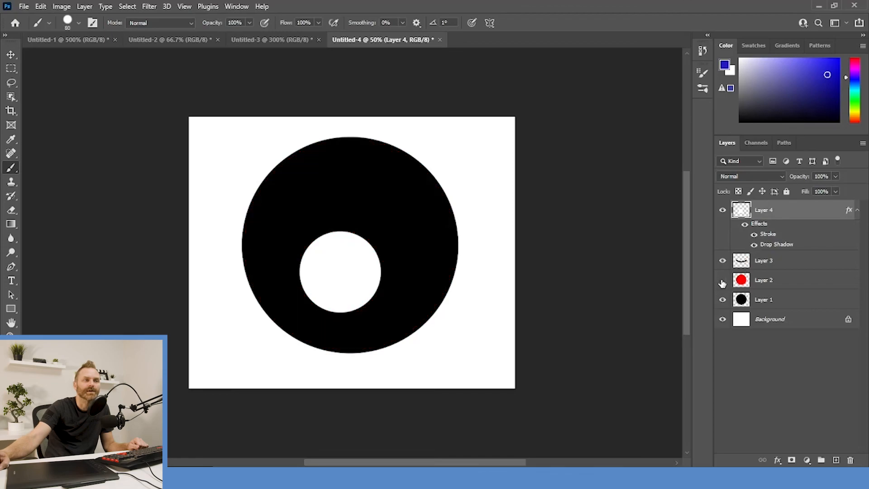
{"action": "mouse_move", "coordinate": [722, 282]}
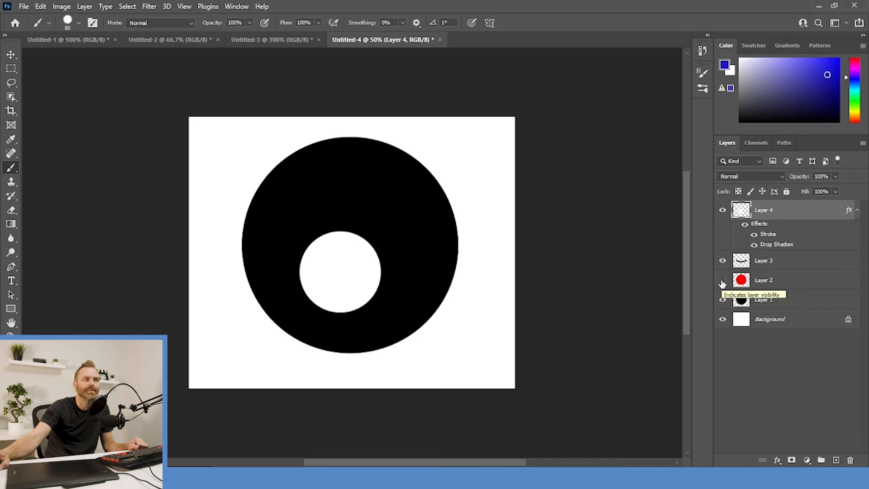
{"action": "left_click", "coordinate": [722, 280]}
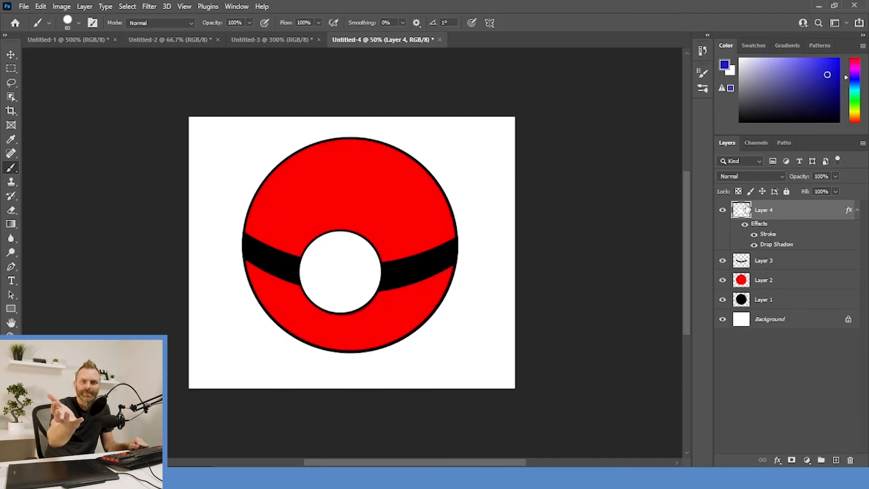
{"action": "mouse_move", "coordinate": [741, 210]}
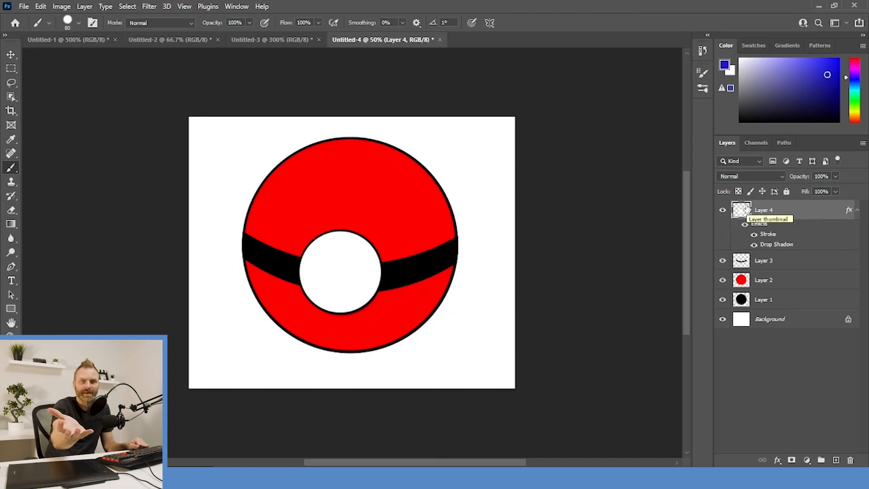